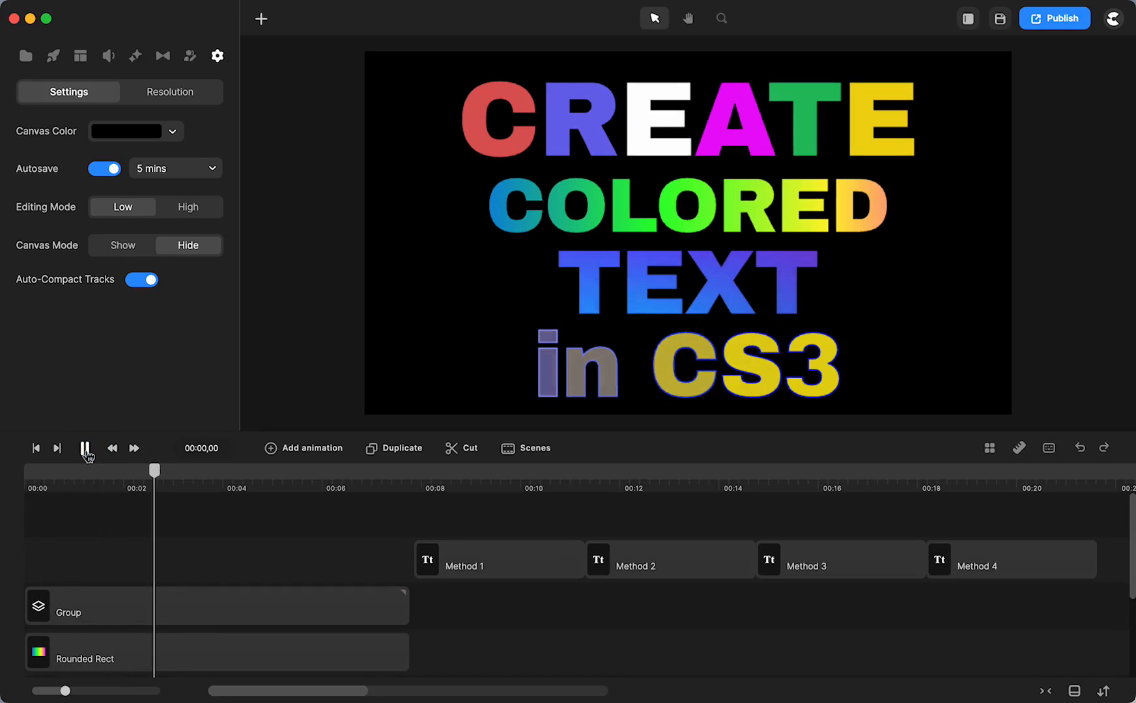
- Play and pause the colored-text intro, then jump the timeline to 8 seconds for Method 1
left_click(85, 448)
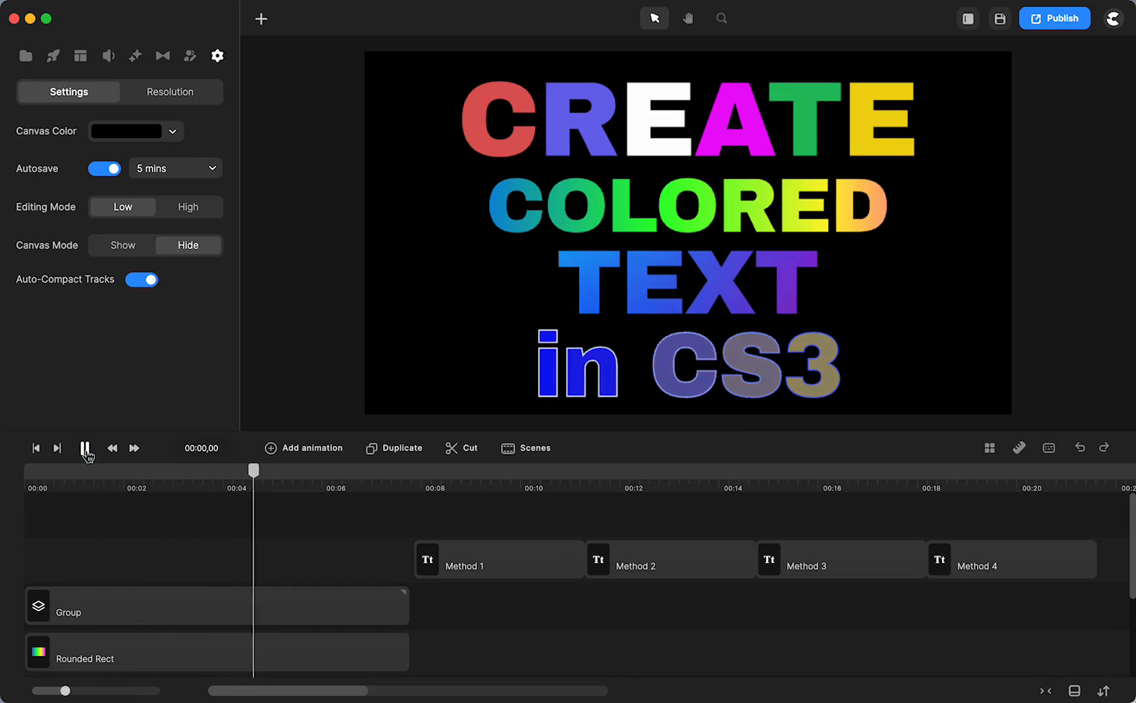
left_click(85, 448)
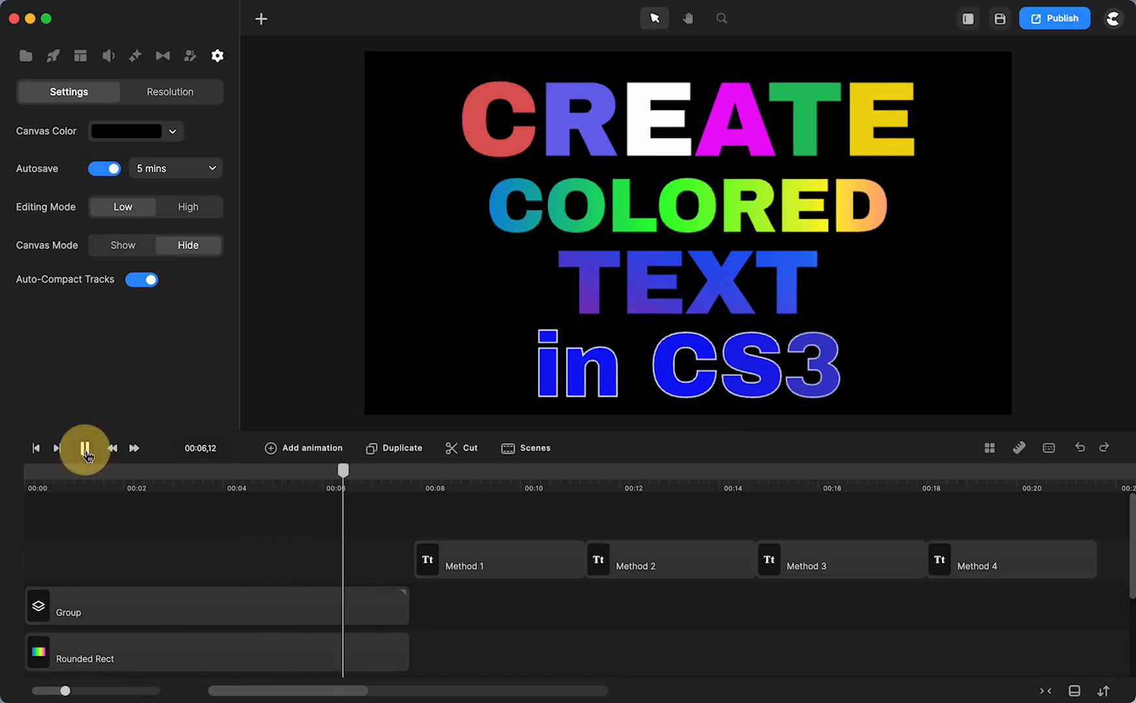
left_click(84, 449)
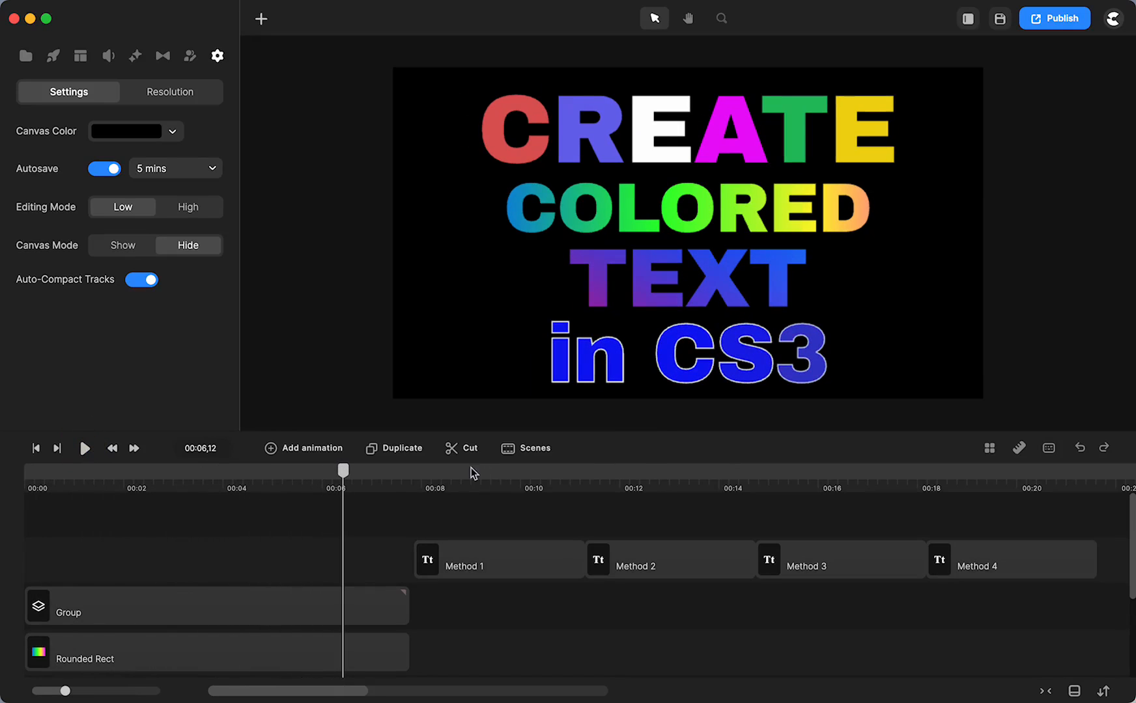
mouse_move(441, 480)
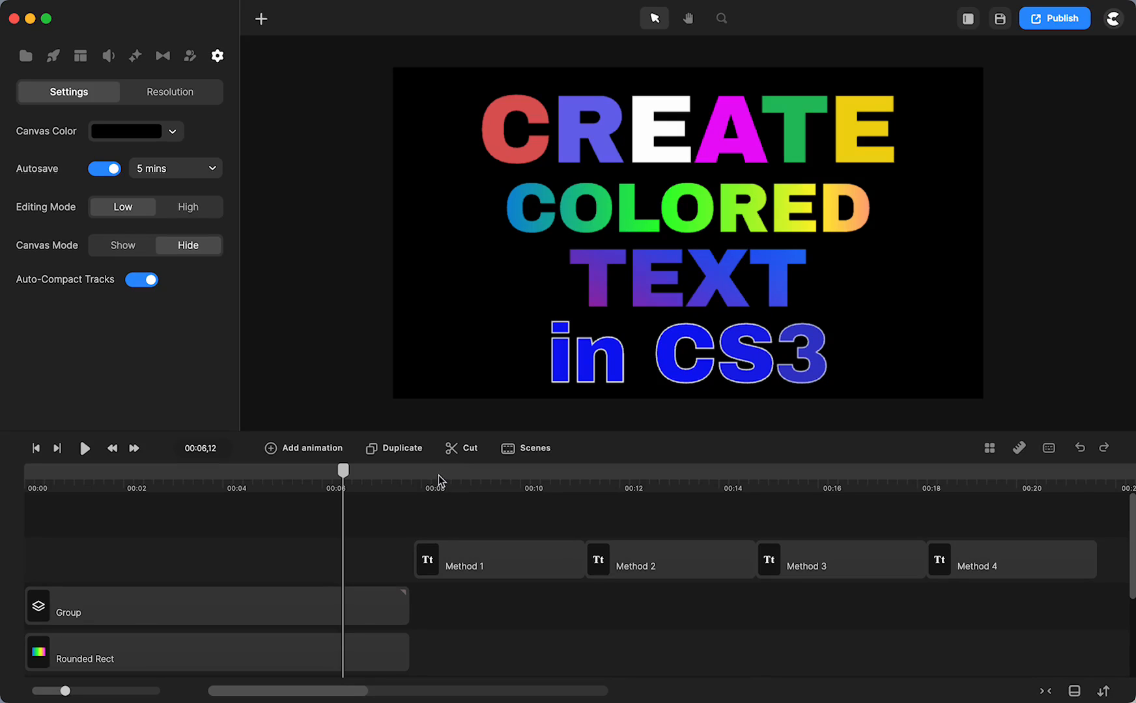
left_click(439, 472)
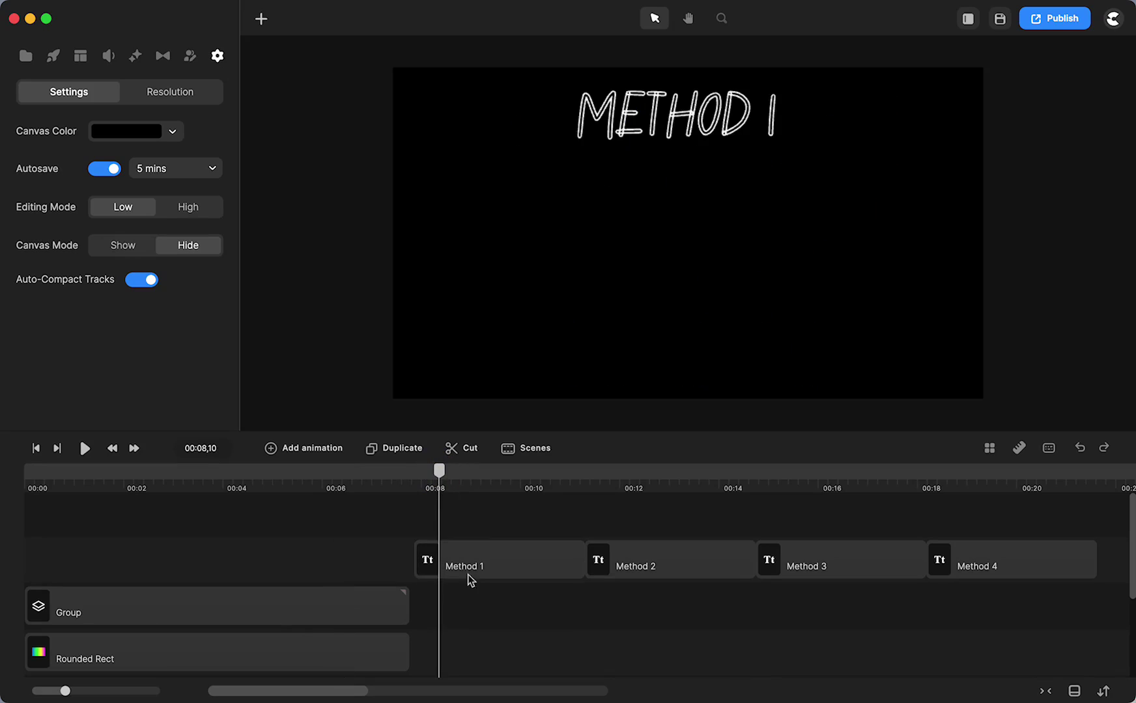
- Add a text layer reading 'TEXT' below the Method 1 heading, scaled to about 318%
left_click(260, 19)
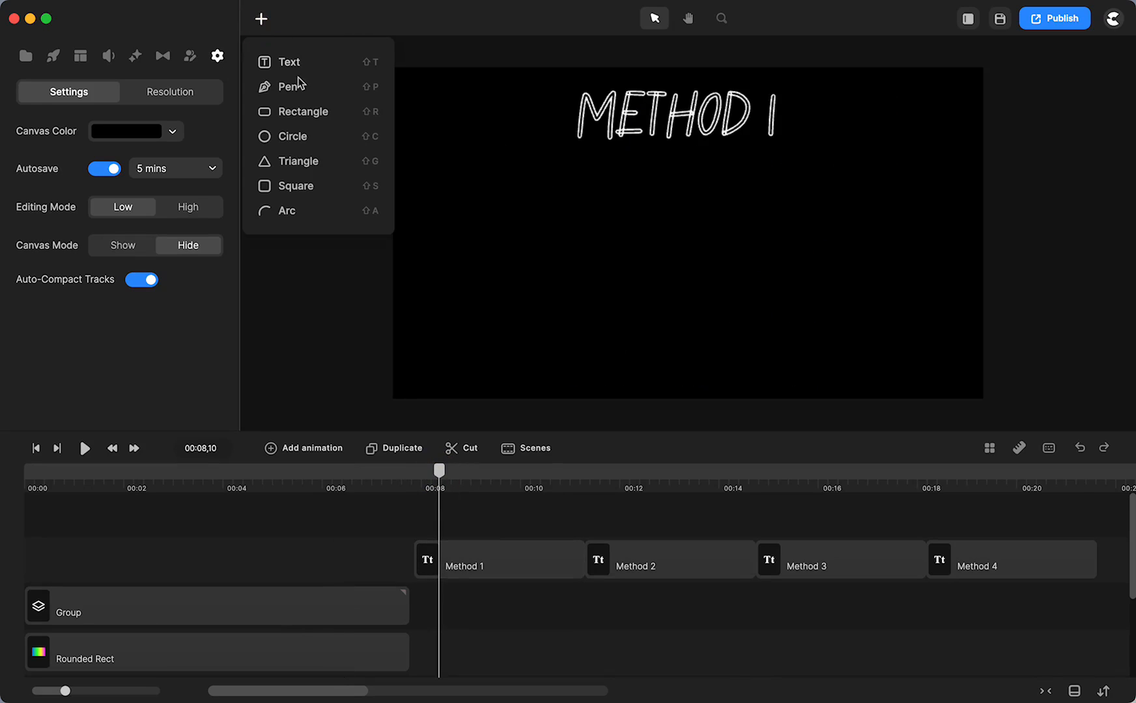
left_click(289, 62)
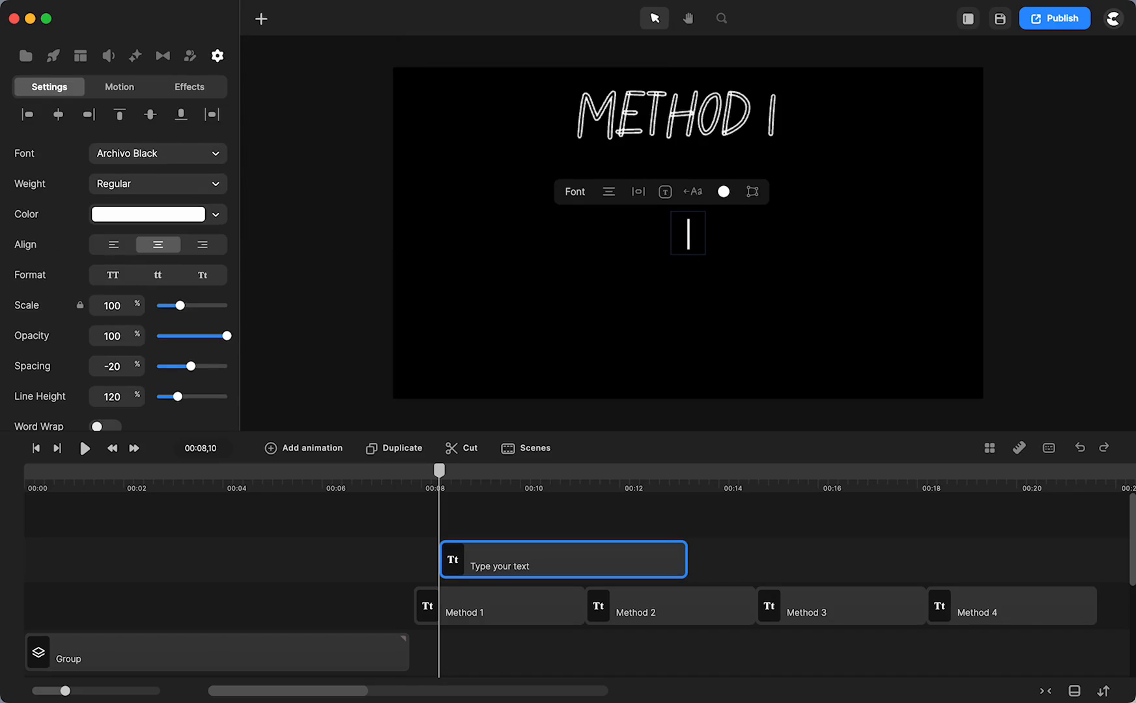
type("TEXT")
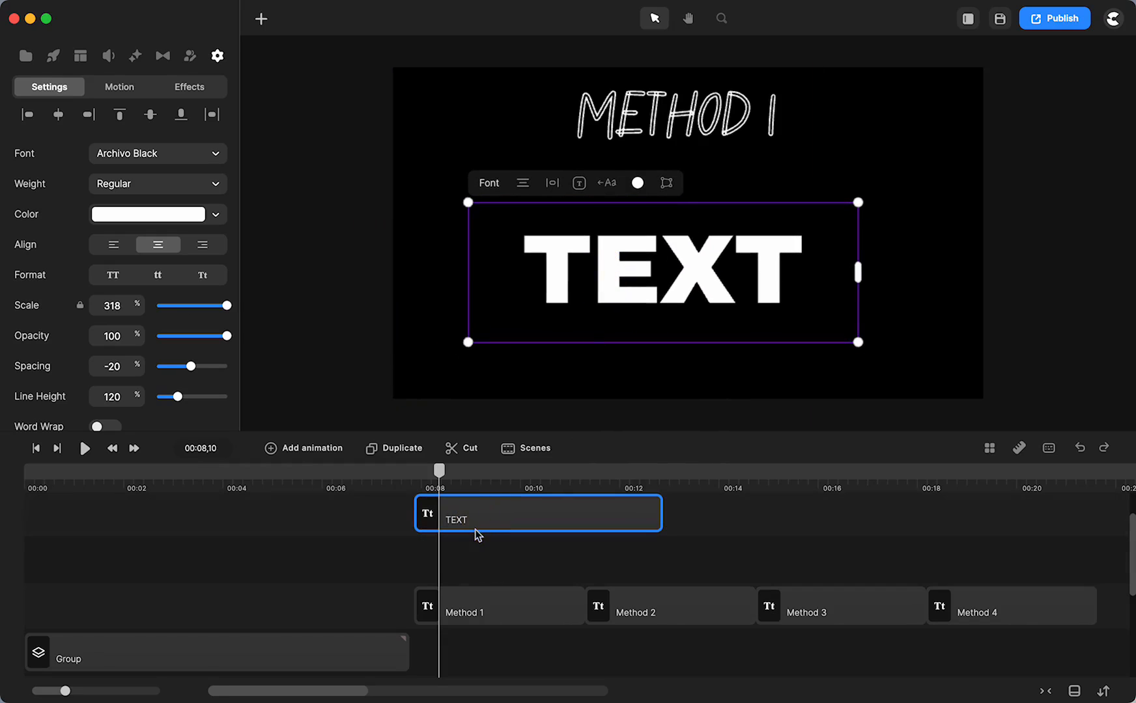
- Add a blue-green gradient video from Studio Backgrounds, filtered to the Gradient category
left_click(52, 56)
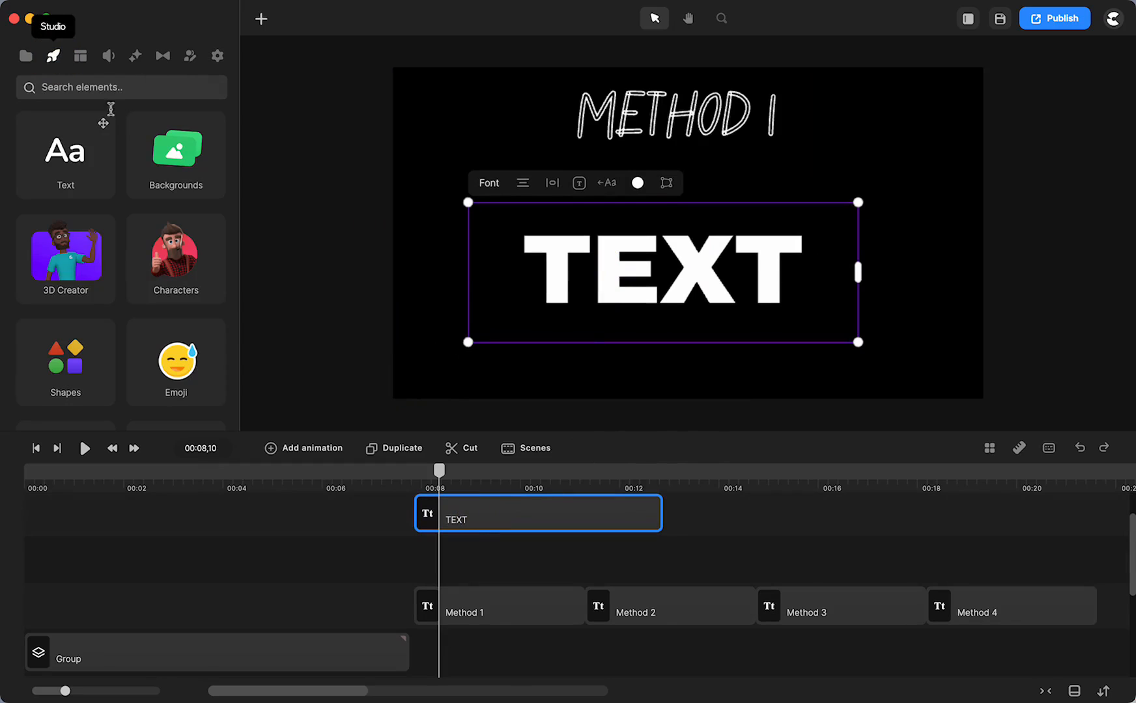
left_click(175, 147)
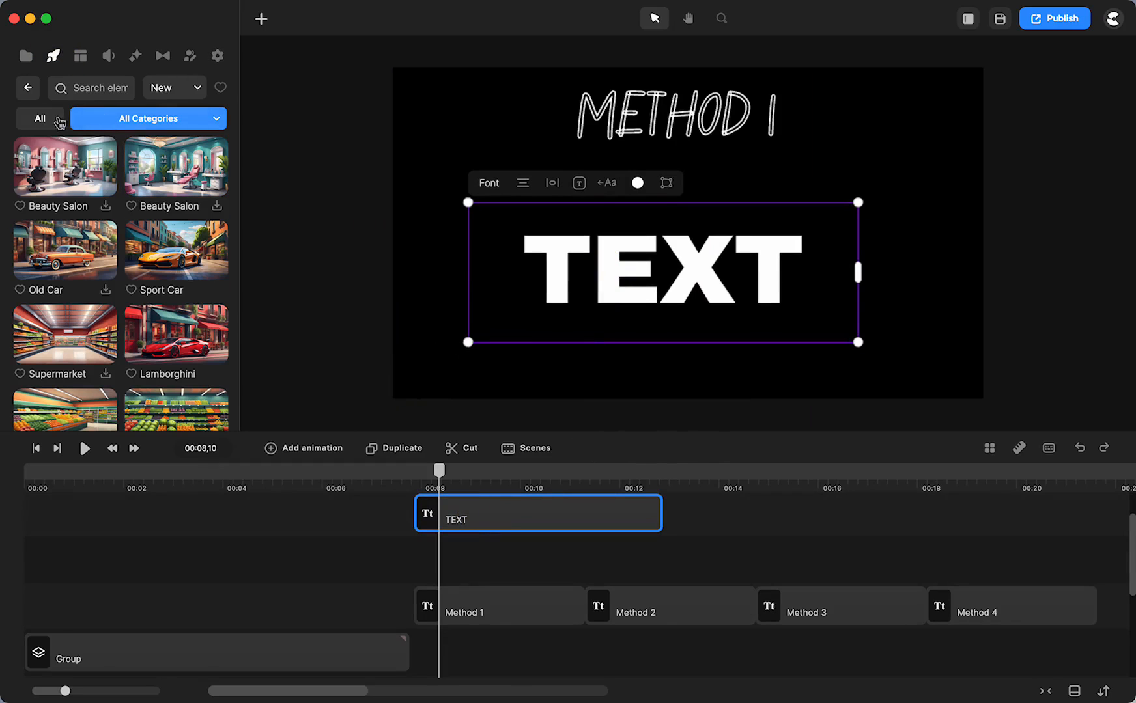
left_click(148, 117)
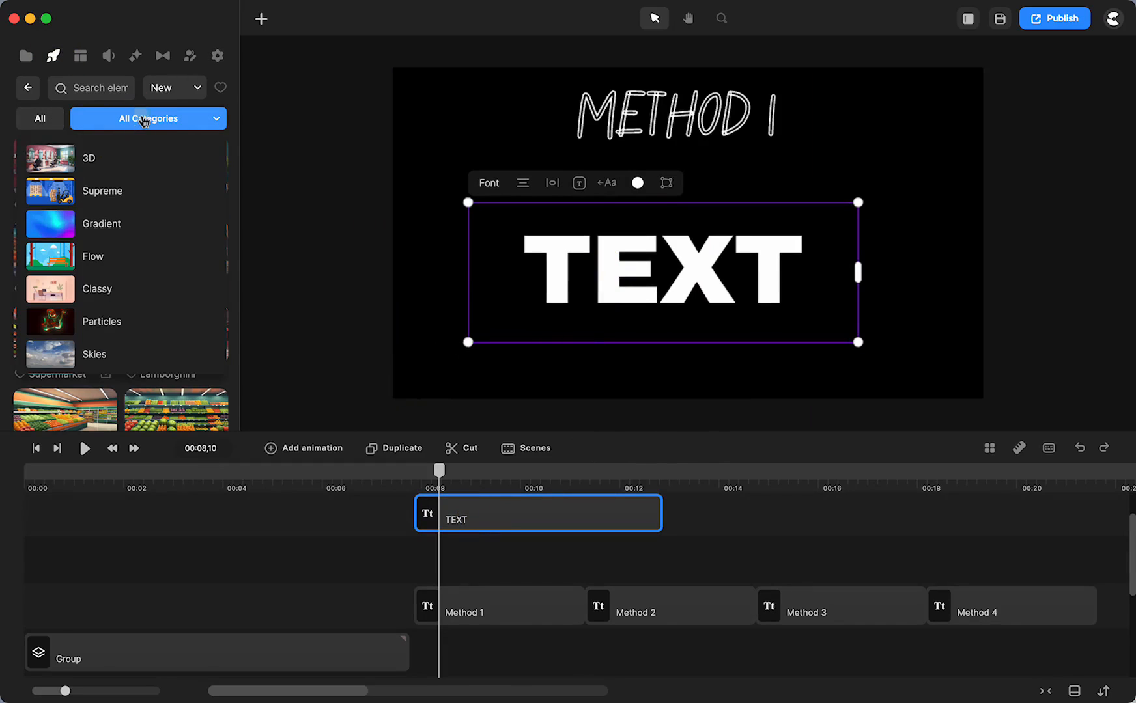
left_click(101, 223)
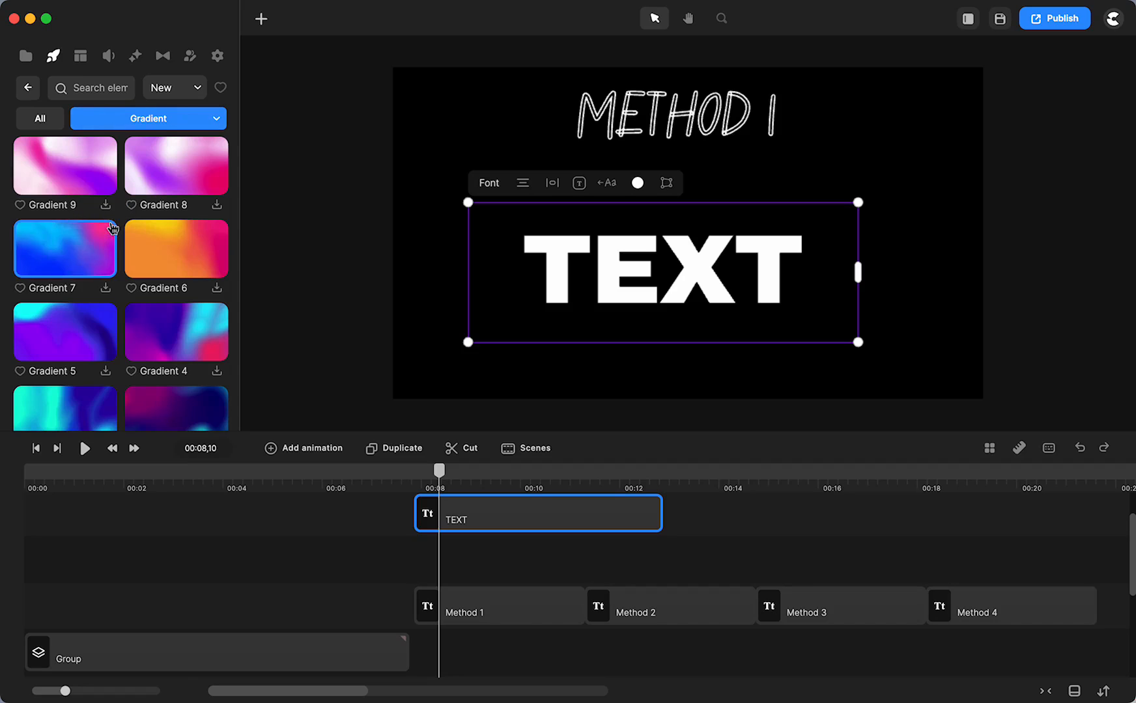
mouse_move(176, 330)
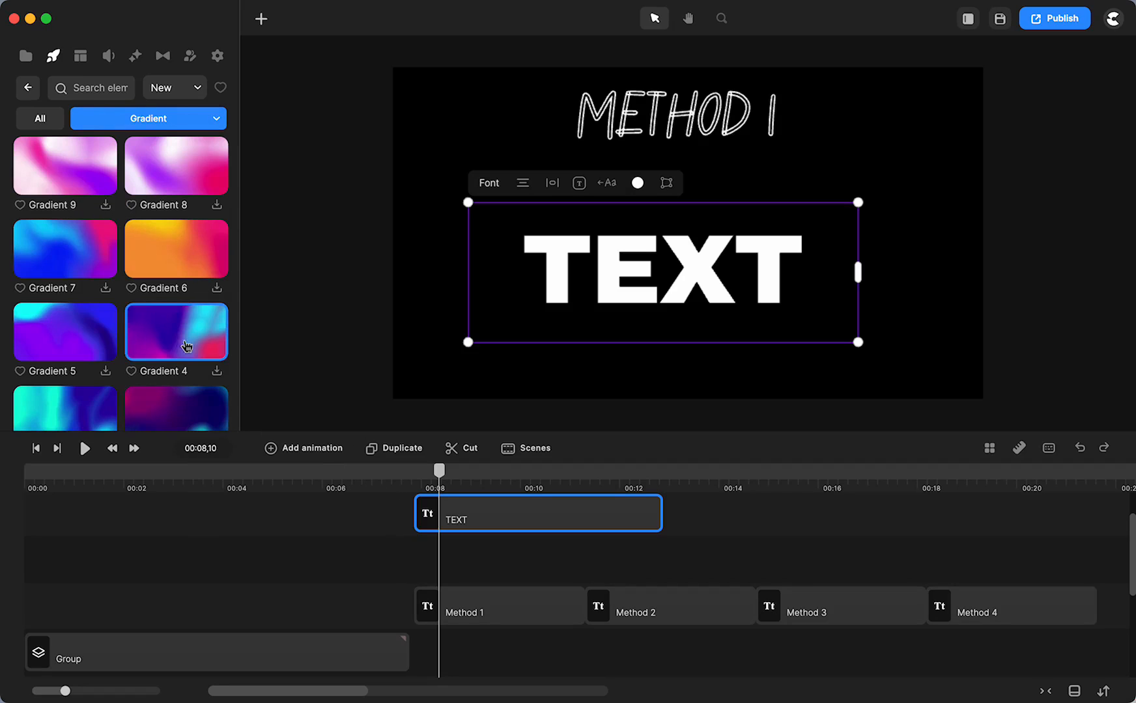
mouse_move(82, 319)
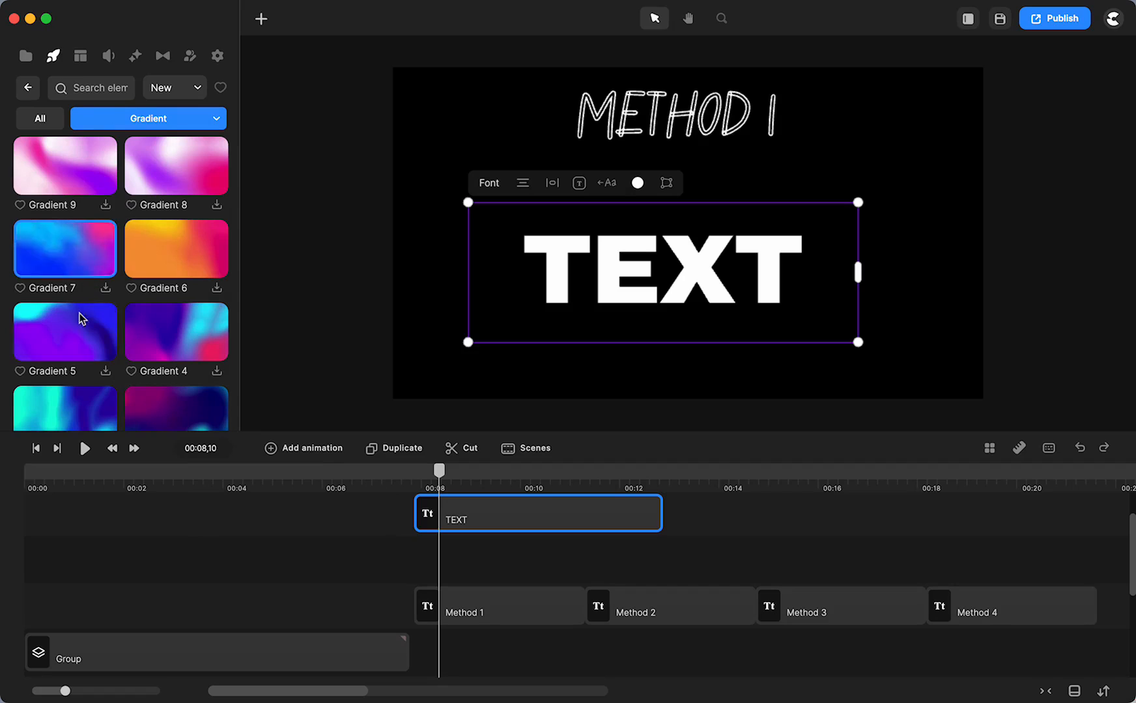
scroll("down", 3)
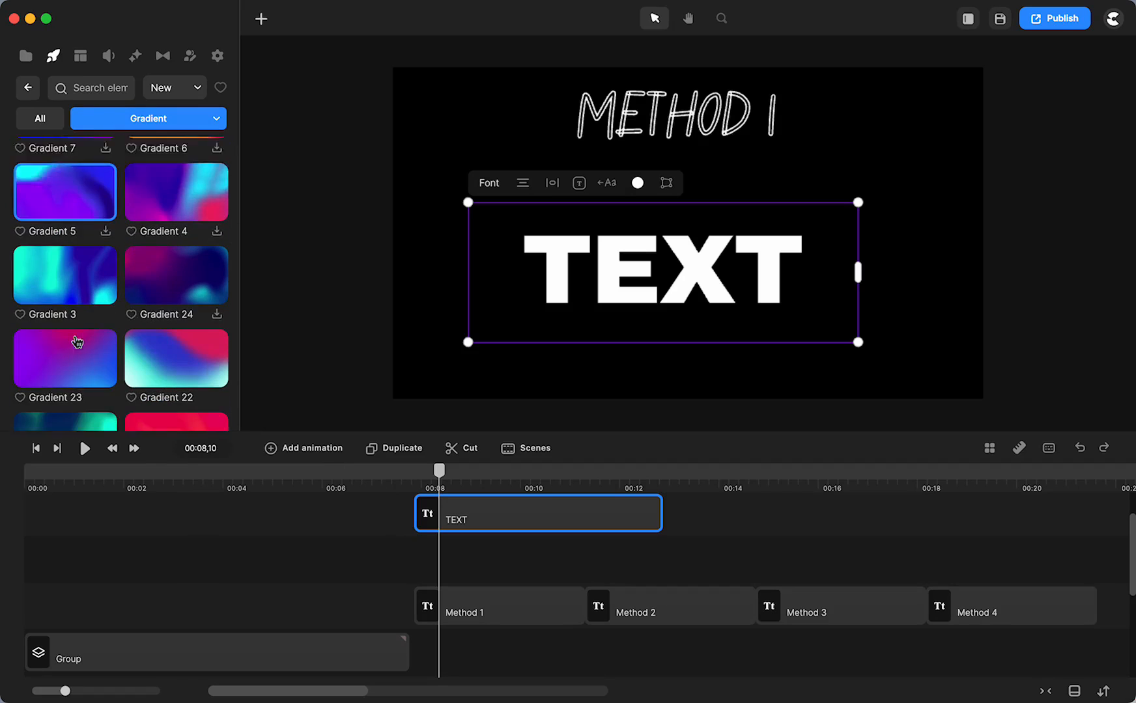
scroll("down", 3)
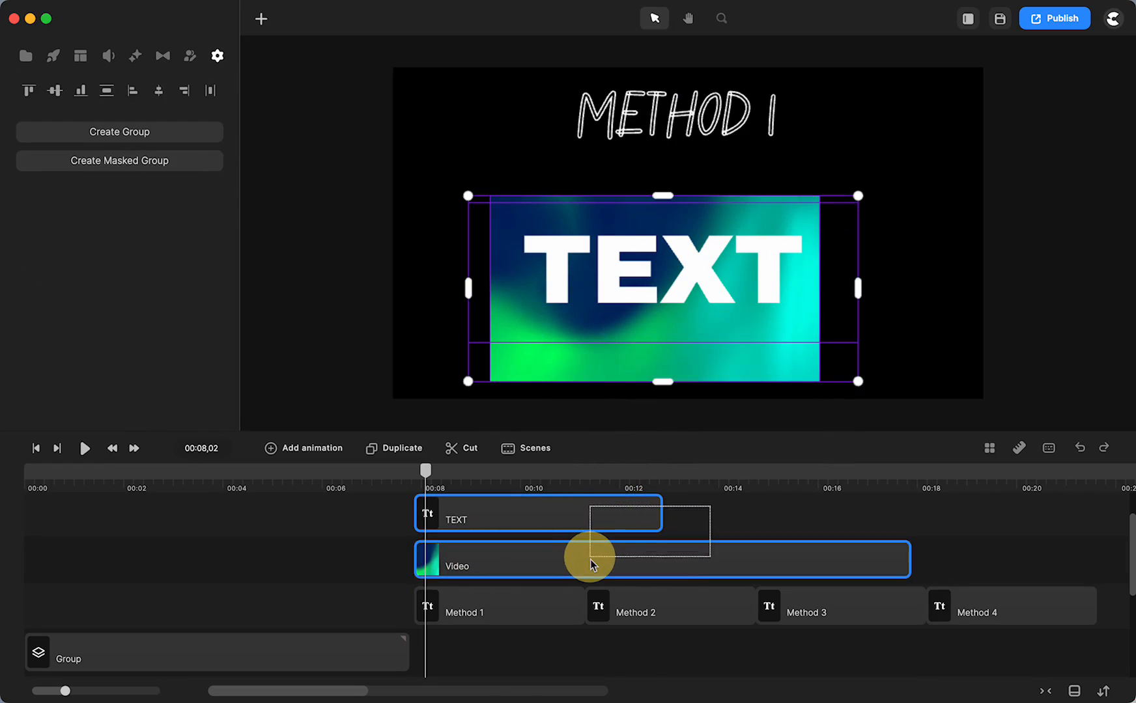
- Create a masked group from the TEXT and gradient video layers
right_click(592, 566)
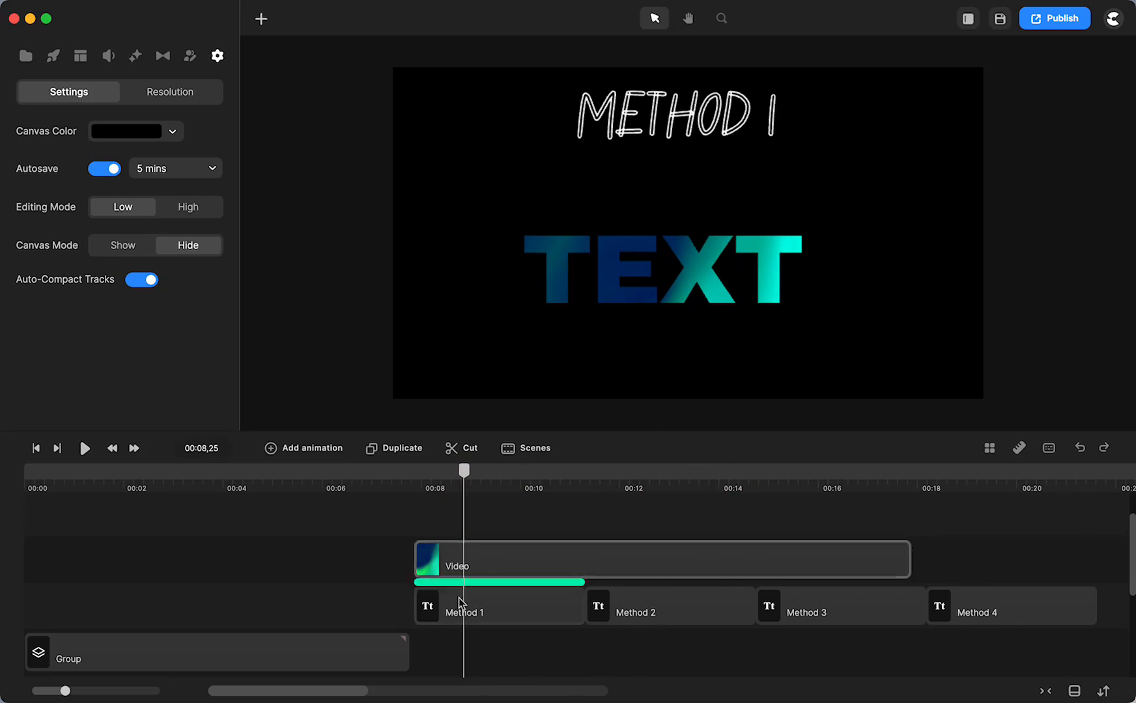
- Add a rectangle with a white fill from Favorites, scaled to 100% to cover the canvas
left_click(260, 18)
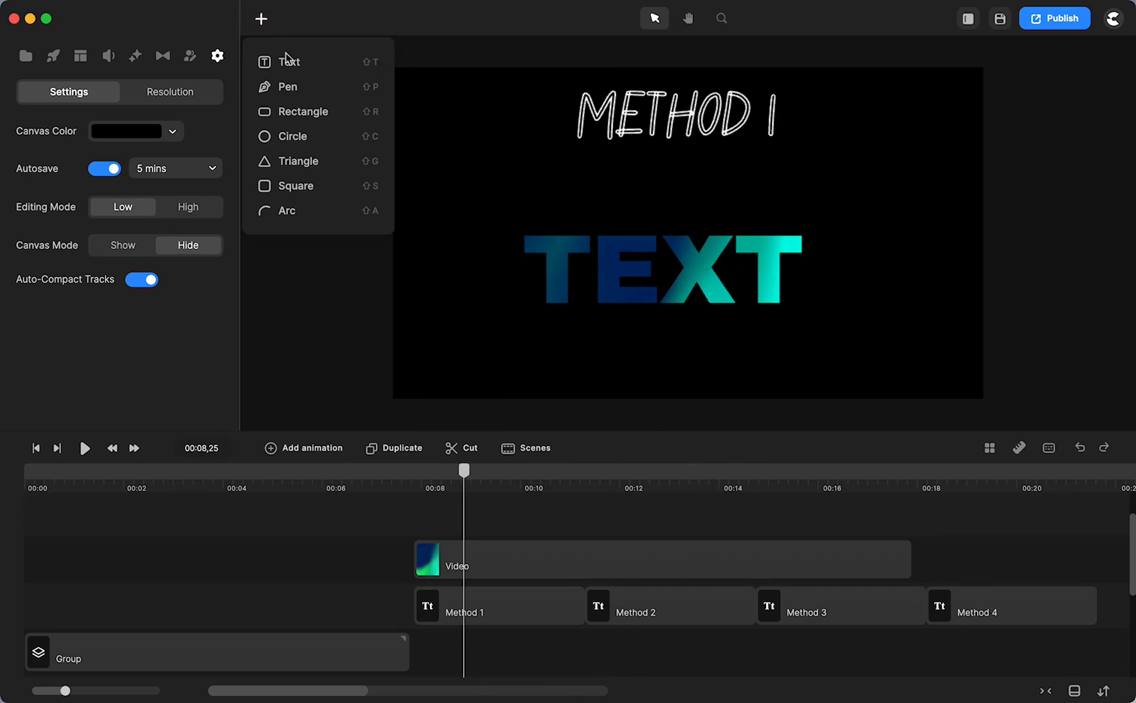
mouse_move(303, 112)
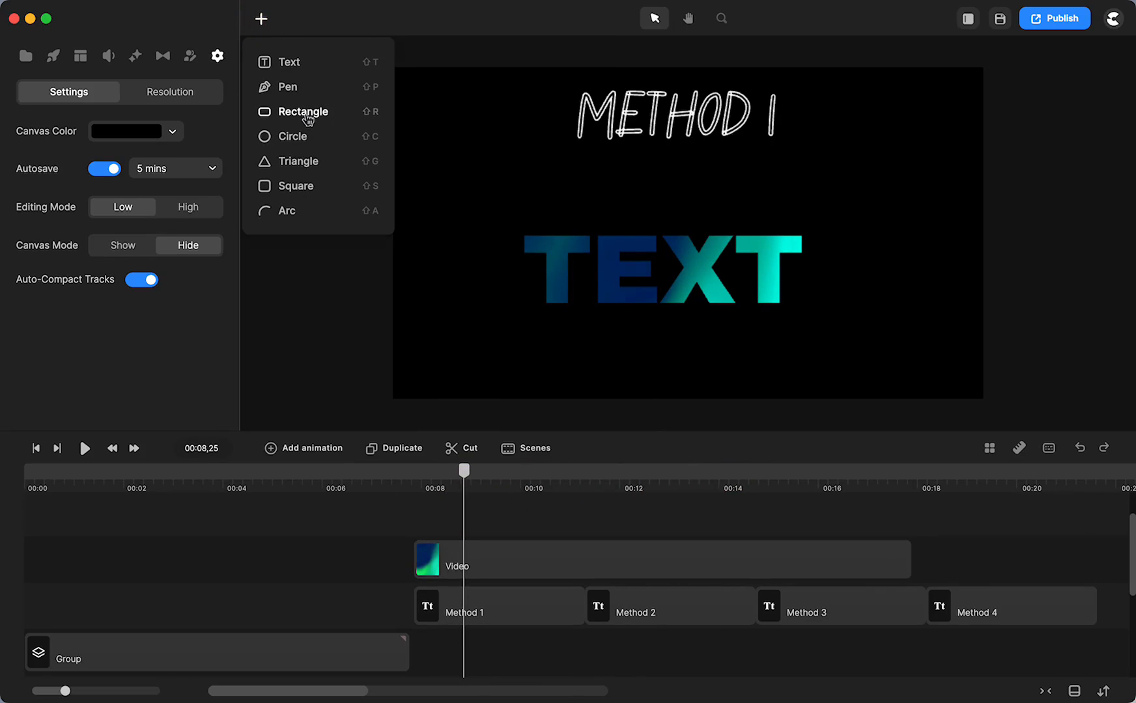
left_click(303, 112)
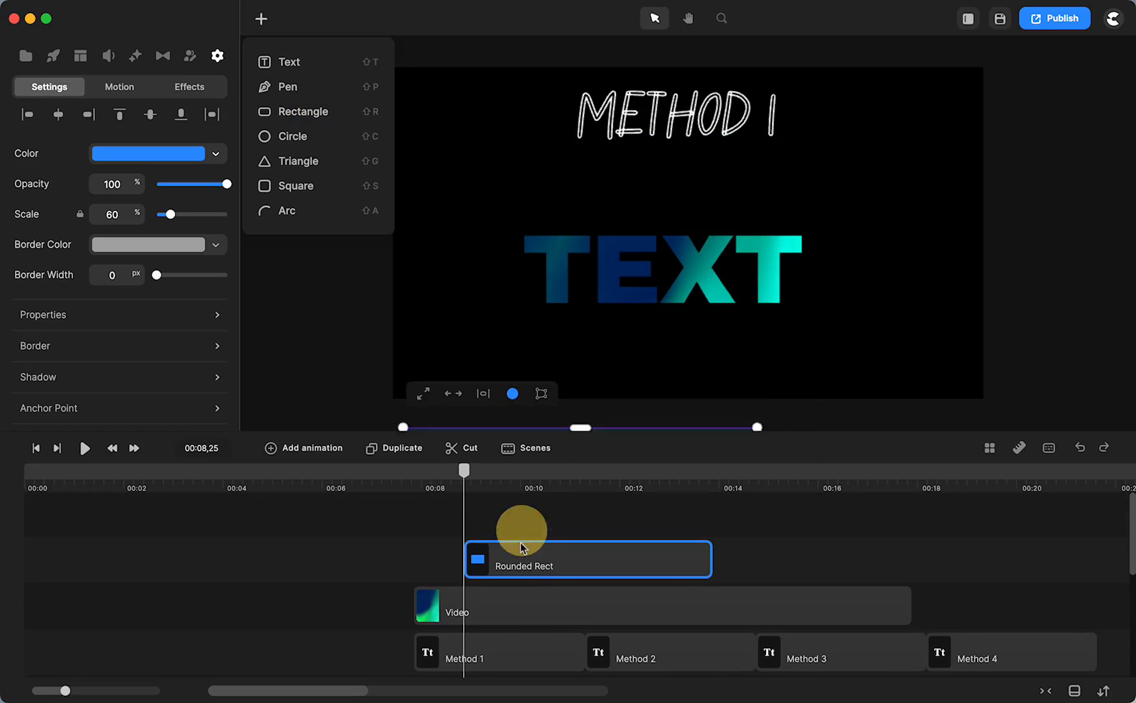
left_click(304, 112)
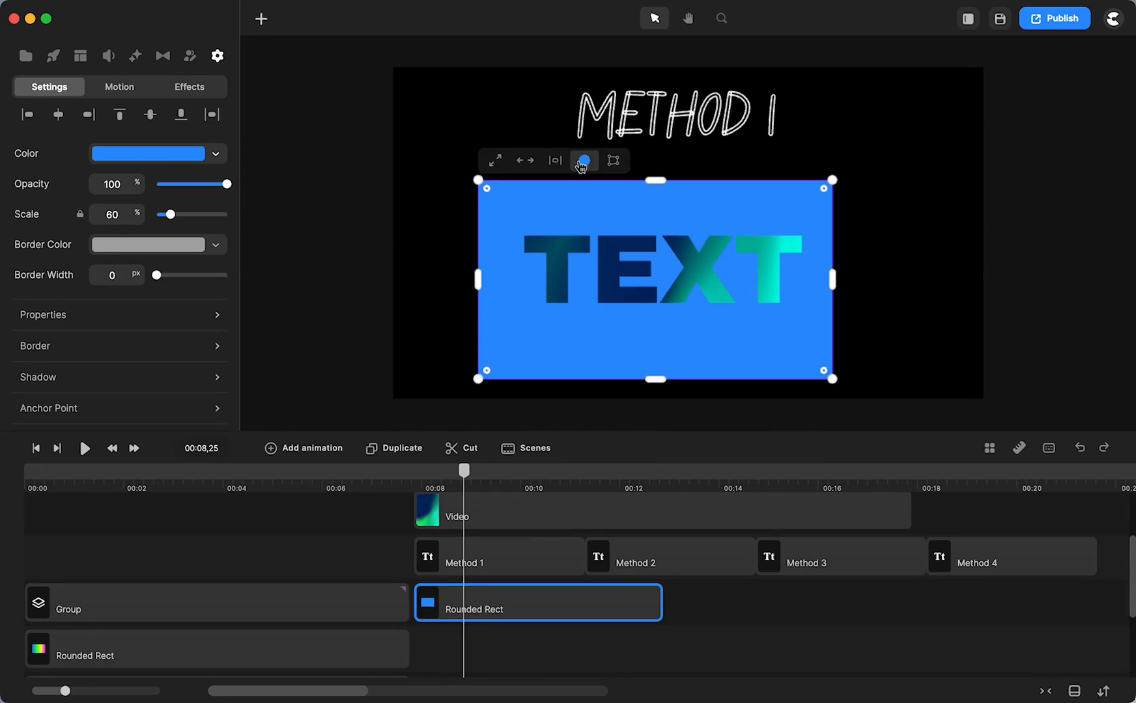
left_click(583, 160)
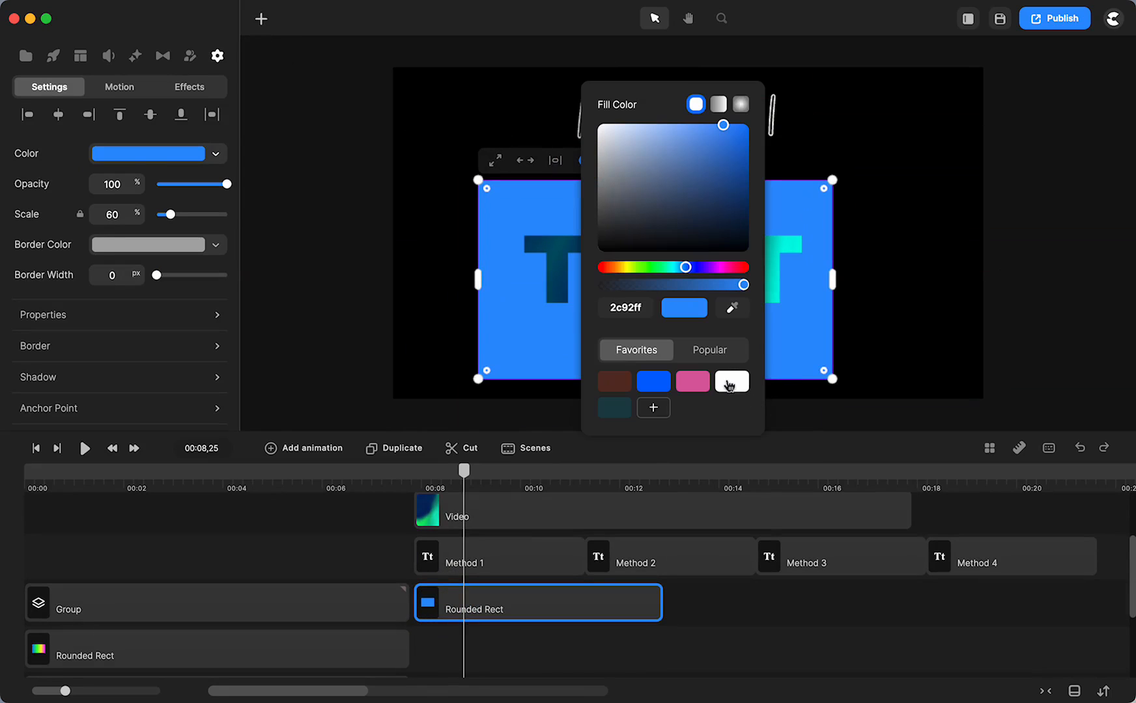
left_click(730, 381)
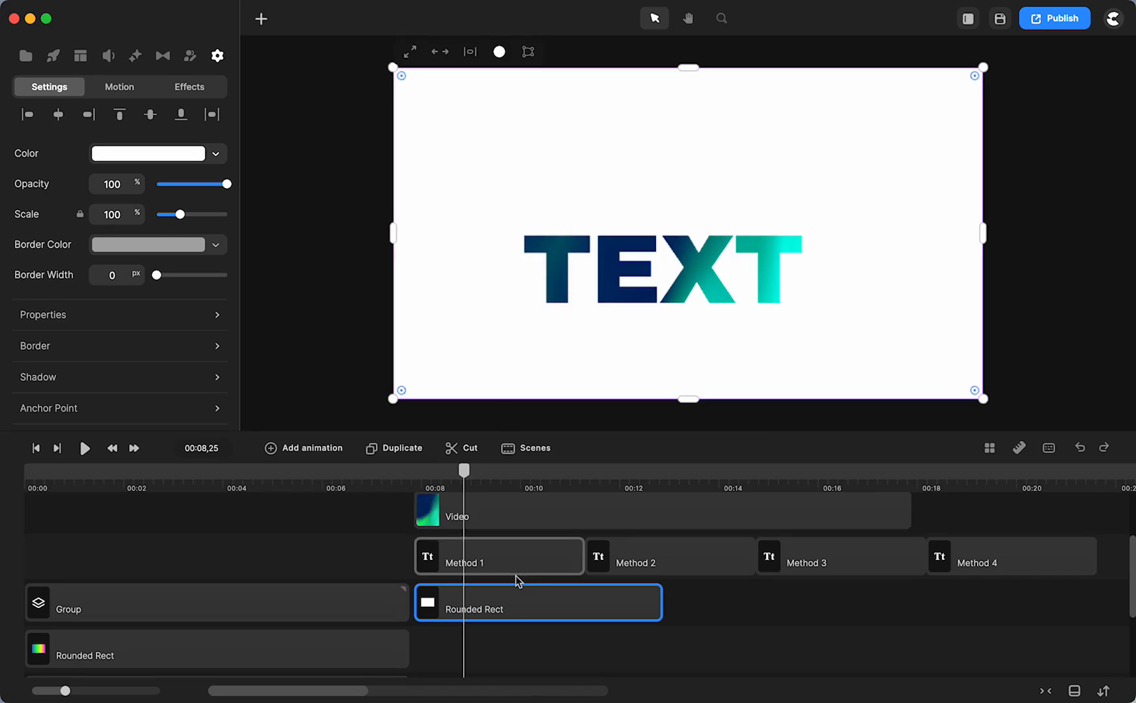
left_click(478, 516)
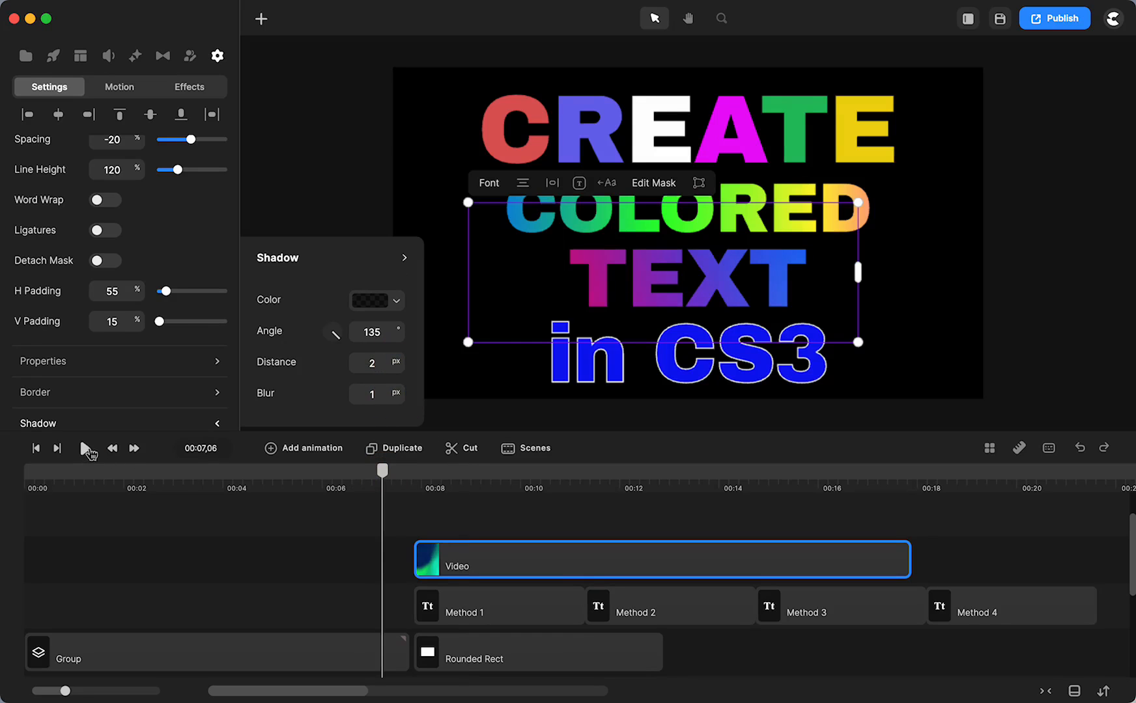
- Preview the drop-shadowed TEXT and reopen the Gradient backgrounds library
left_click(85, 448)
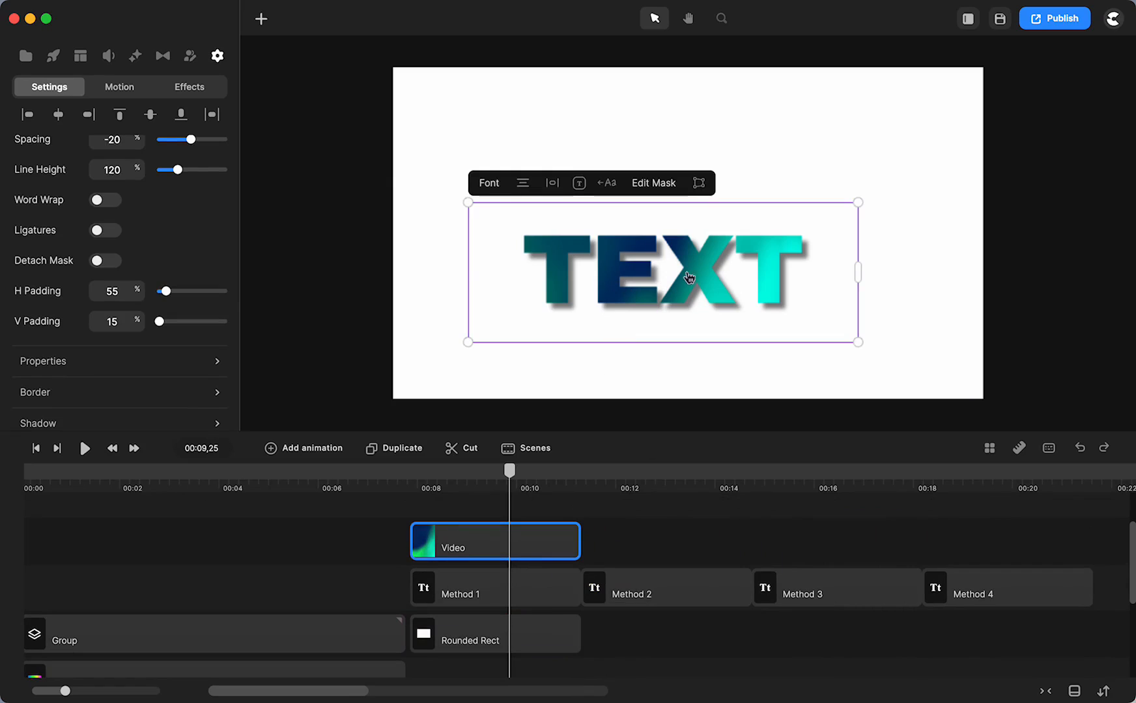
mouse_move(93, 79)
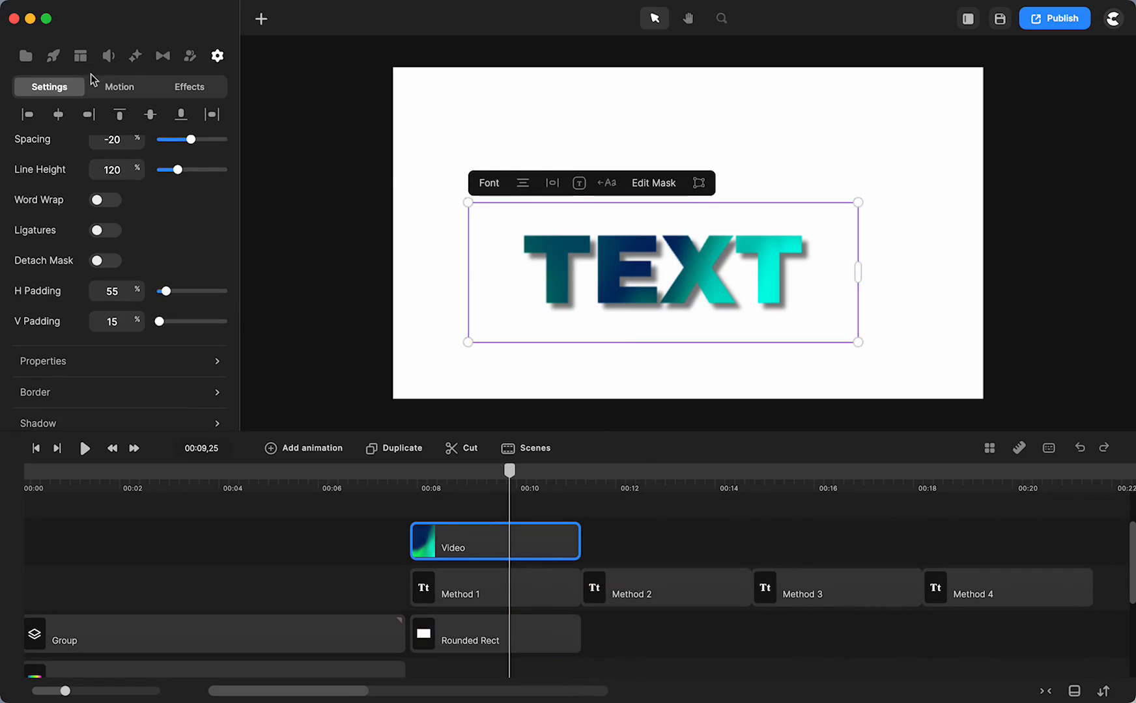
left_click(52, 56)
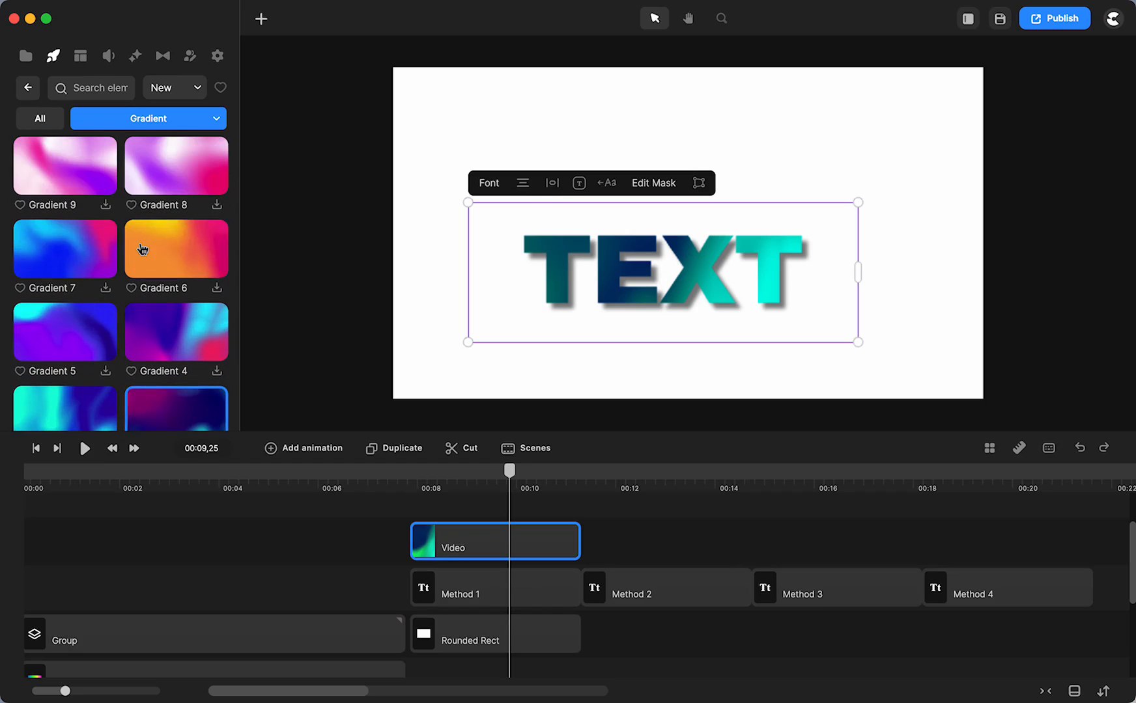
mouse_move(27, 92)
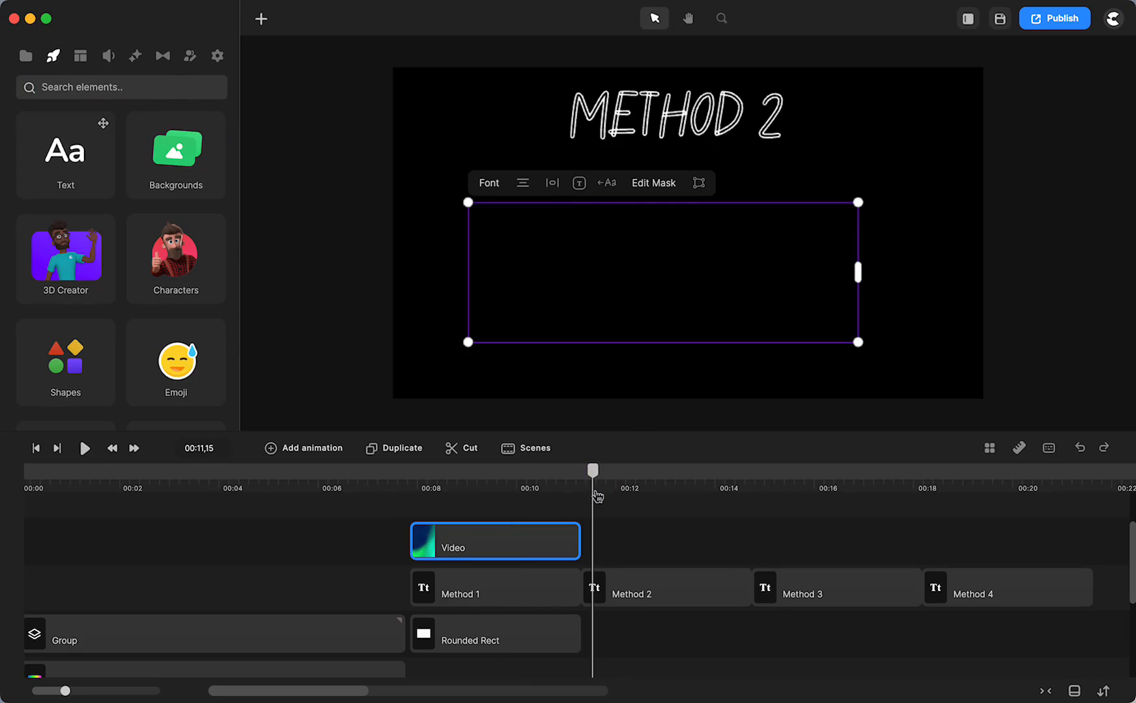
mouse_move(377, 63)
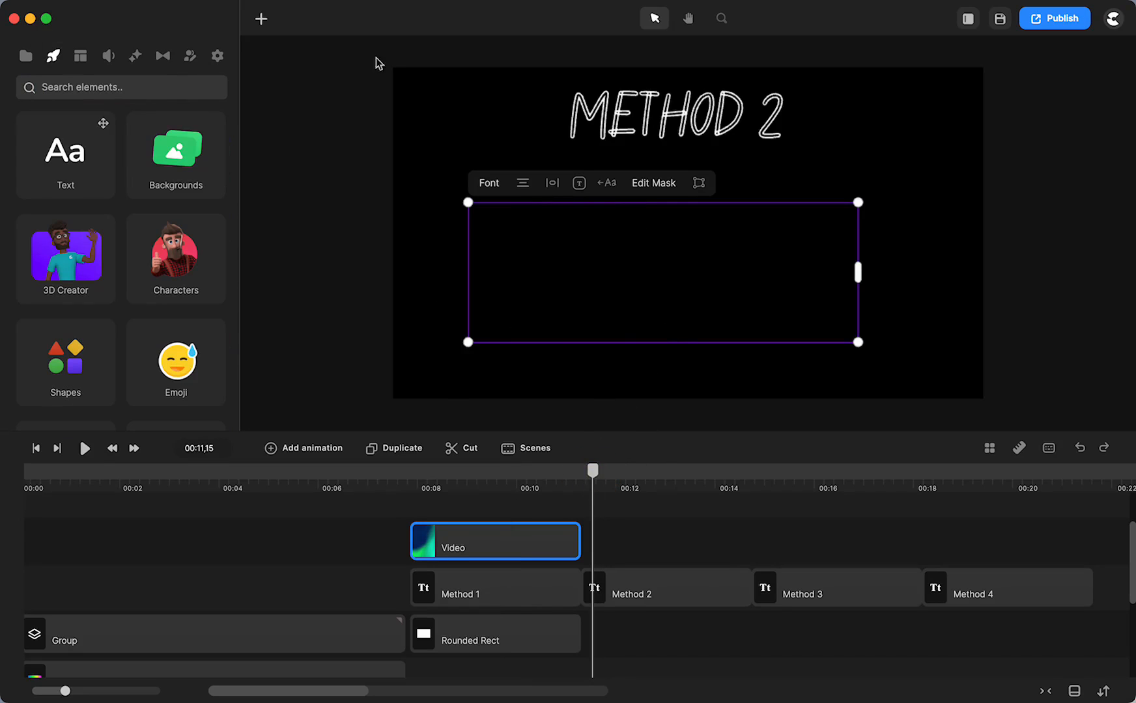
- Add a new white TEXT text layer beneath the Method 2 heading
left_click(260, 19)
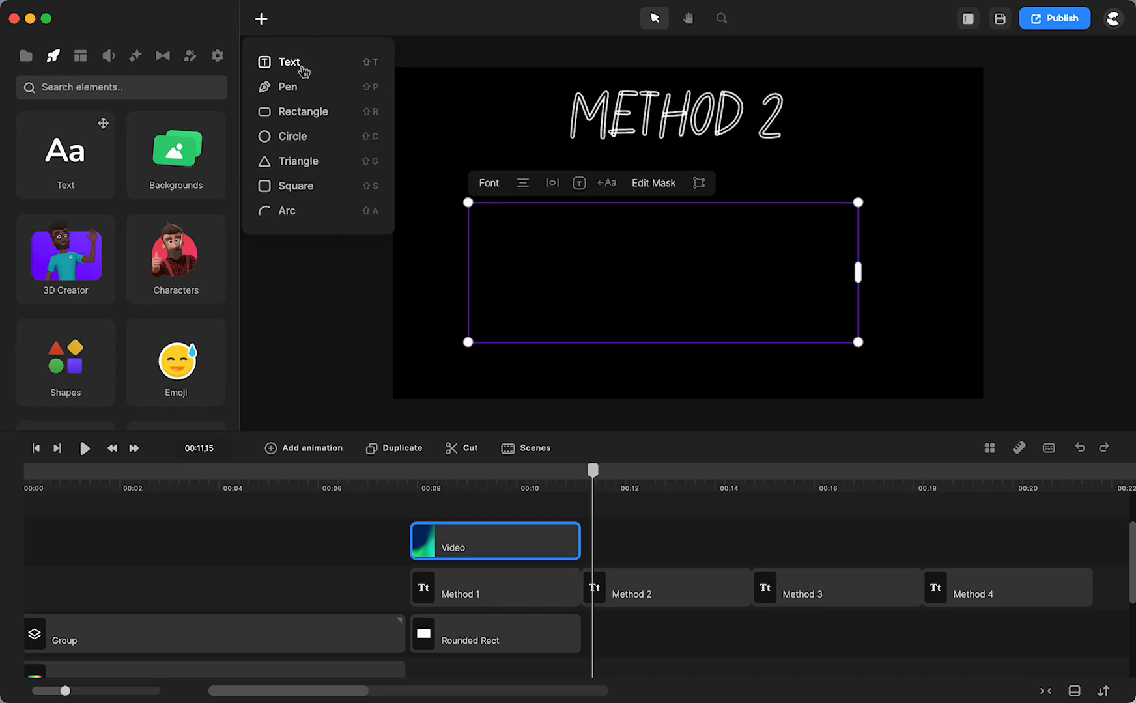
left_click(289, 62)
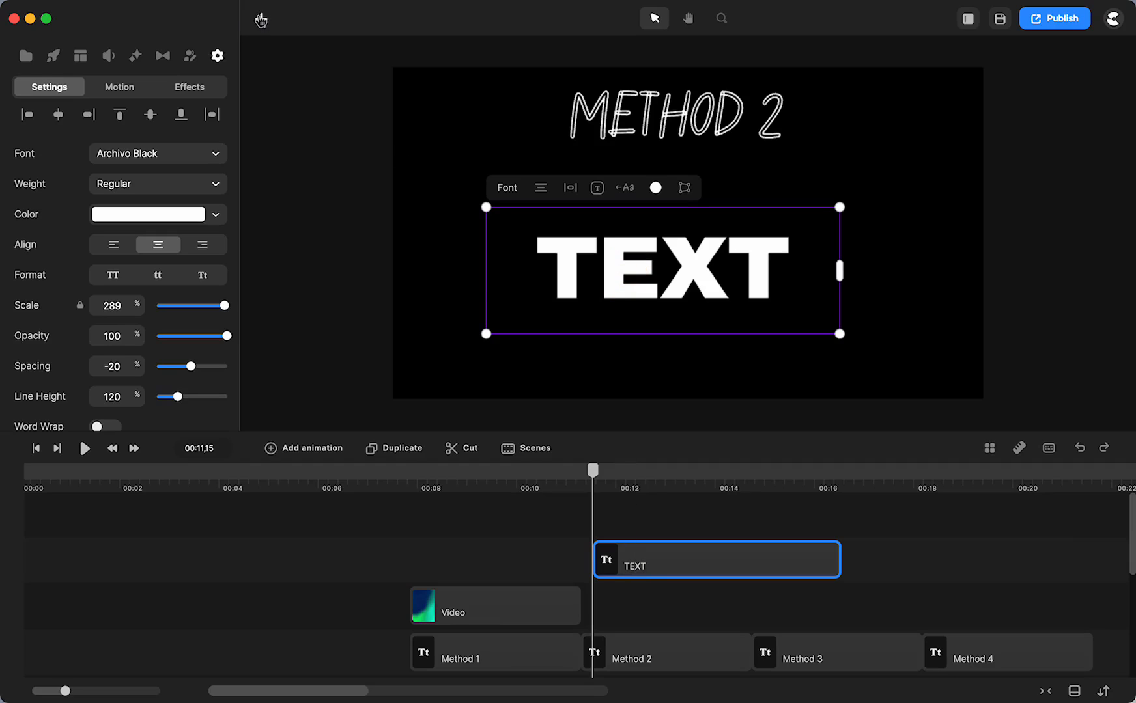
- Add a rectangle behind the text with a linear red-yellow-magenta-blue gradient fill
left_click(260, 19)
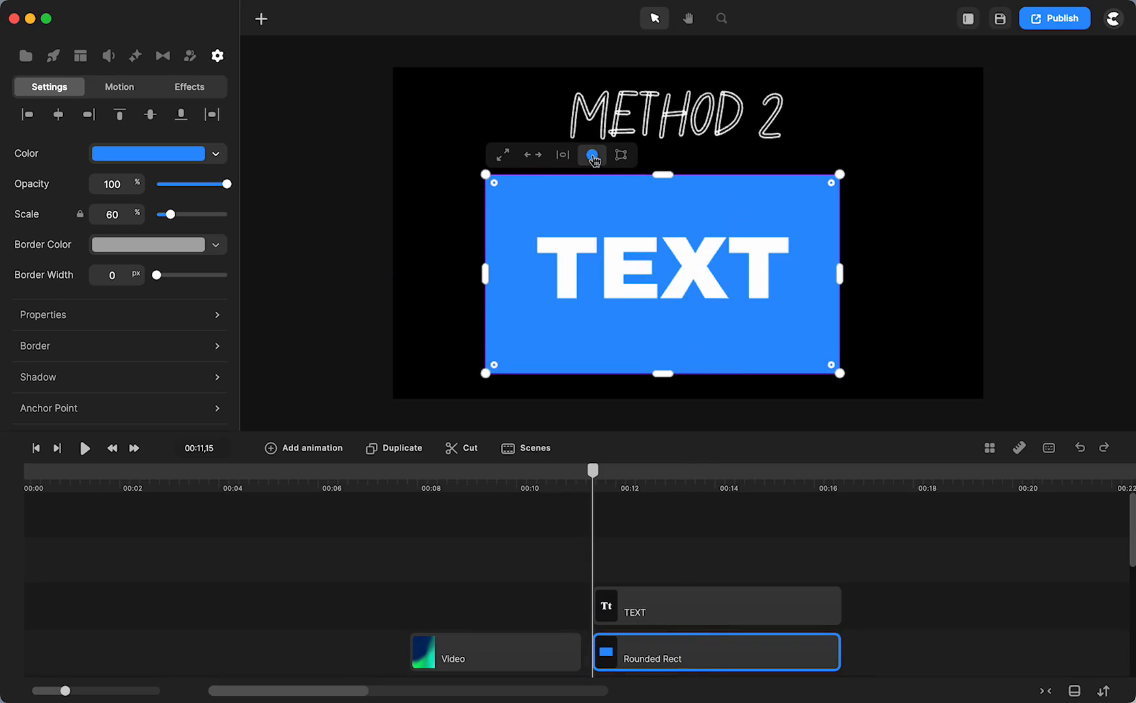
left_click(592, 155)
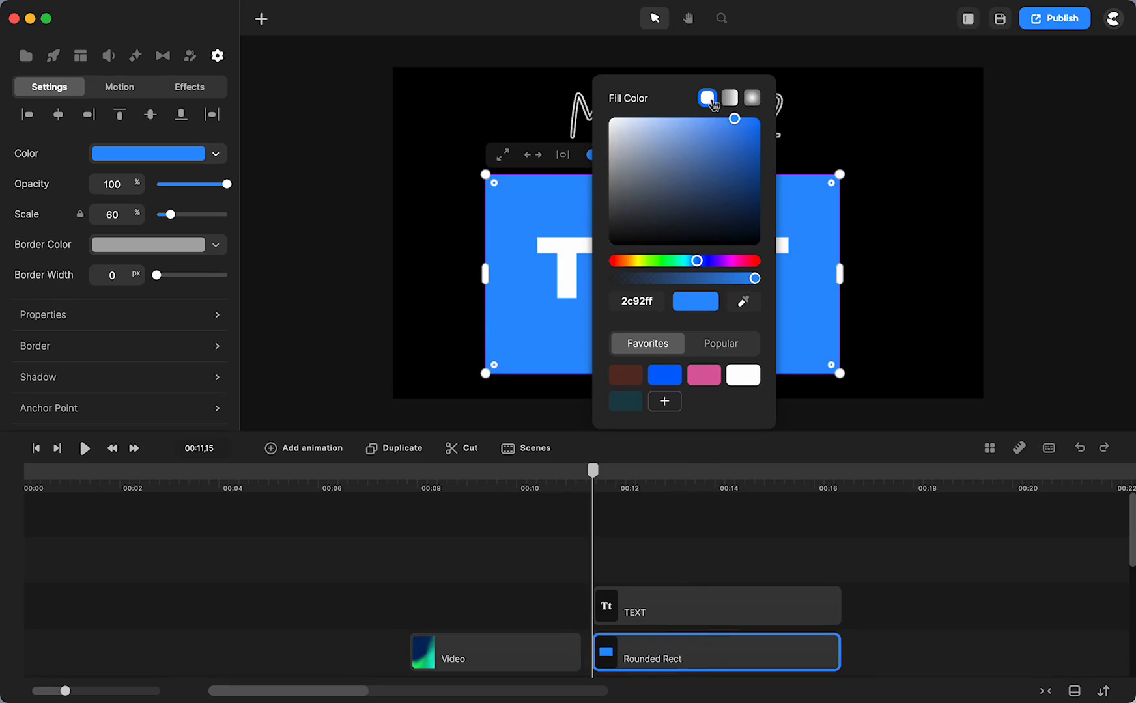
left_click(730, 97)
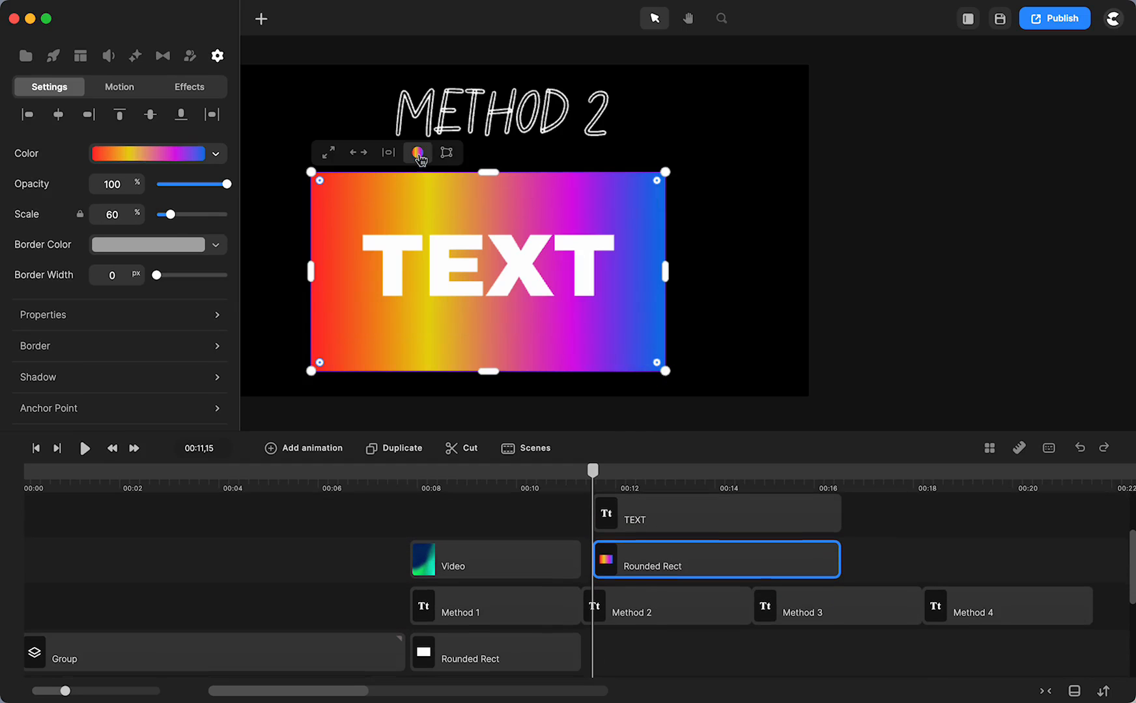
left_click(623, 385)
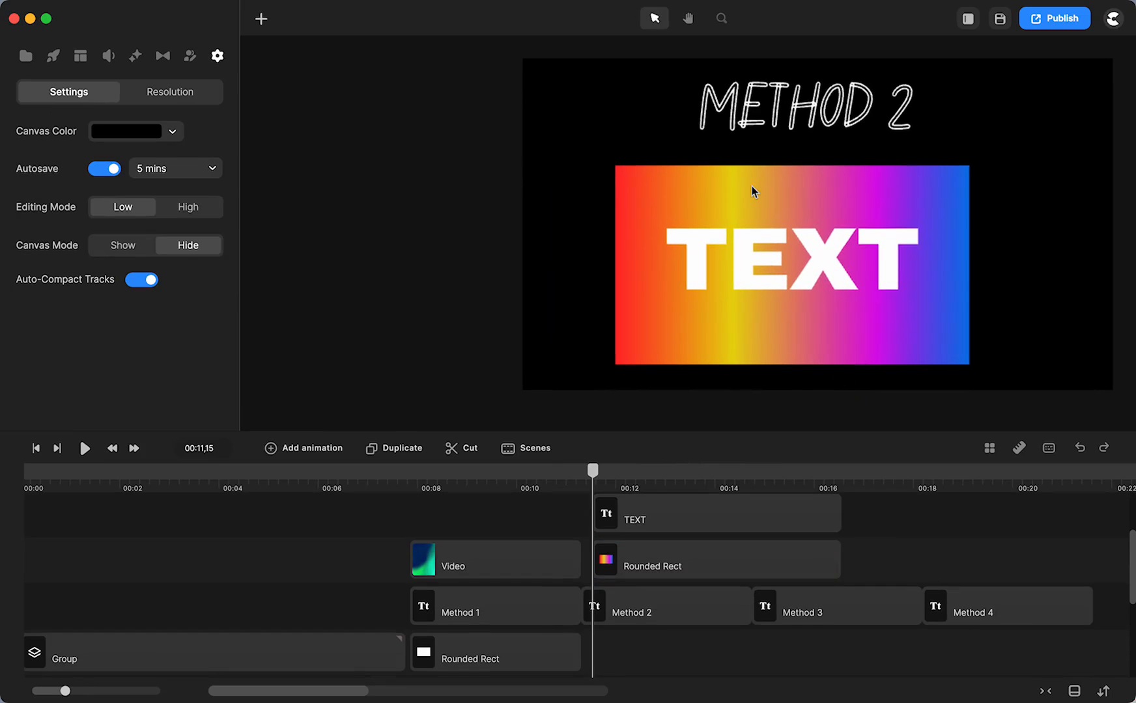
mouse_move(764, 311)
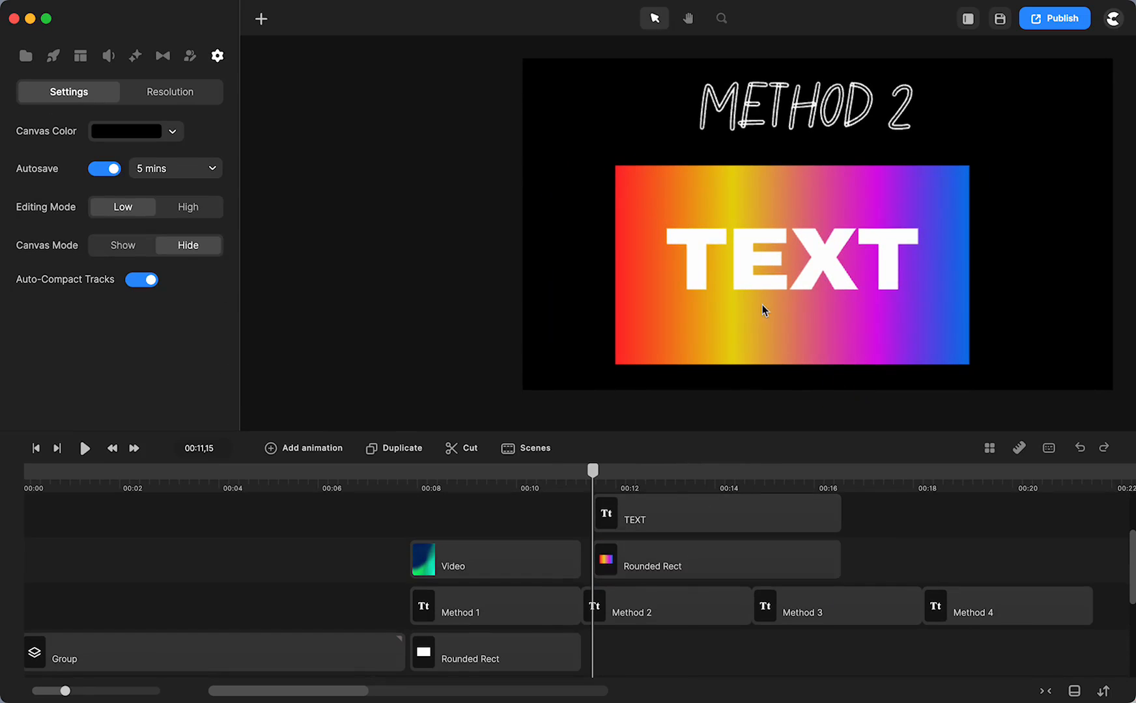
mouse_move(724, 137)
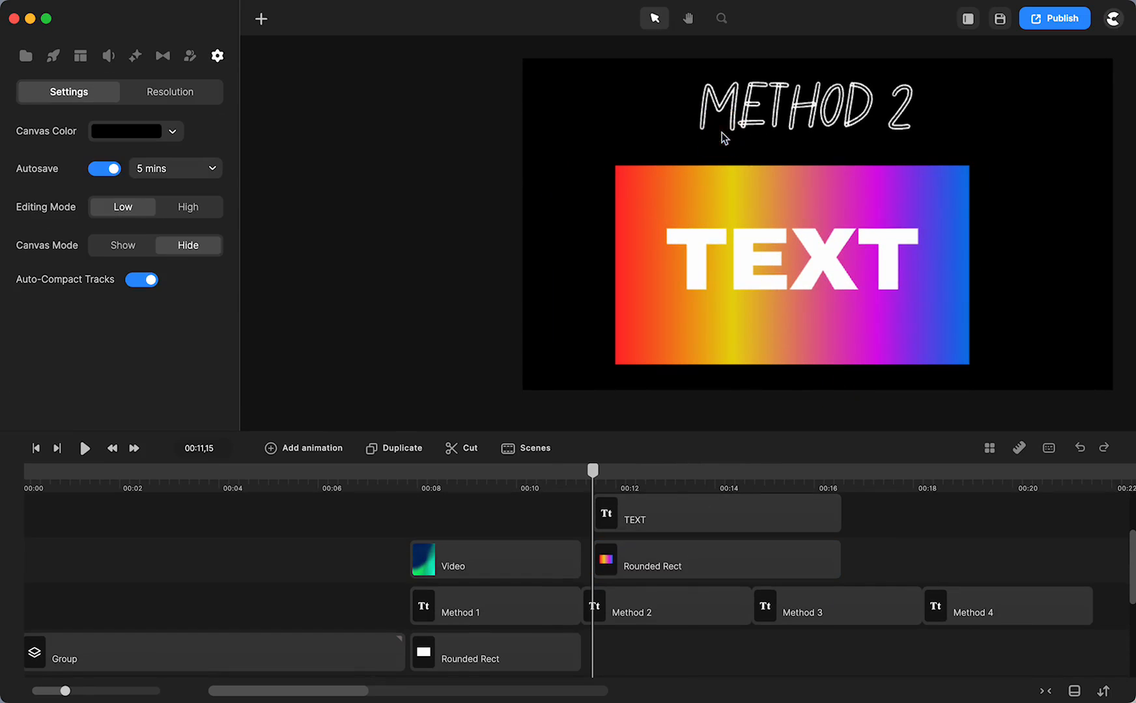
- Switch the rectangle's gradient to radial, red-yellow centre fading to magenta and blue
left_click(716, 559)
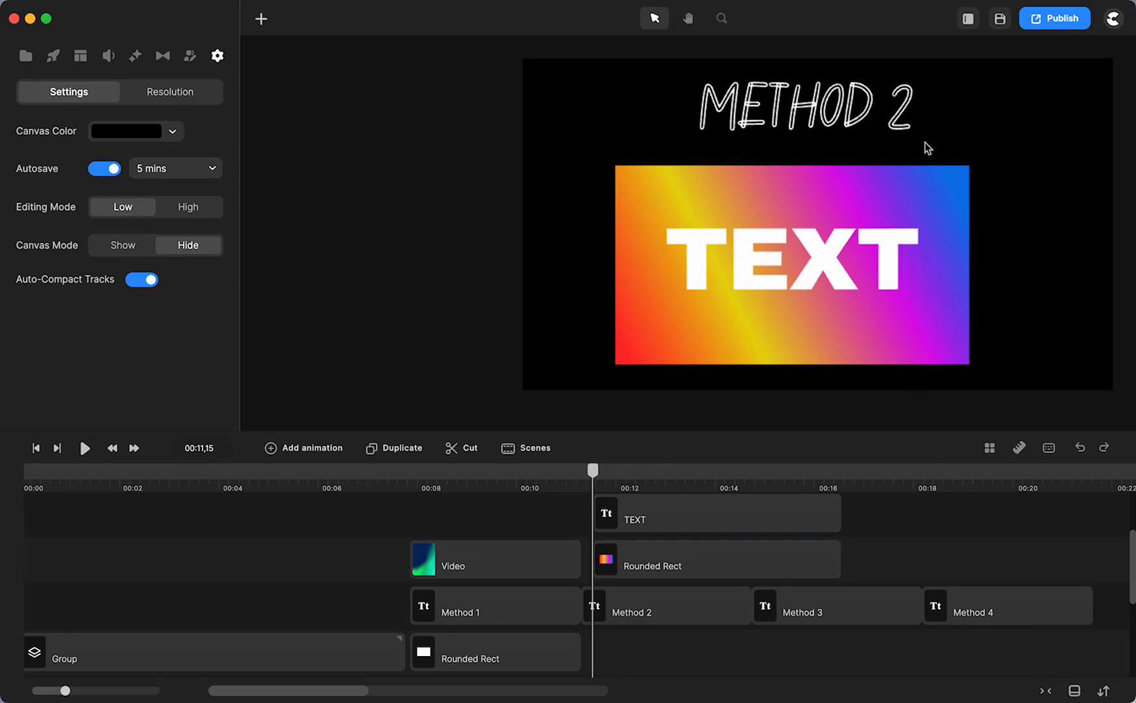
mouse_move(982, 215)
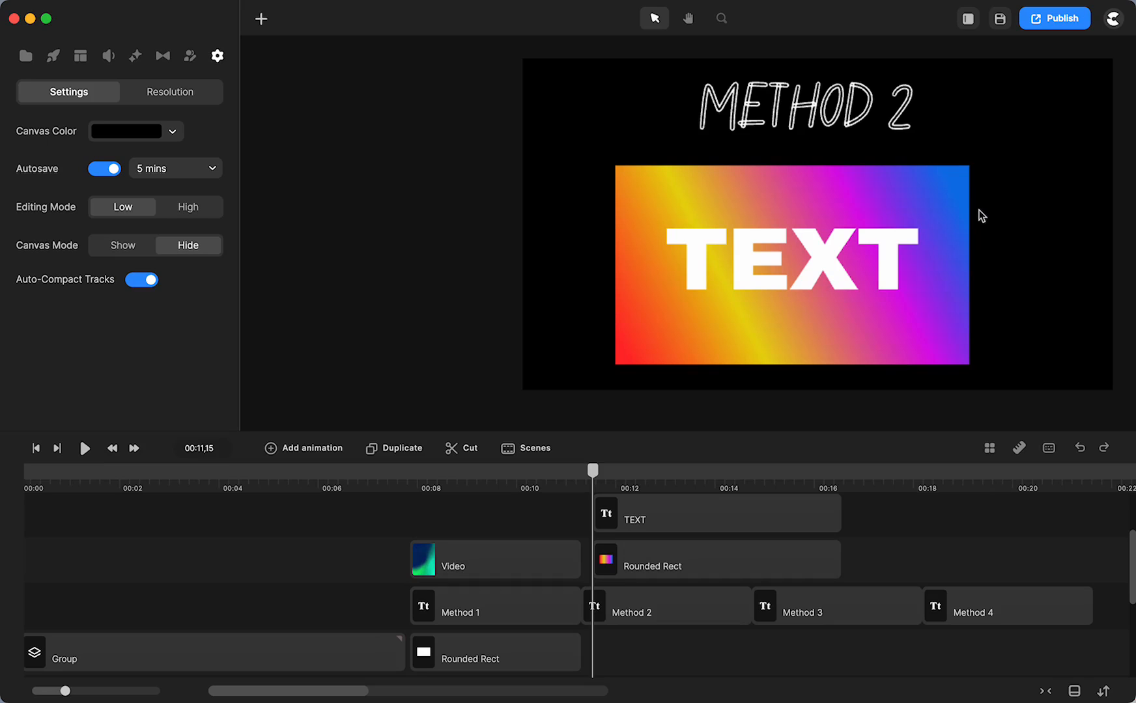
left_click(715, 559)
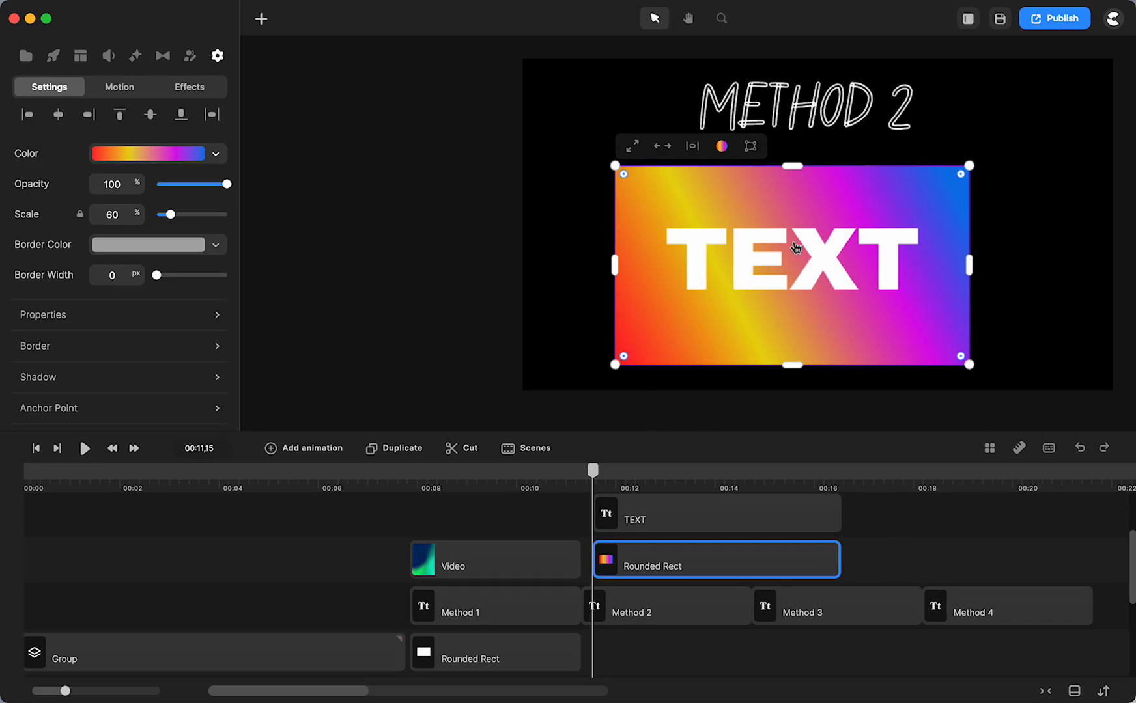
left_click(721, 146)
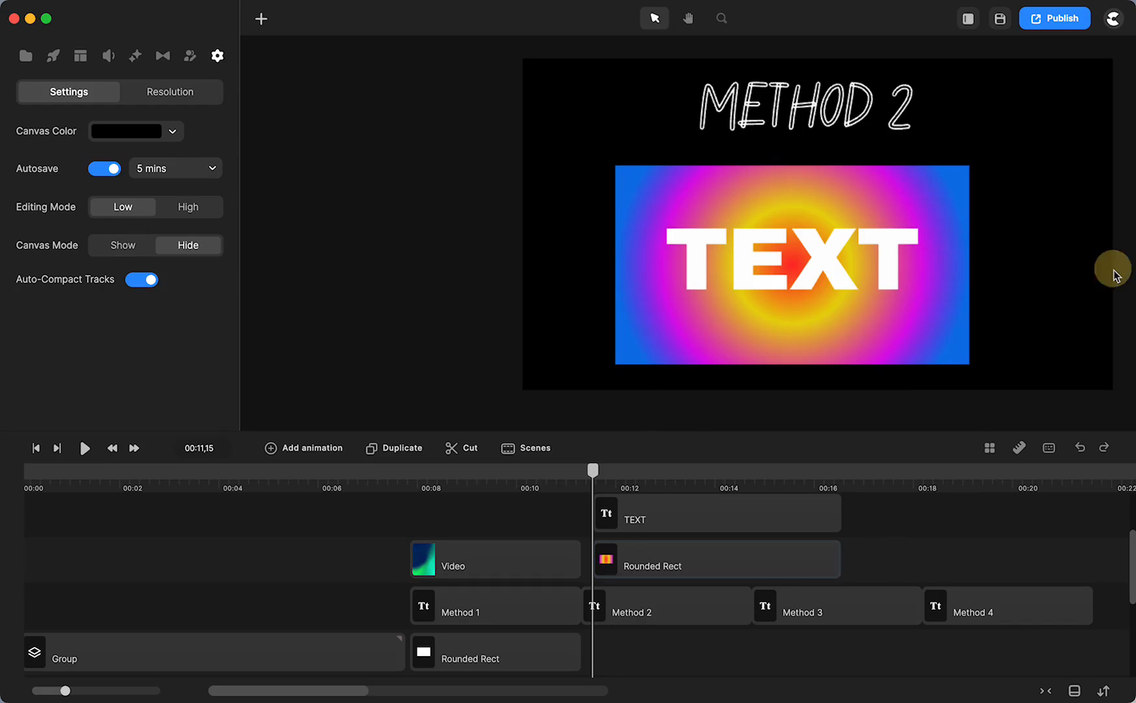
left_click(664, 606)
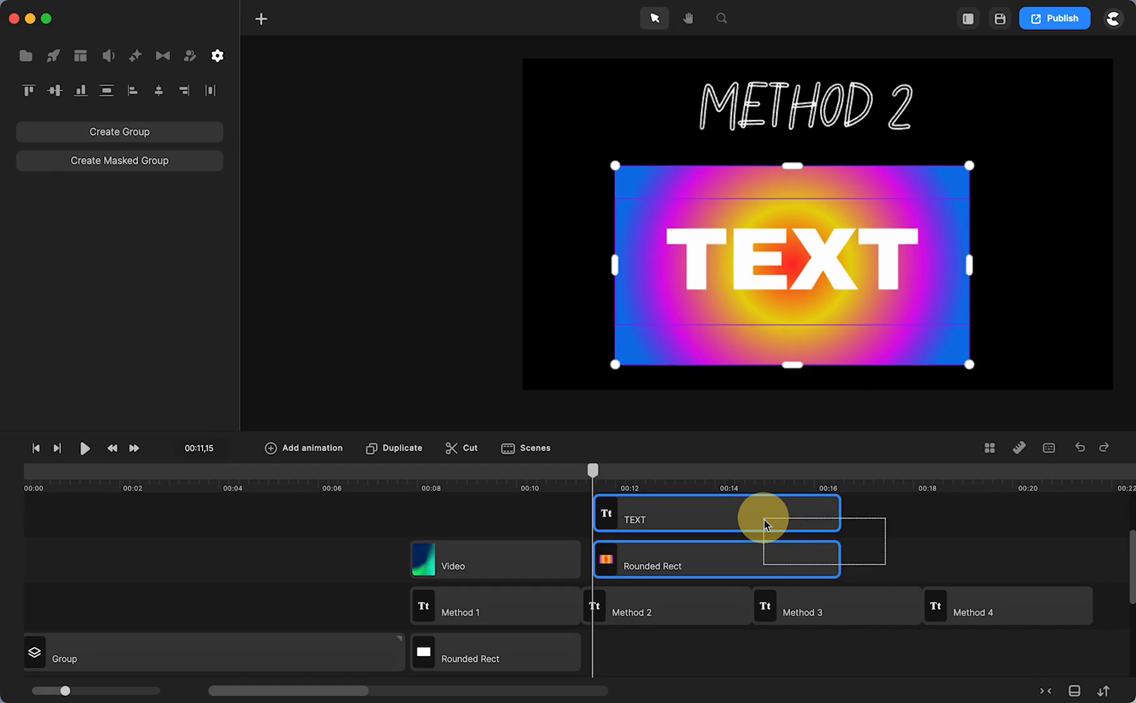
- Mask the radial-gradient rectangle with the TEXT letters, then select the masked layer
right_click(764, 516)
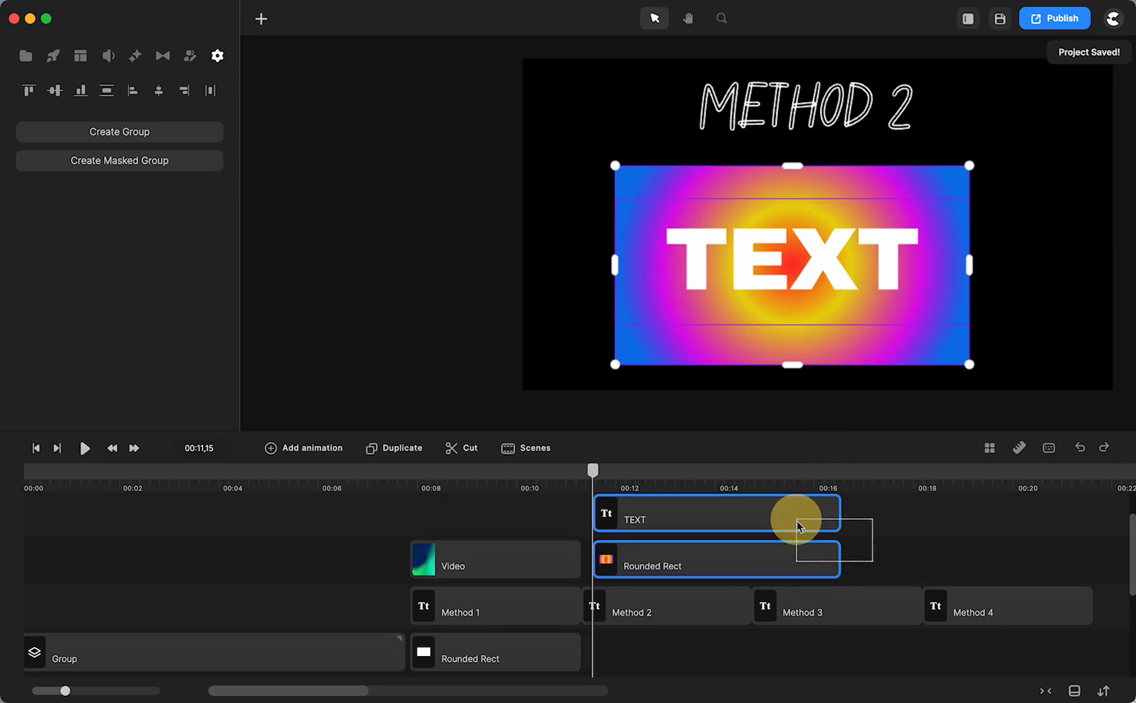
left_click(217, 56)
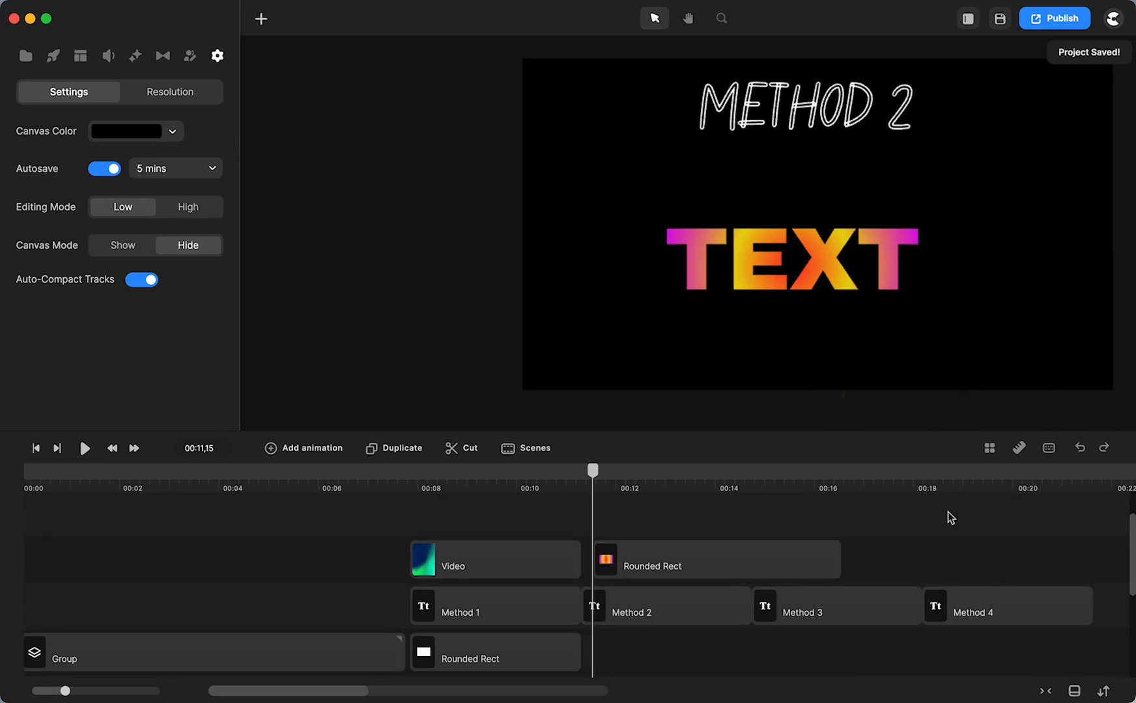
left_click(715, 559)
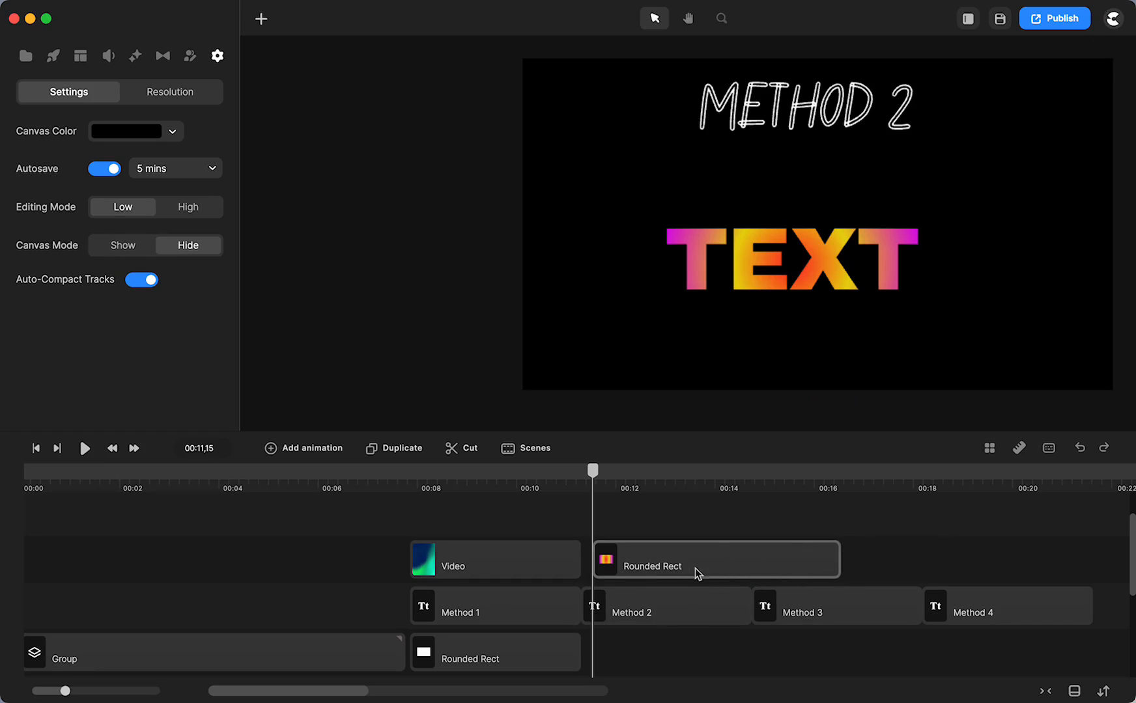
mouse_move(769, 564)
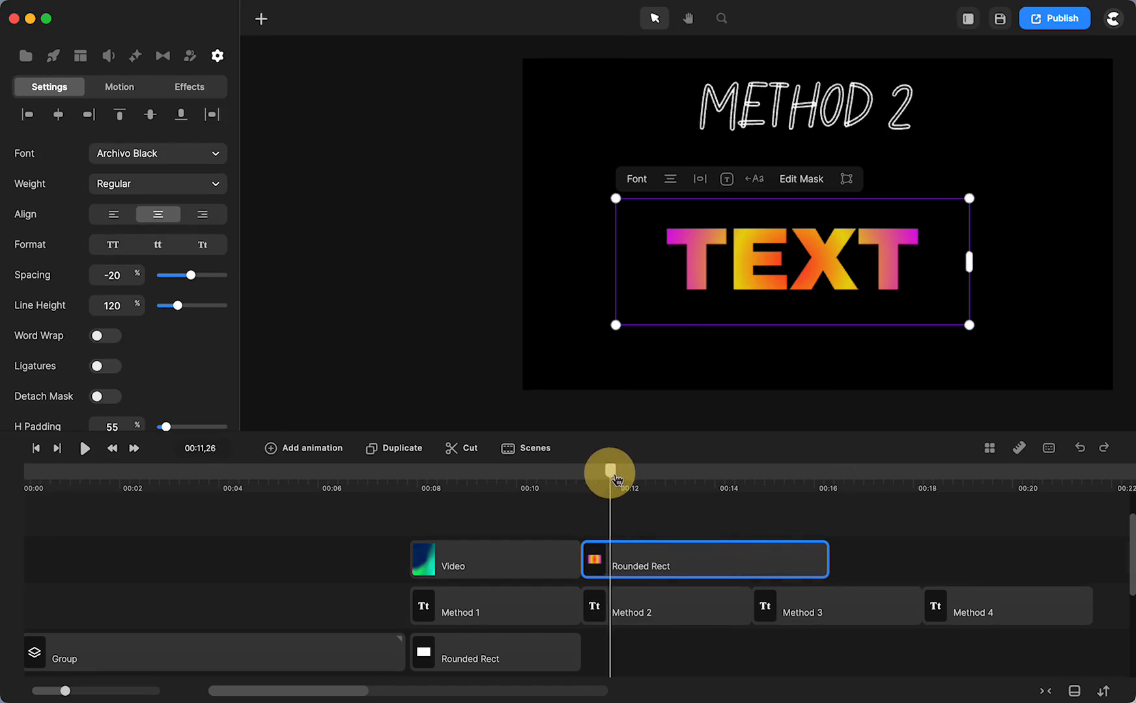
- Detach the mask, trim the gradient TEXT clip shorter, then reattach the mask
left_click(217, 56)
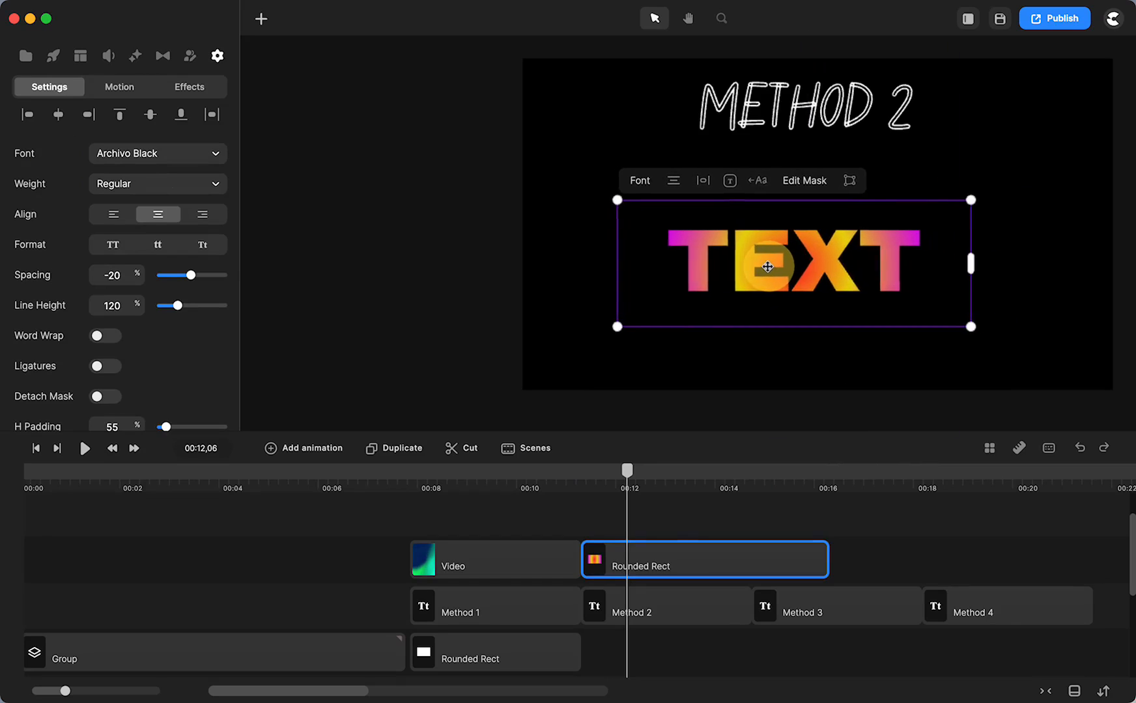
left_click(104, 396)
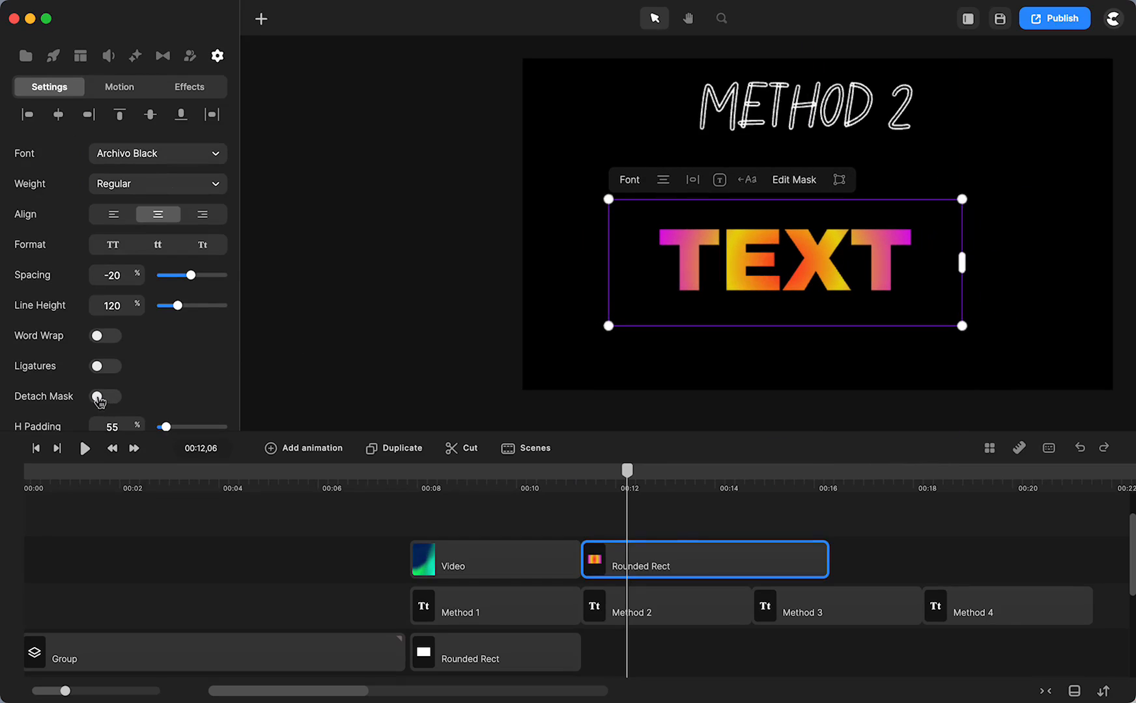
left_click(105, 396)
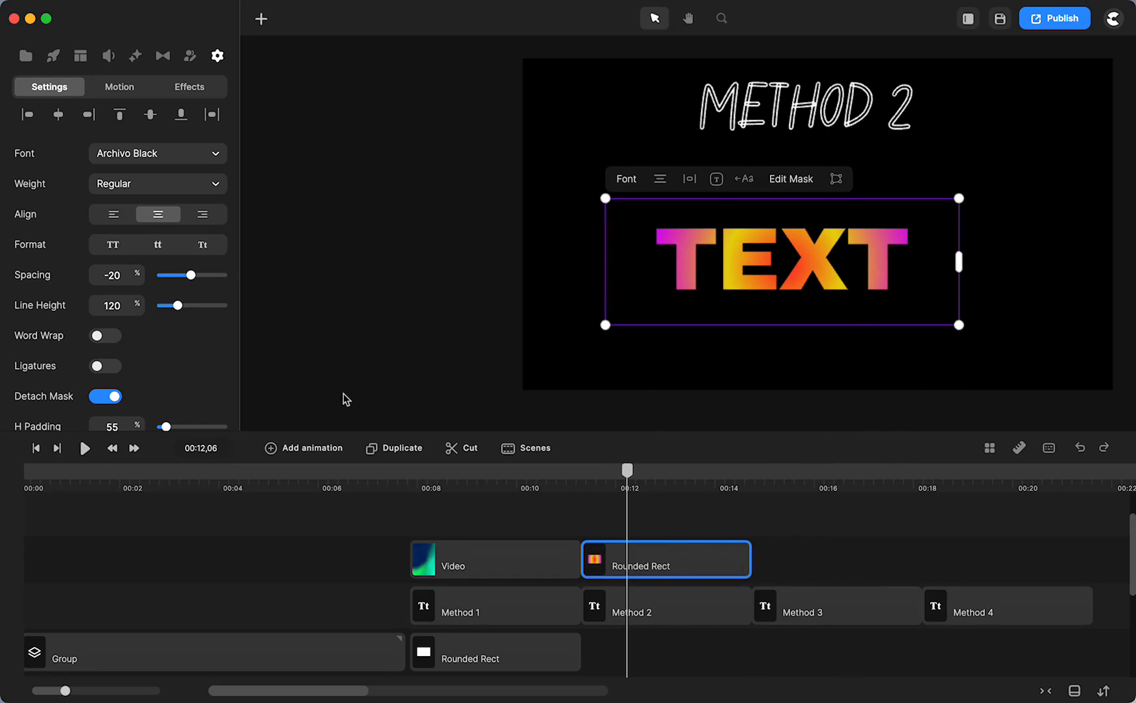
left_click(105, 396)
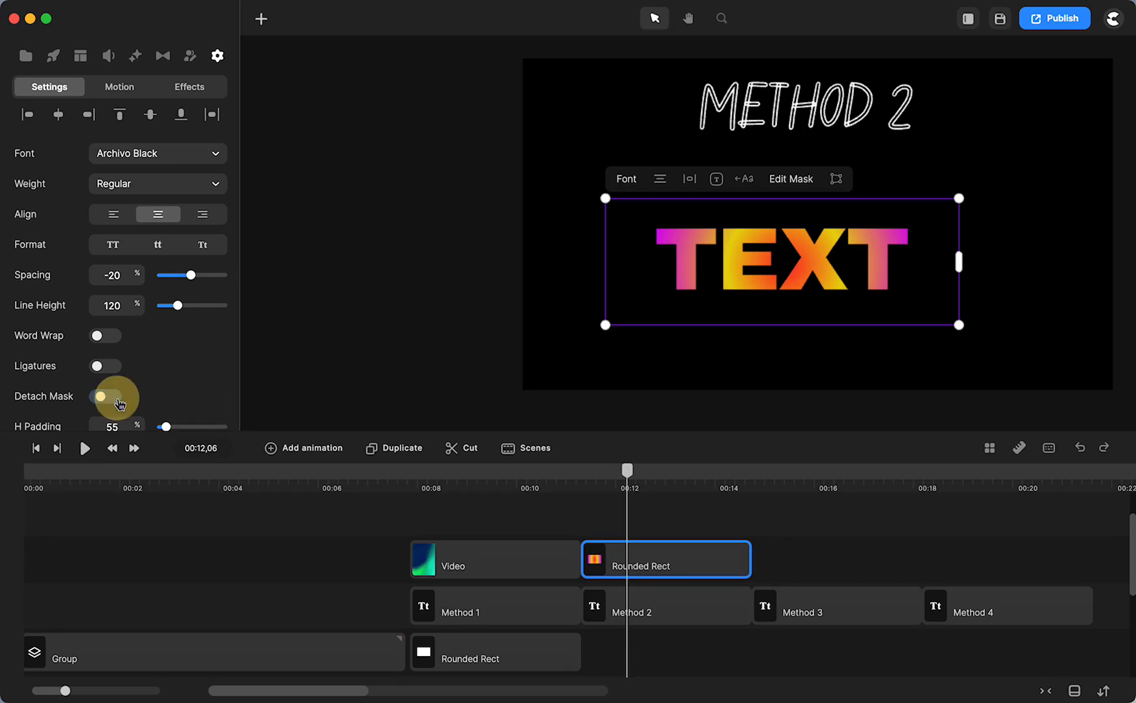
left_click(104, 396)
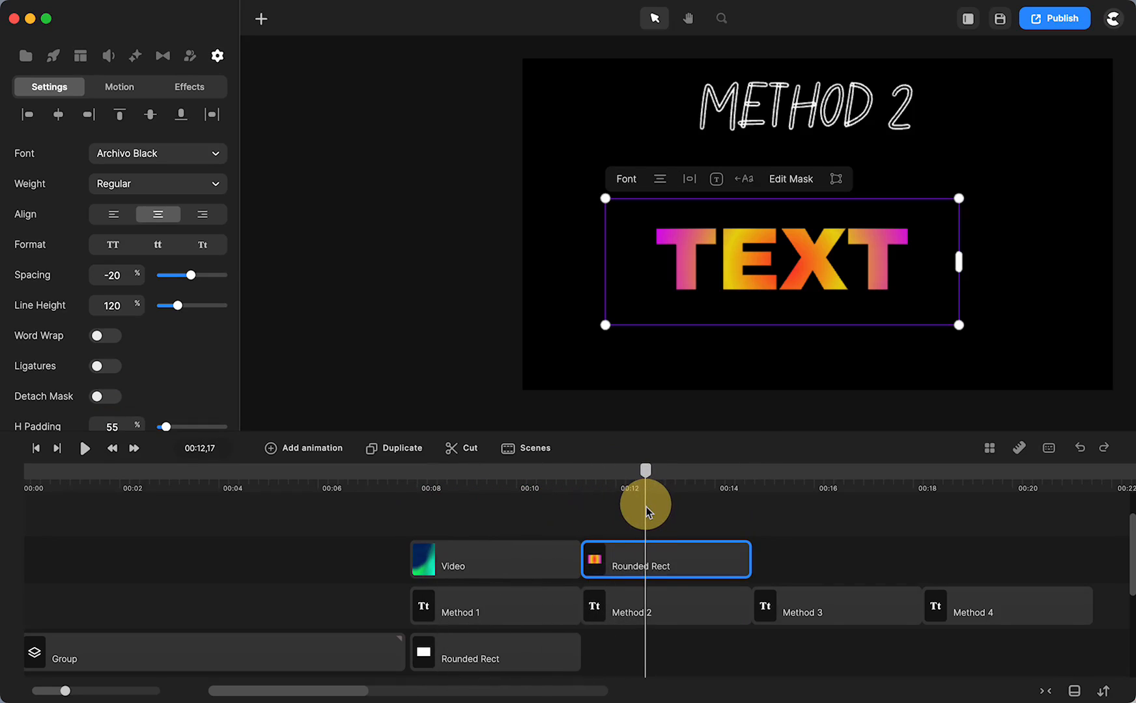
mouse_move(896, 256)
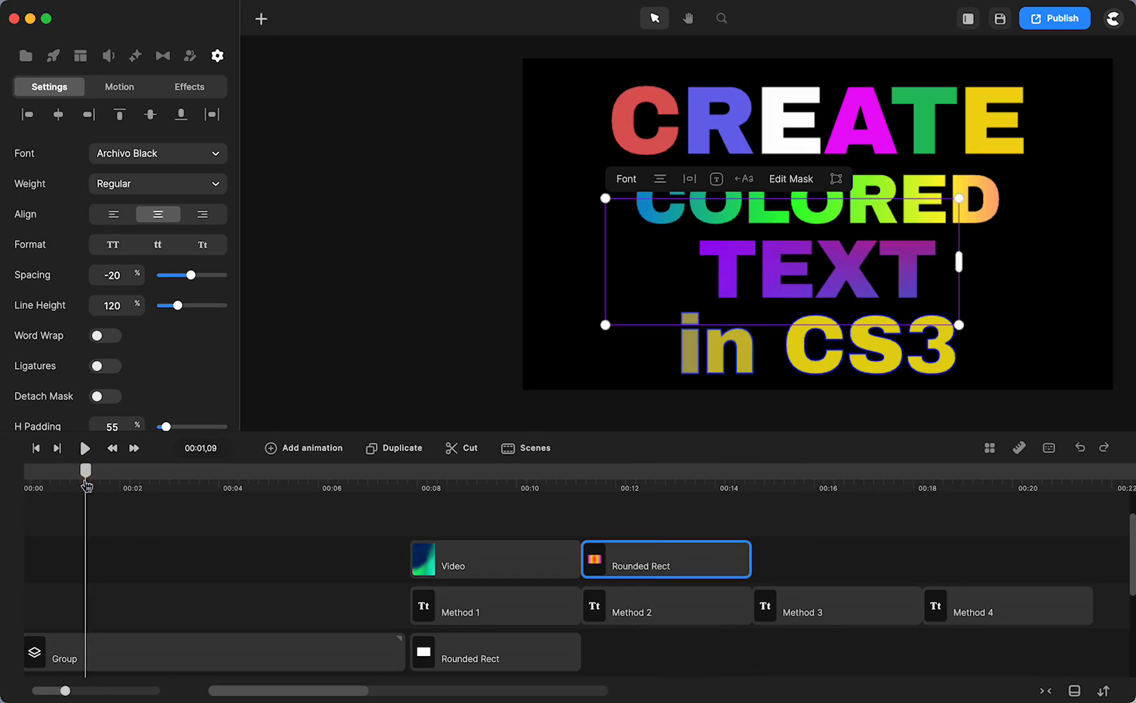
mouse_move(819, 284)
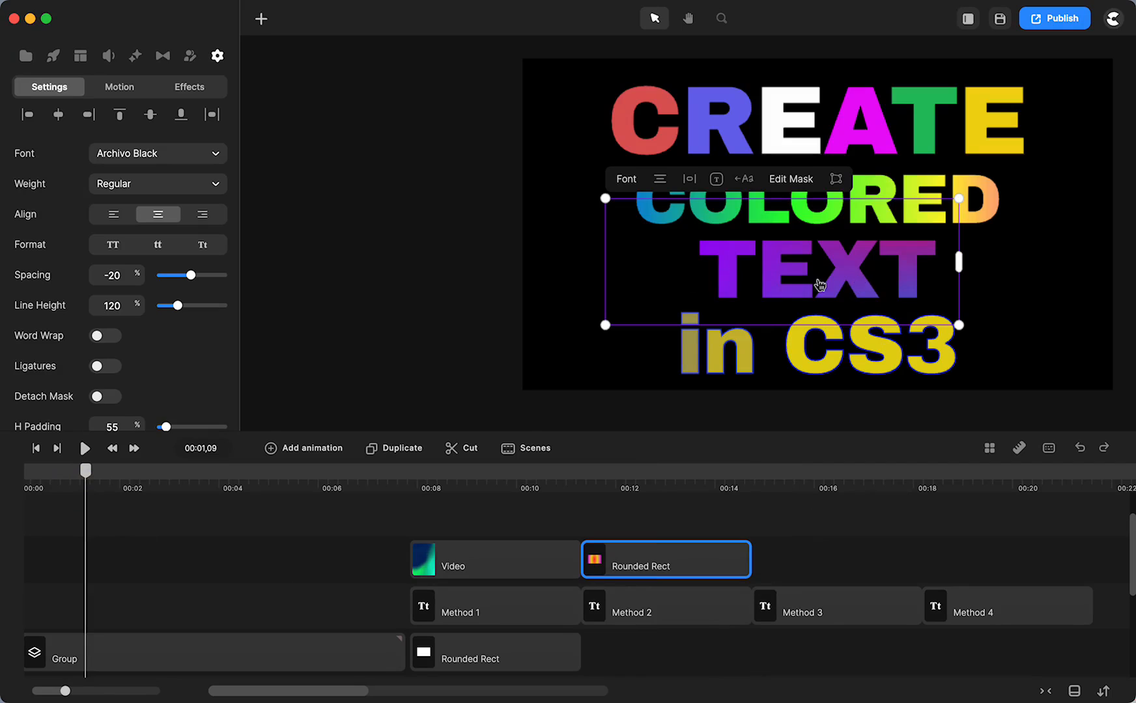
mouse_move(981, 203)
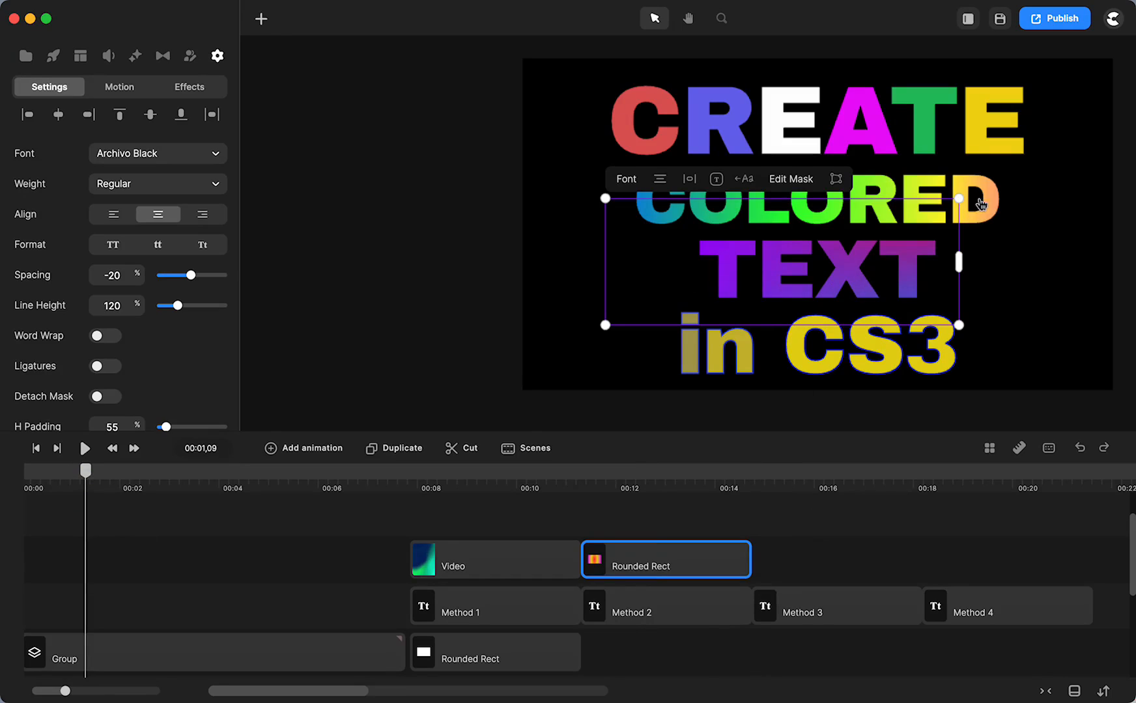
- Move the playhead back to the opening title card and deselect everything
left_click(218, 56)
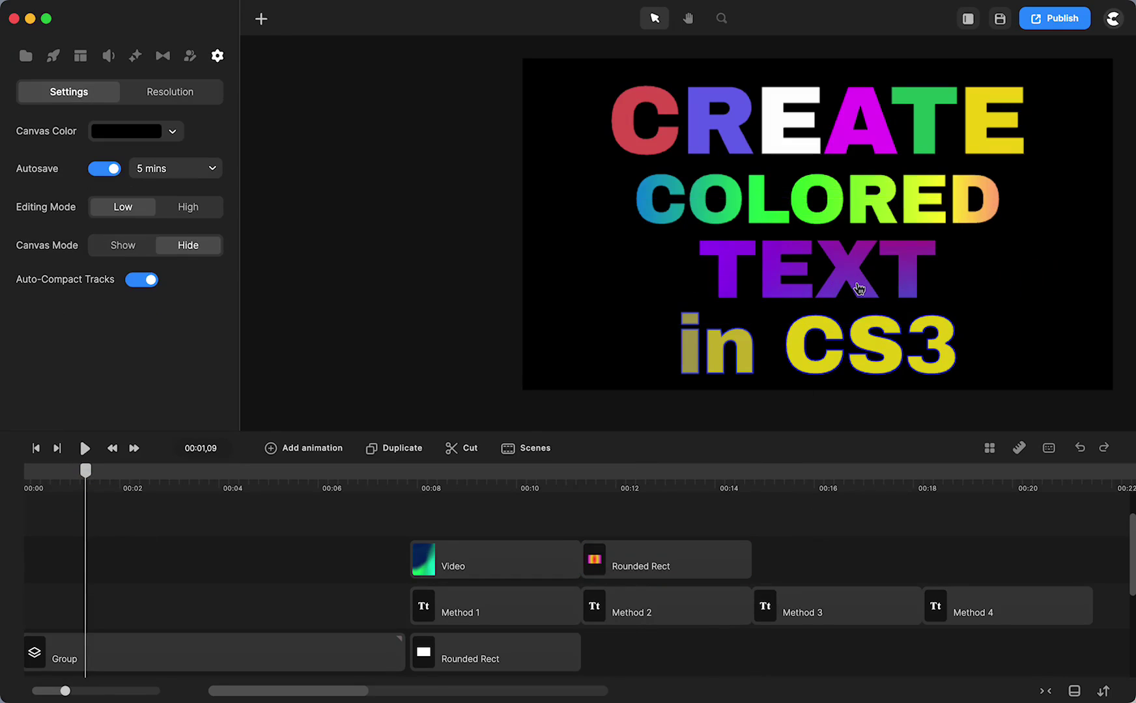
left_click(815, 199)
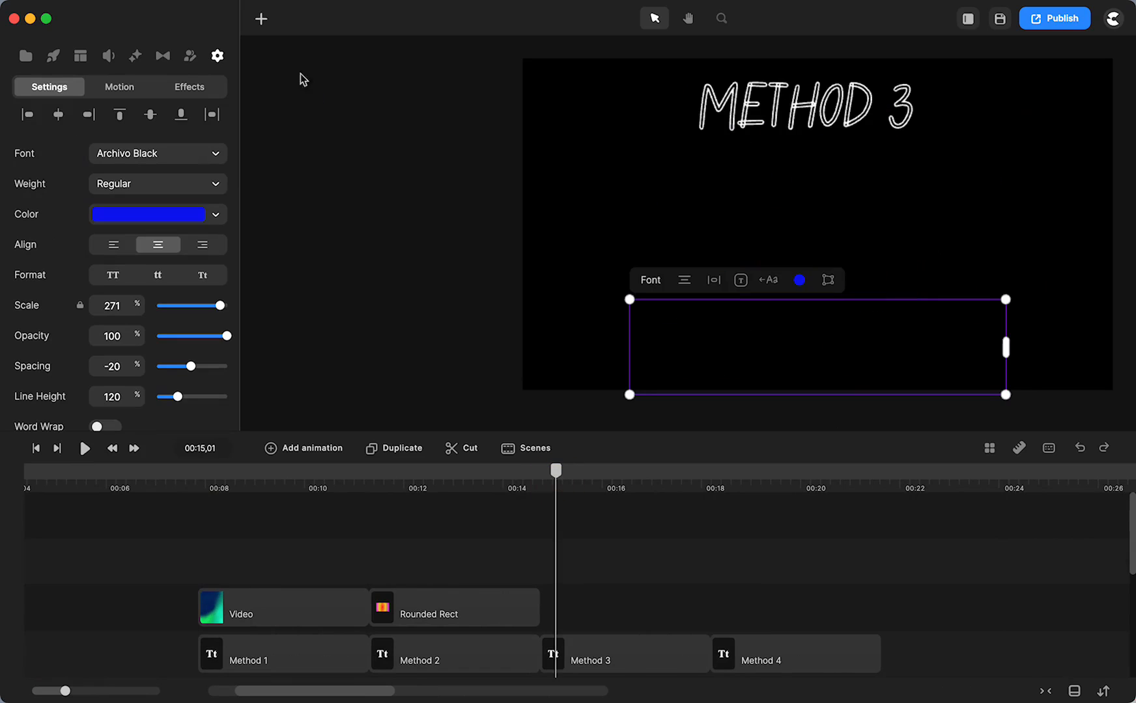
- Add a text layer reading TEXT HERE below the METHOD 3 heading
left_click(260, 18)
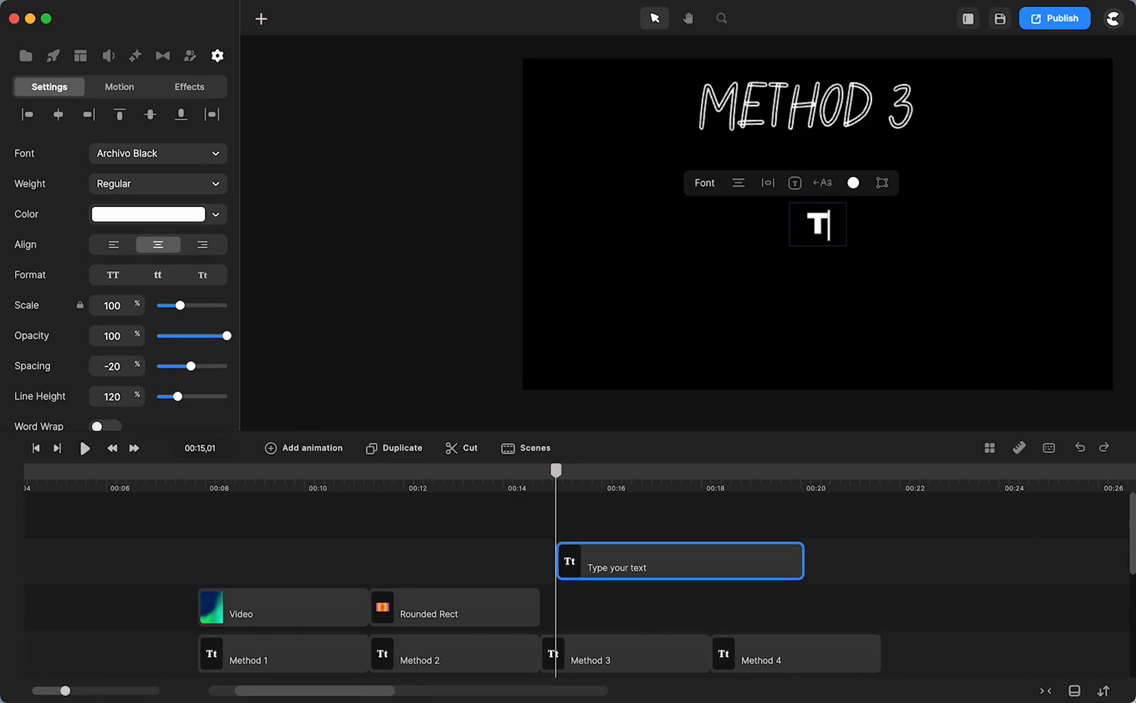
type("TEXT HERE")
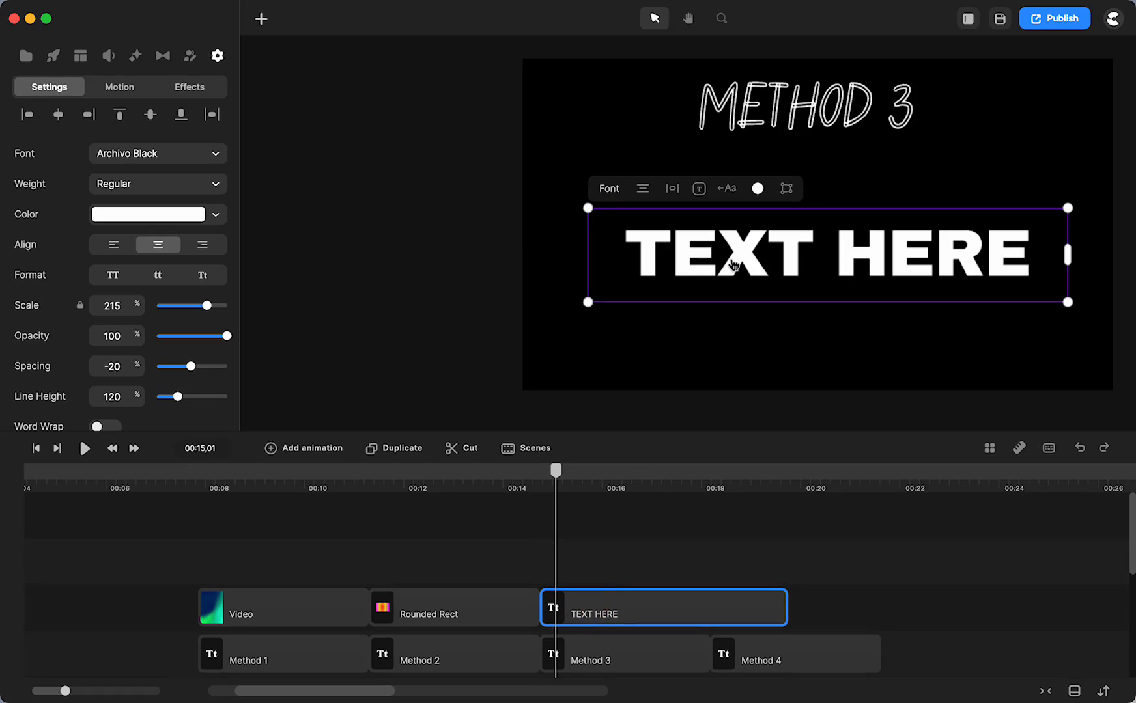
mouse_move(656, 258)
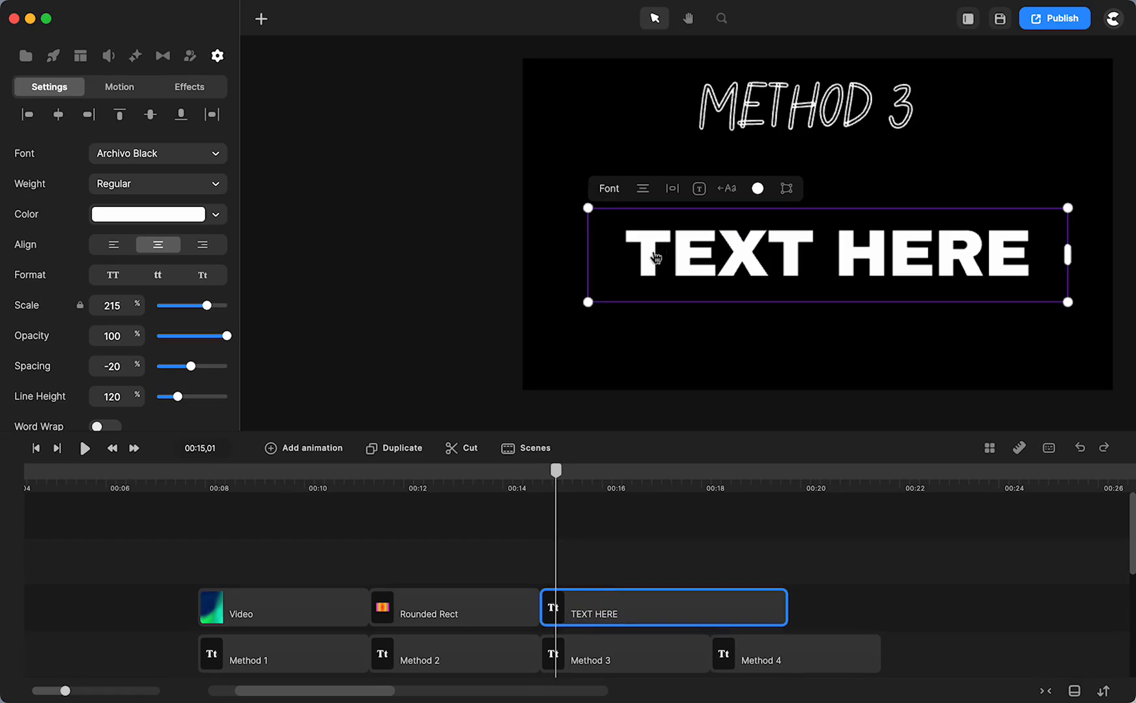
mouse_move(570, 624)
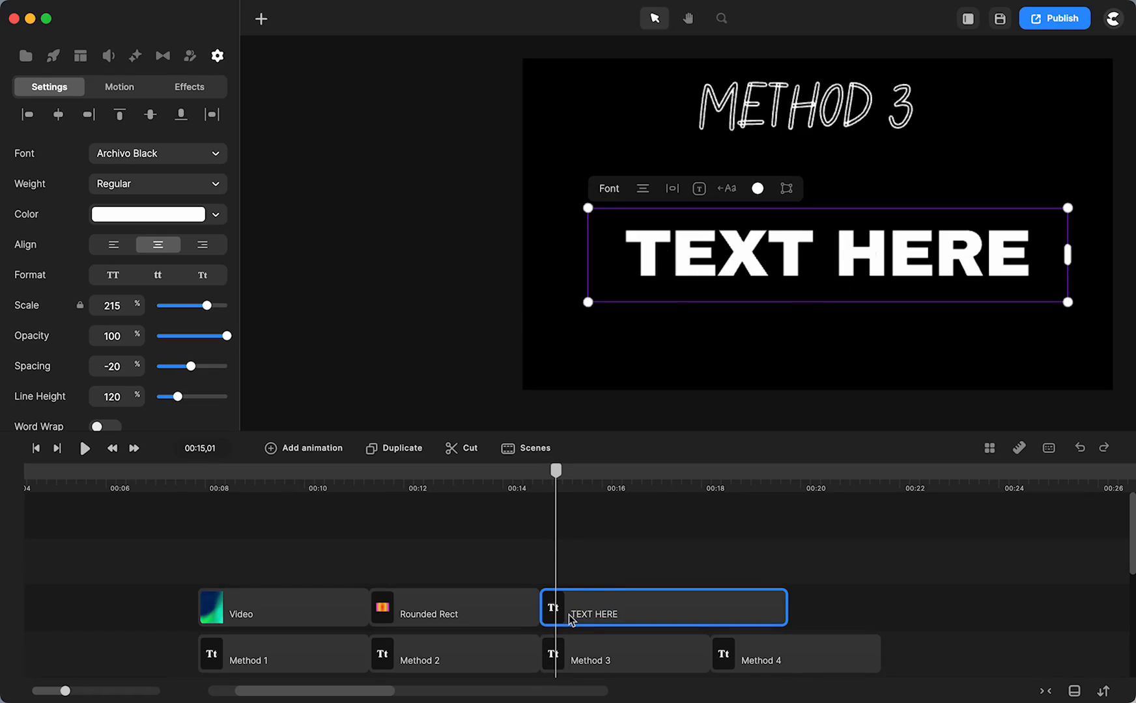
mouse_move(657, 624)
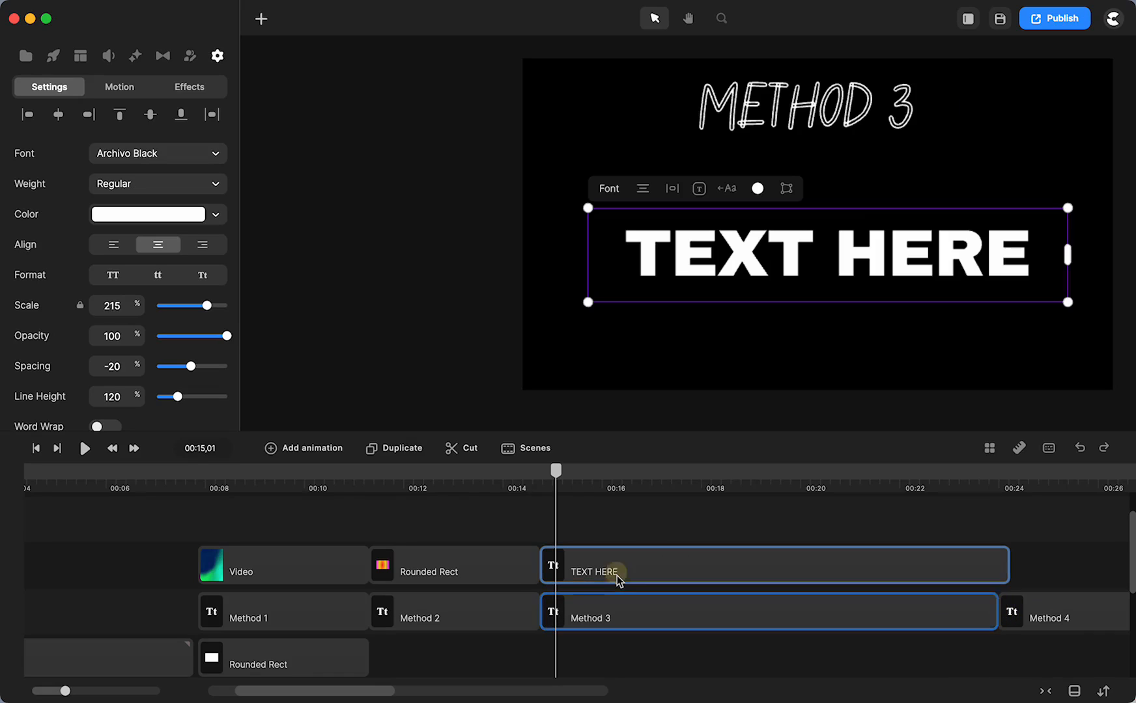
- Give TEXT HERE a Fill animation with Linear easing, split by Letter
left_click(304, 447)
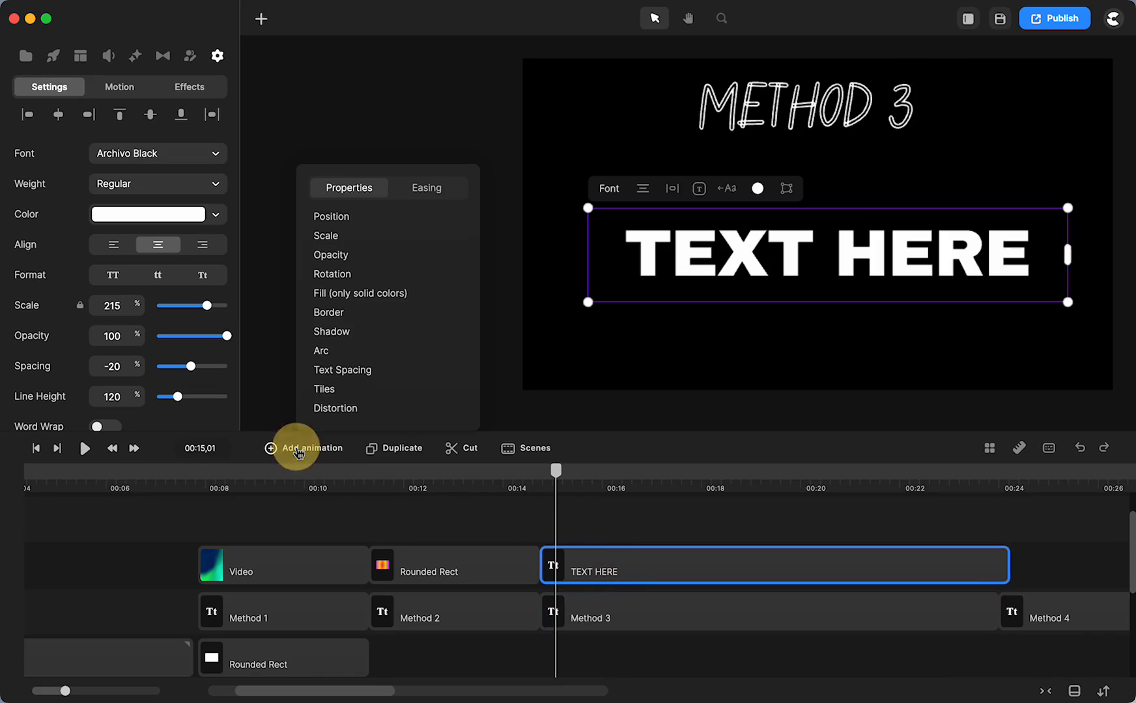
mouse_move(347, 295)
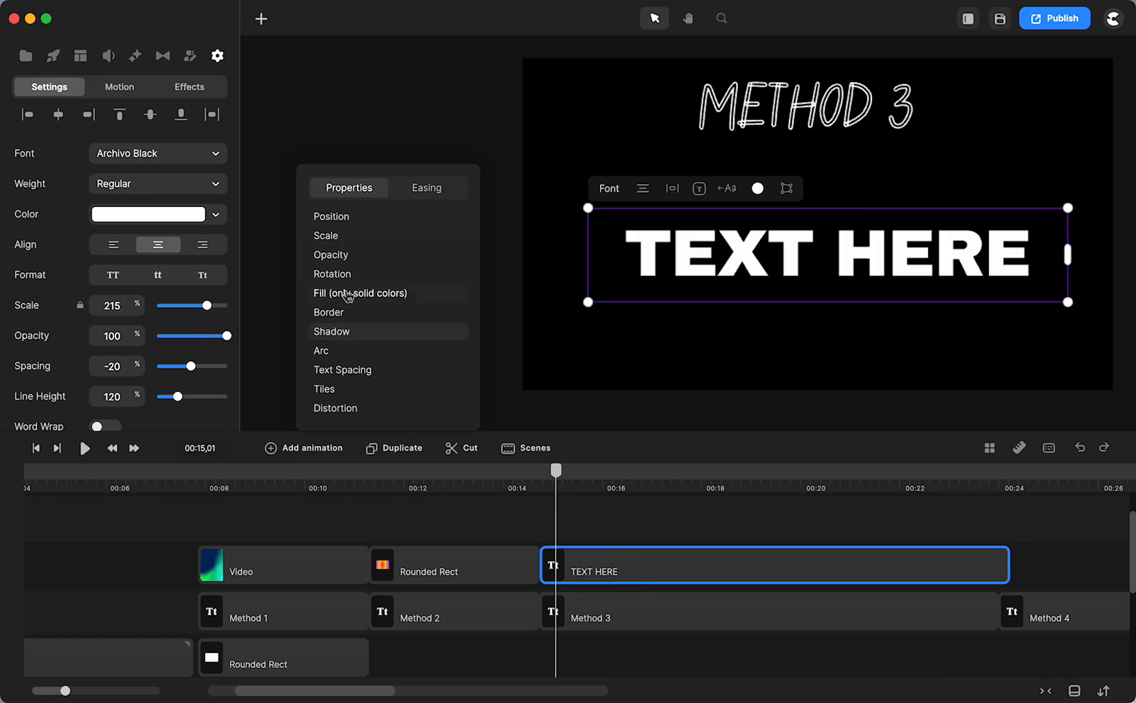
mouse_move(360, 293)
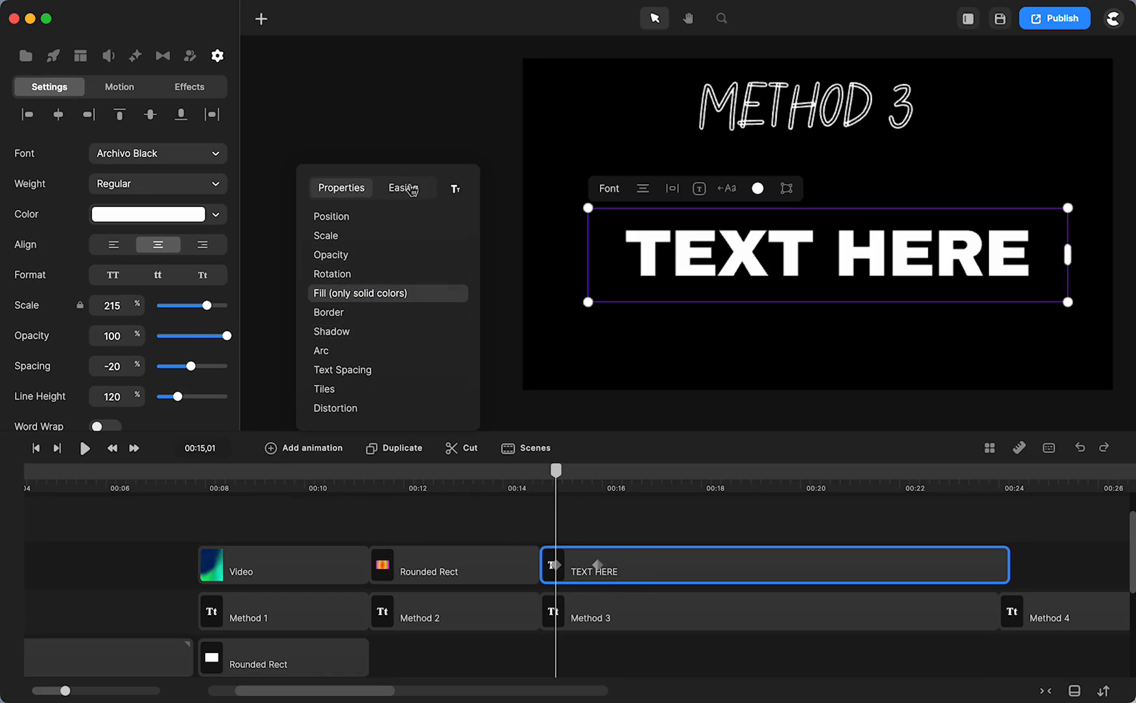
left_click(402, 190)
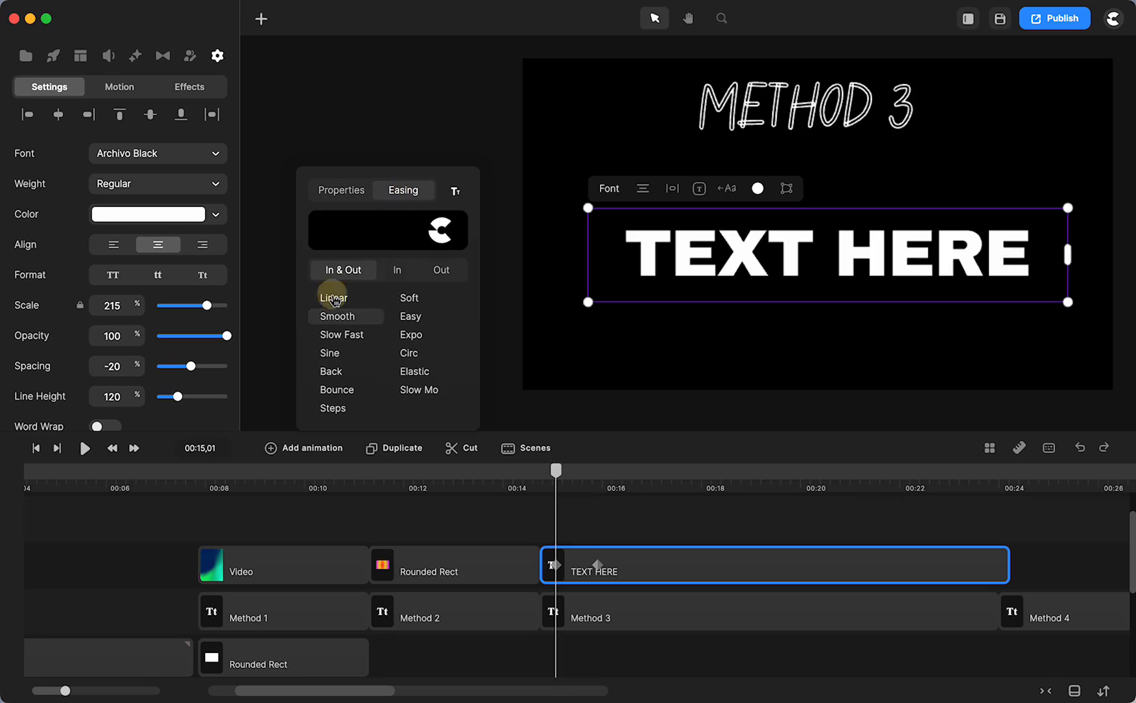
left_click(454, 191)
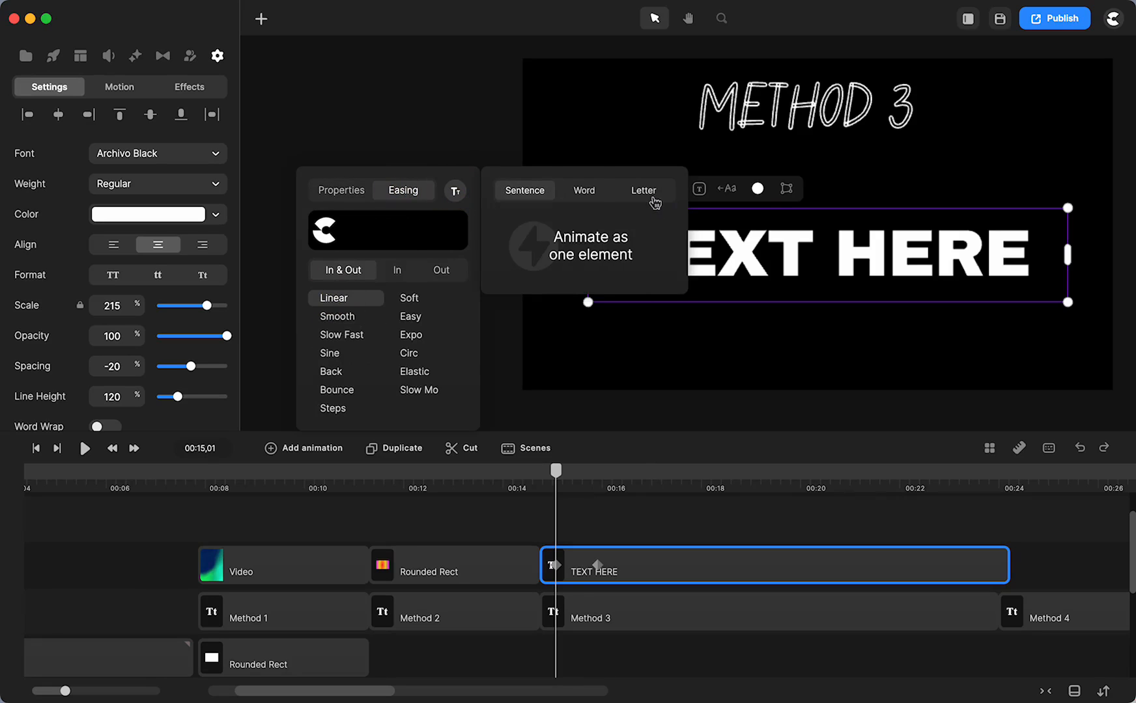
left_click(643, 191)
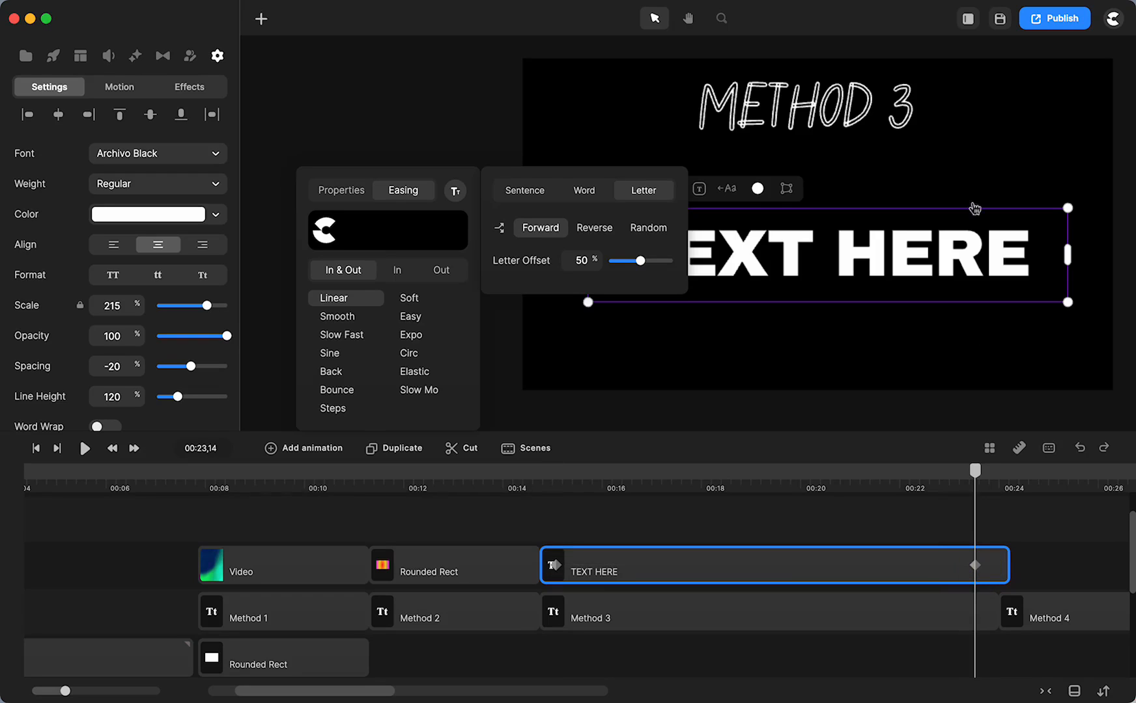
mouse_move(885, 290)
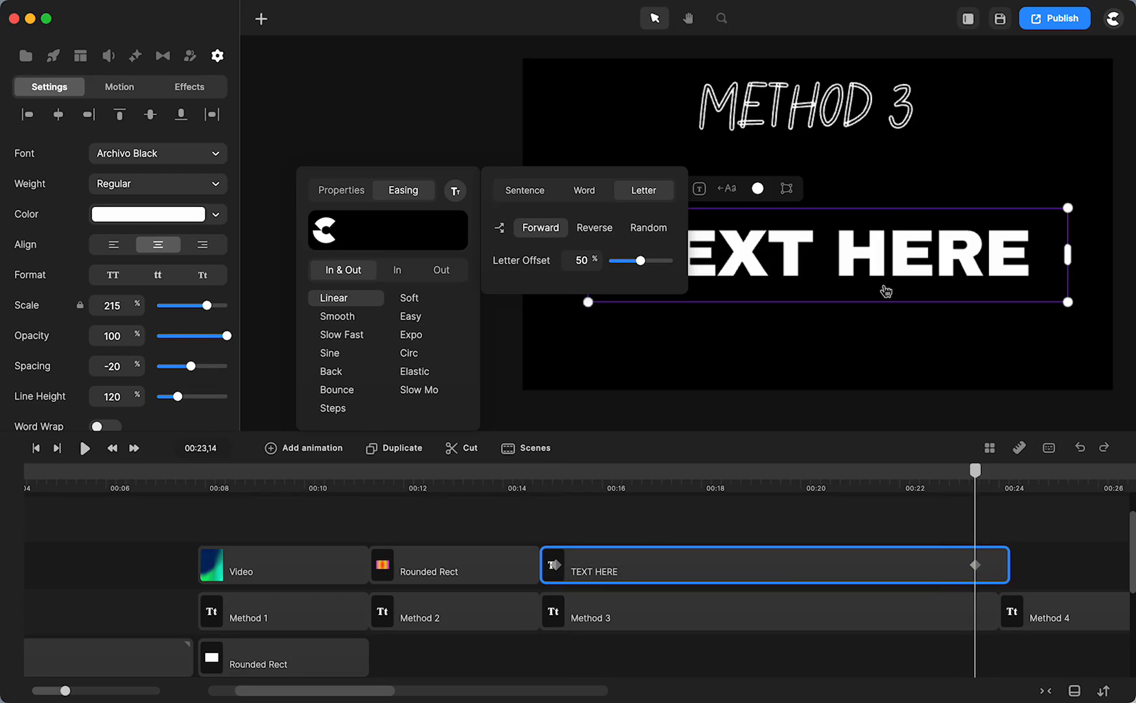
left_click(217, 56)
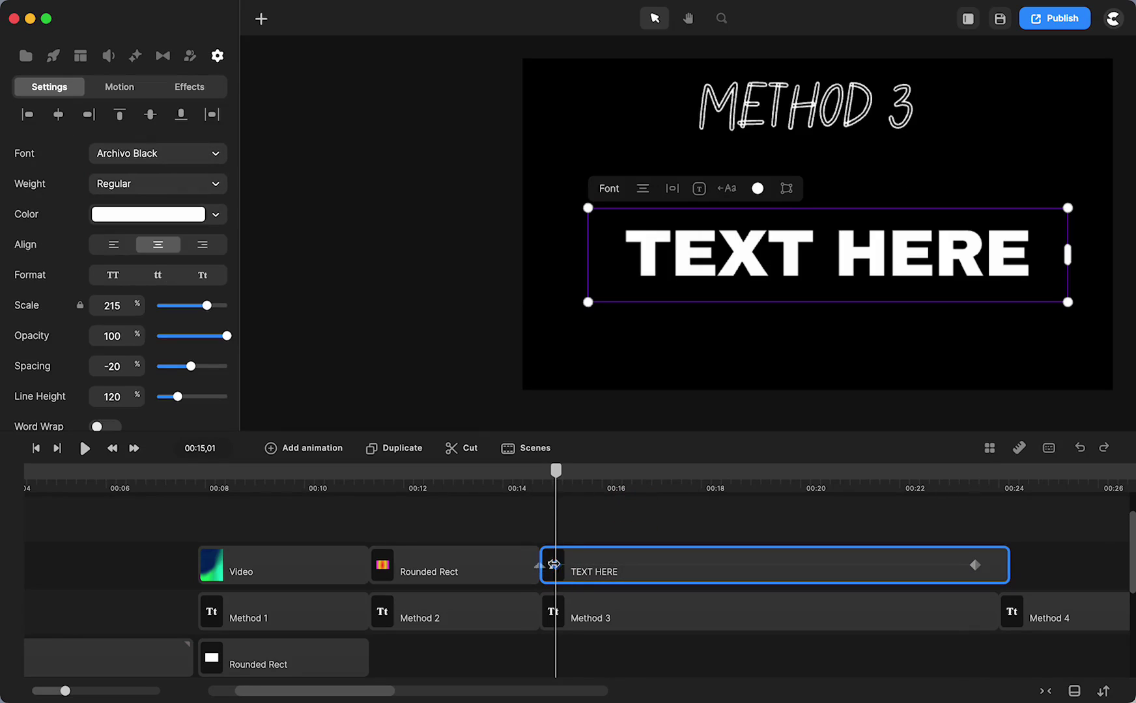
mouse_move(553, 566)
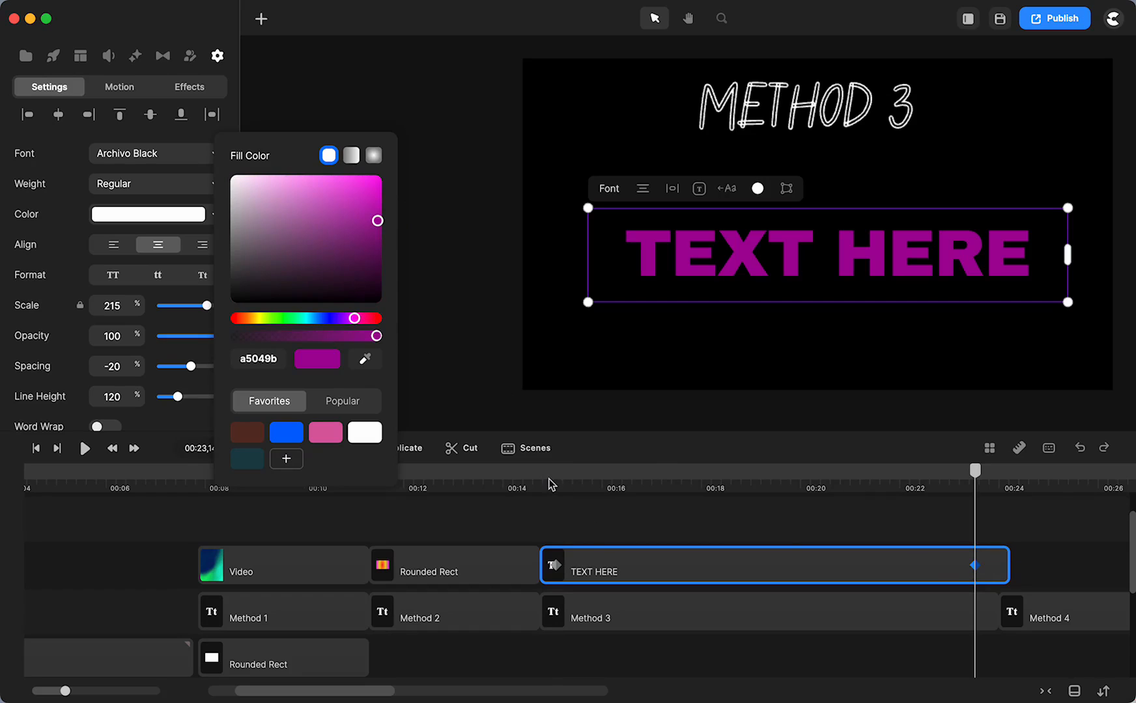
- Play the fill animation and pause midway to check the purple-to-orange blend
left_click(84, 447)
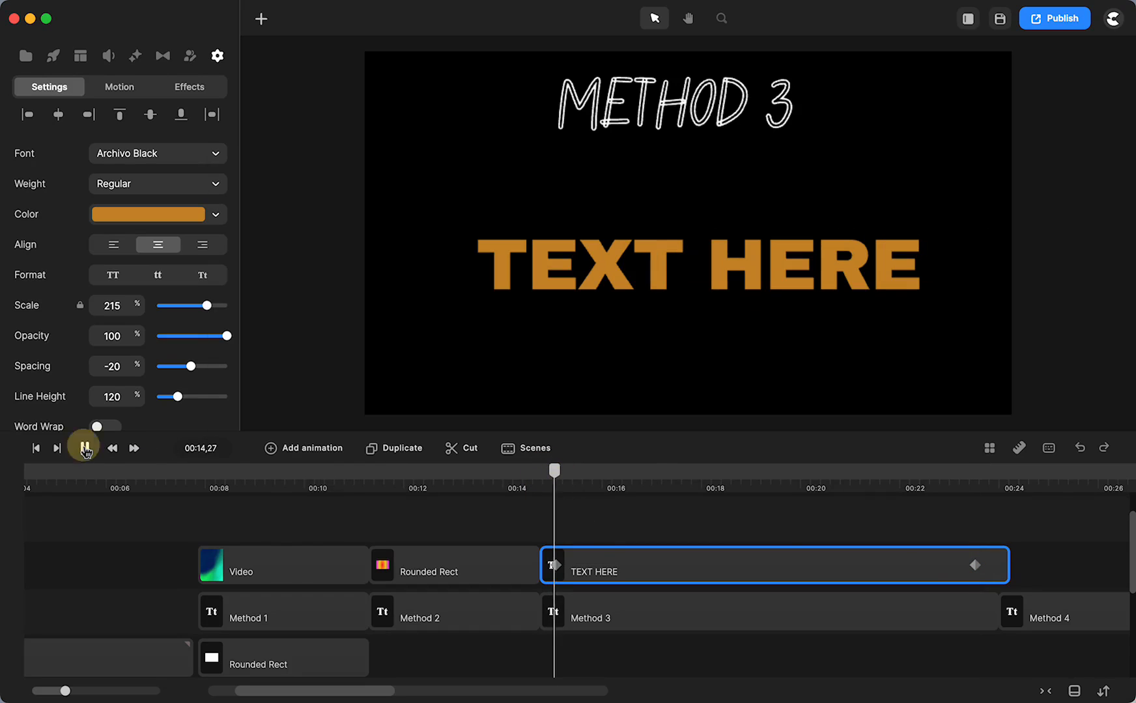
left_click(84, 448)
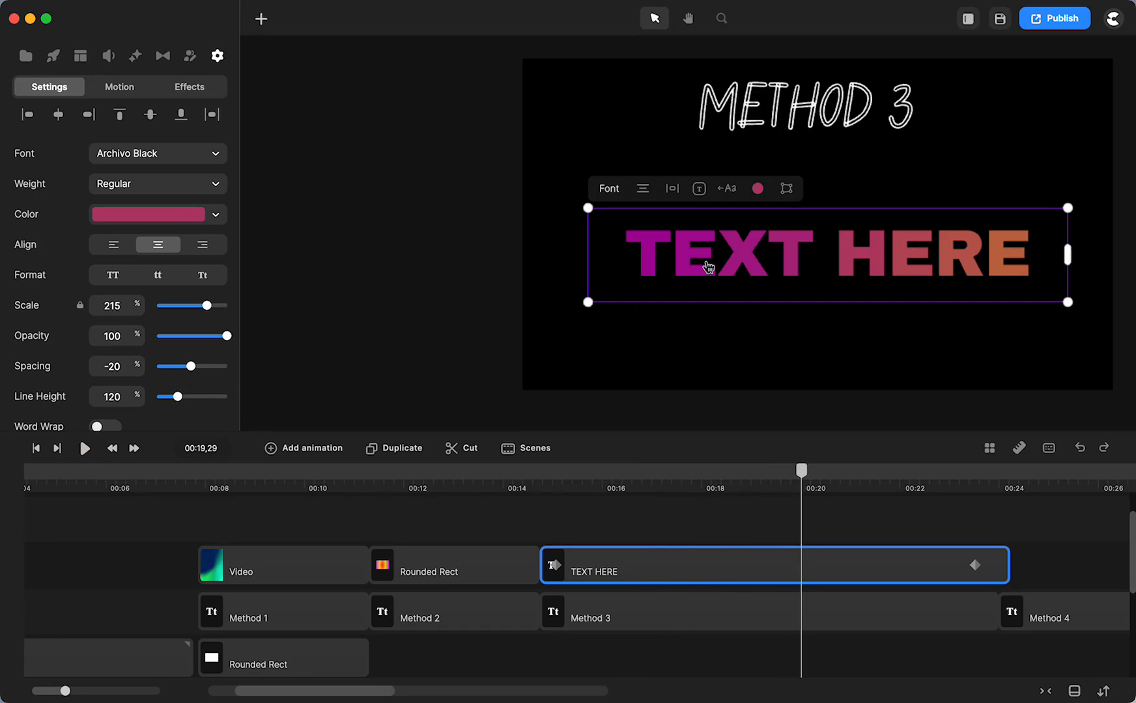
mouse_move(892, 253)
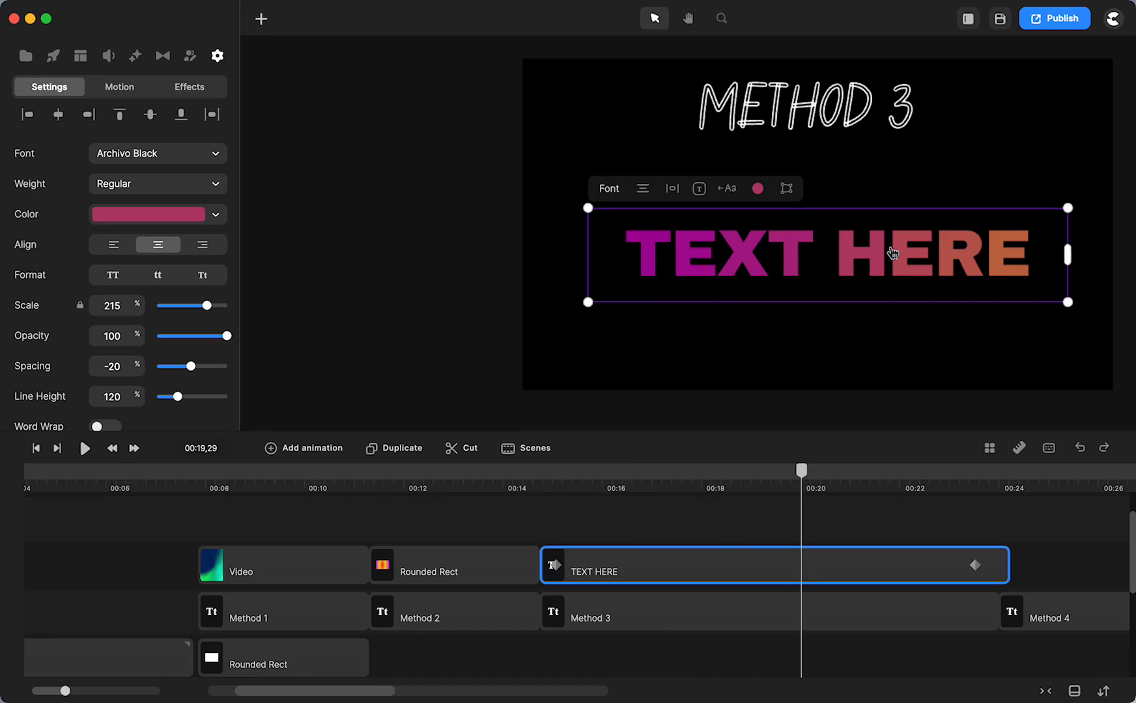
mouse_move(102, 458)
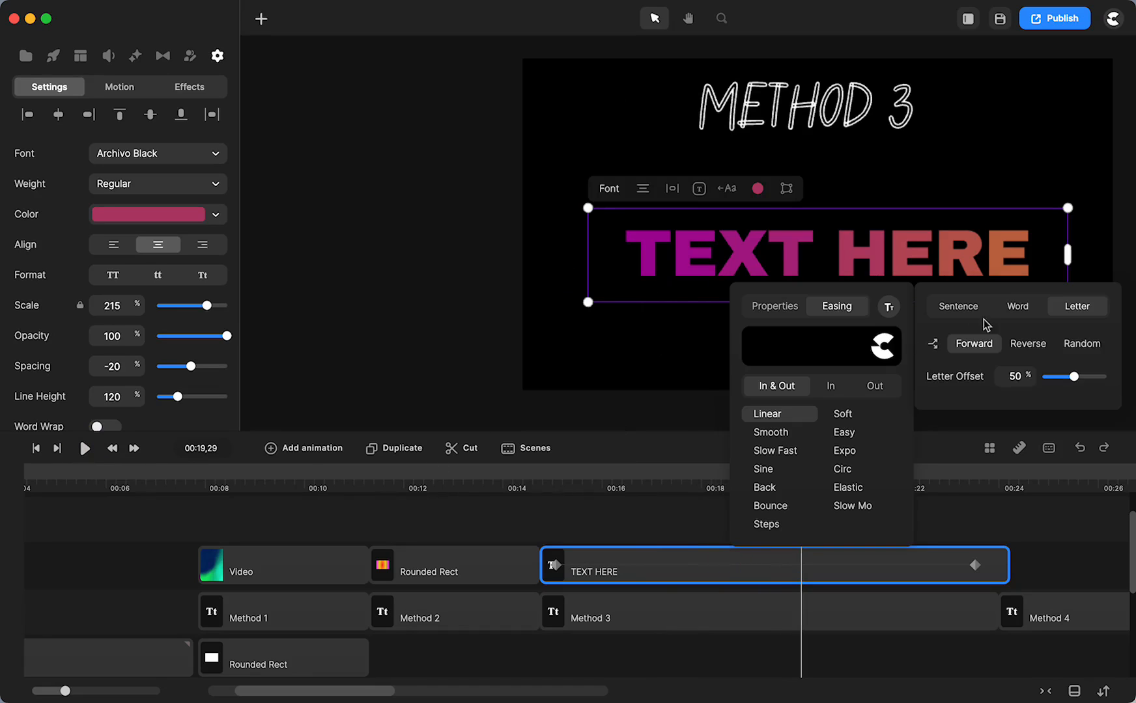
- Preview the colour animation and switch the text split from Sentence back to Letter
left_click(1017, 306)
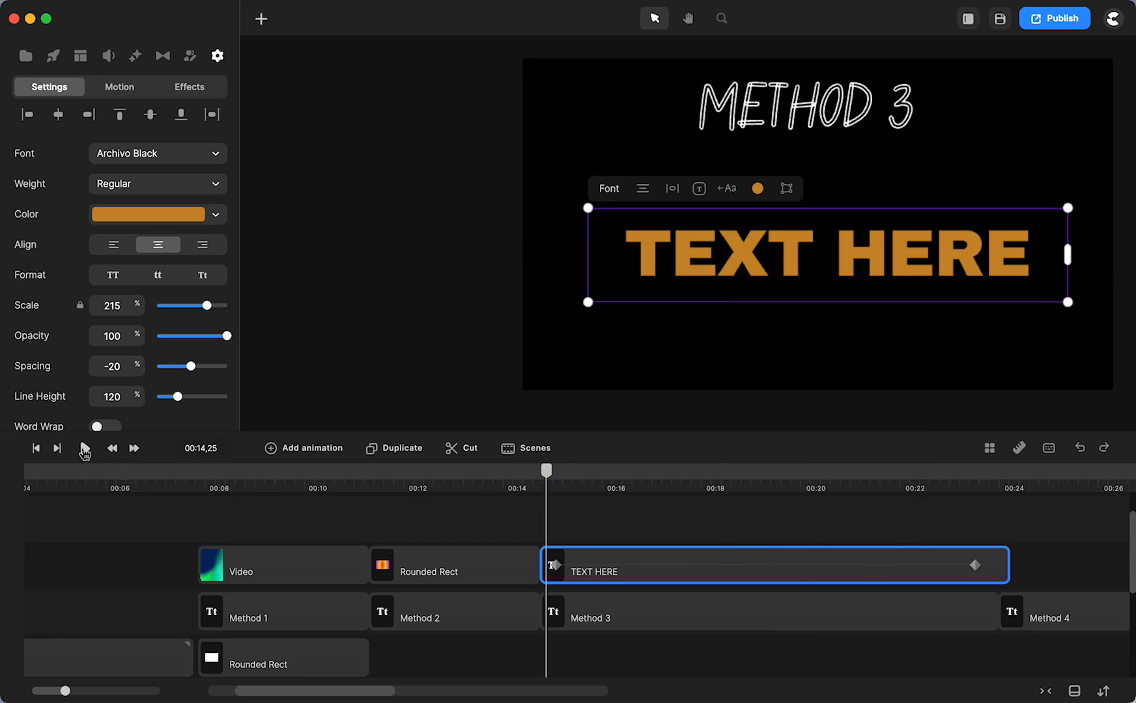
left_click(82, 448)
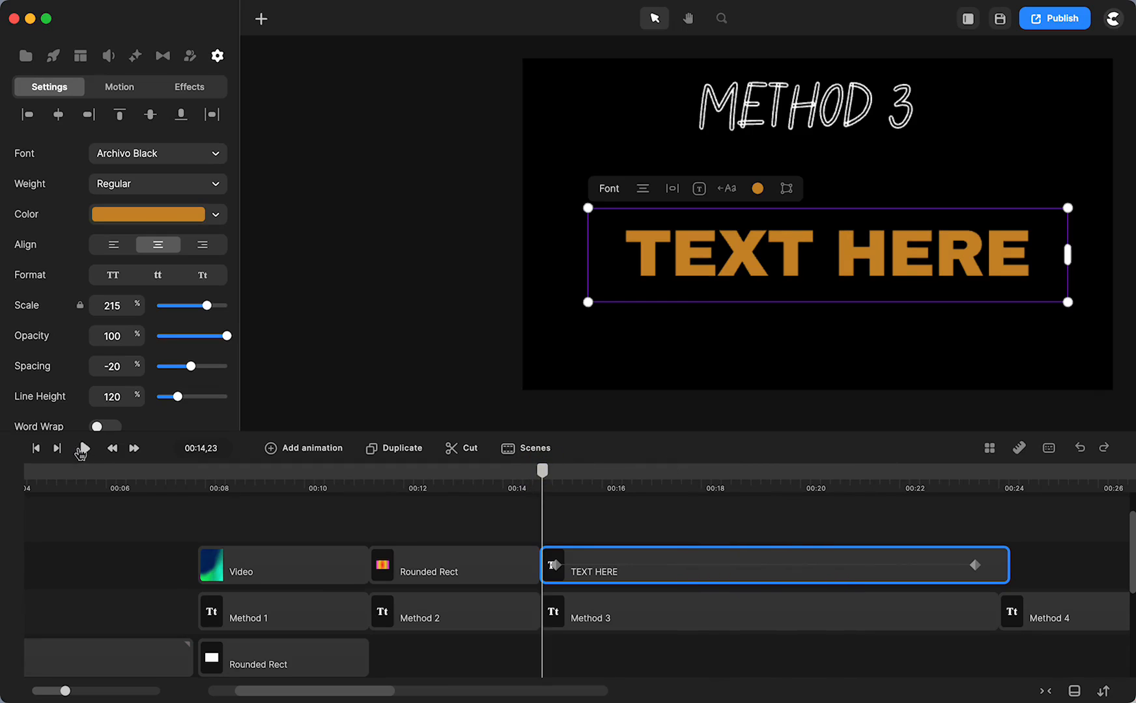
left_click(82, 448)
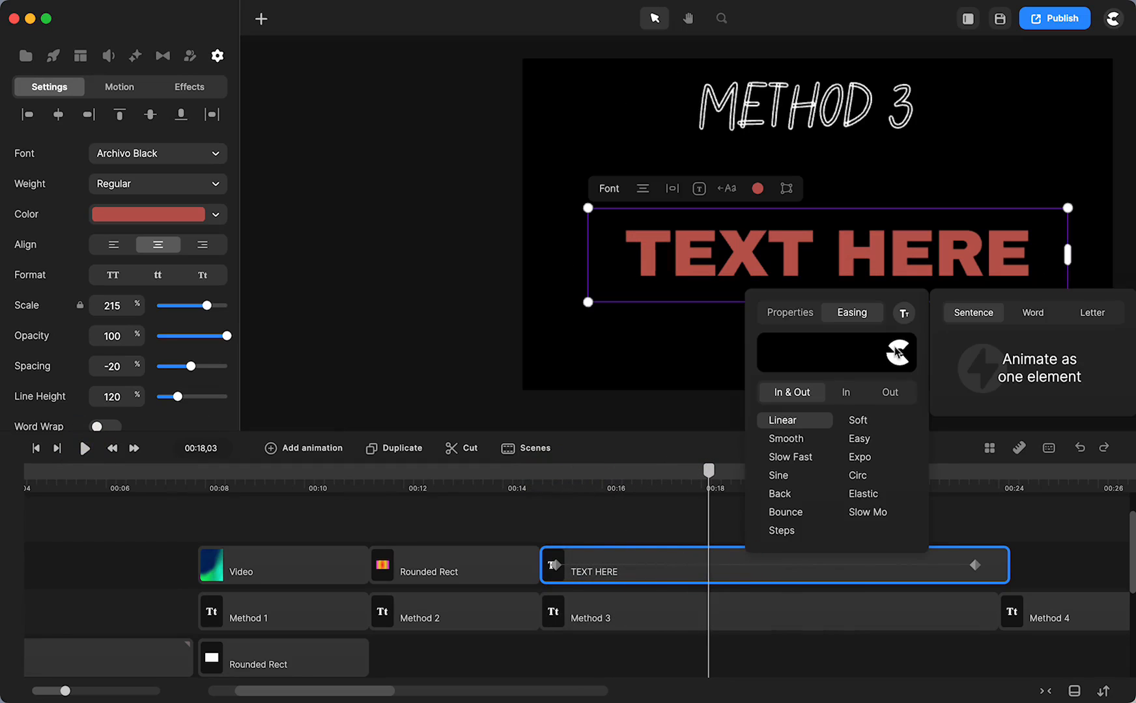
left_click(1092, 312)
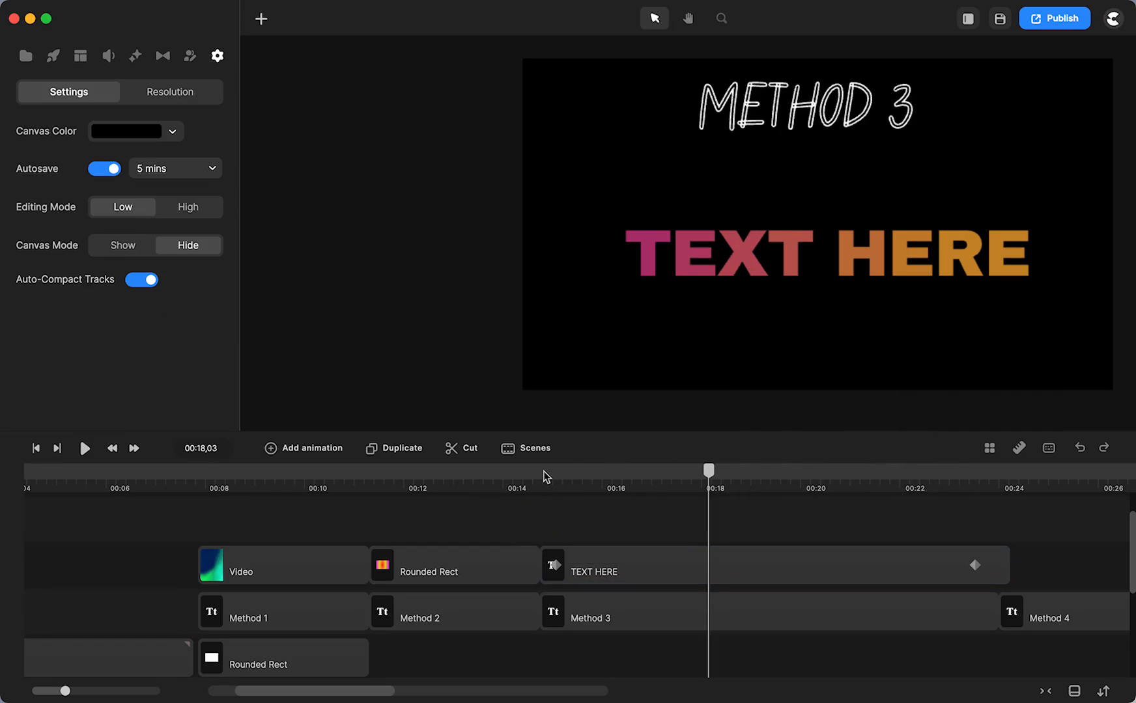
left_click(83, 448)
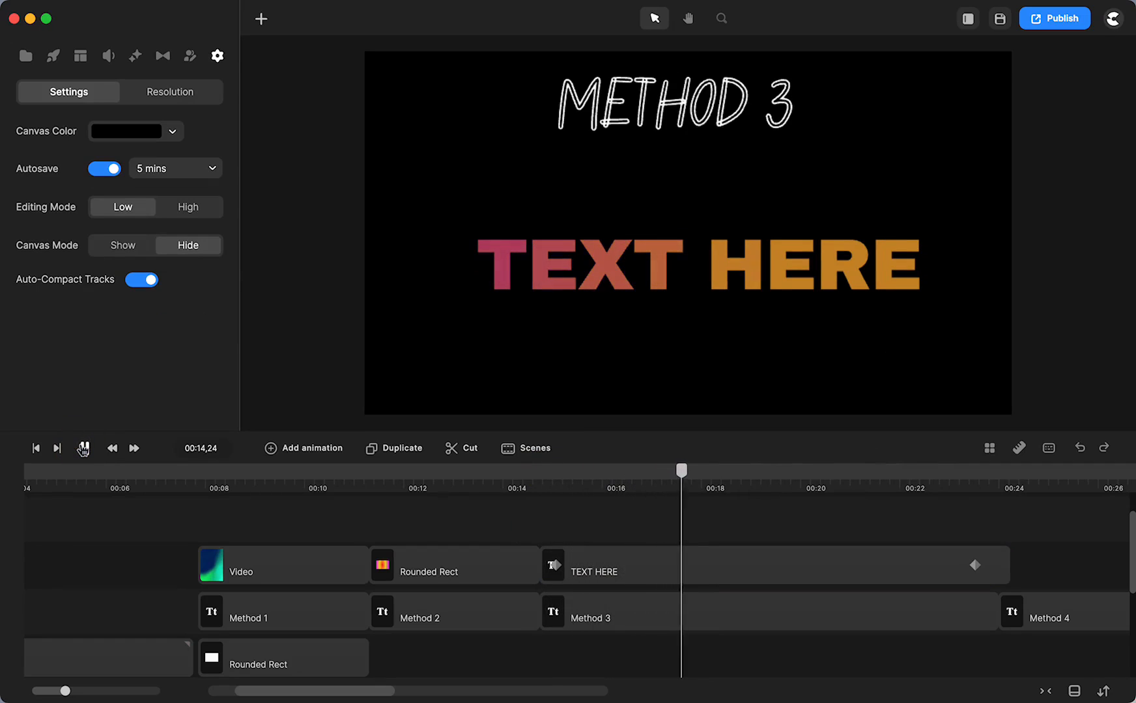
- Enable Border alongside Fill in the TEXT HERE animation's properties
left_click(82, 448)
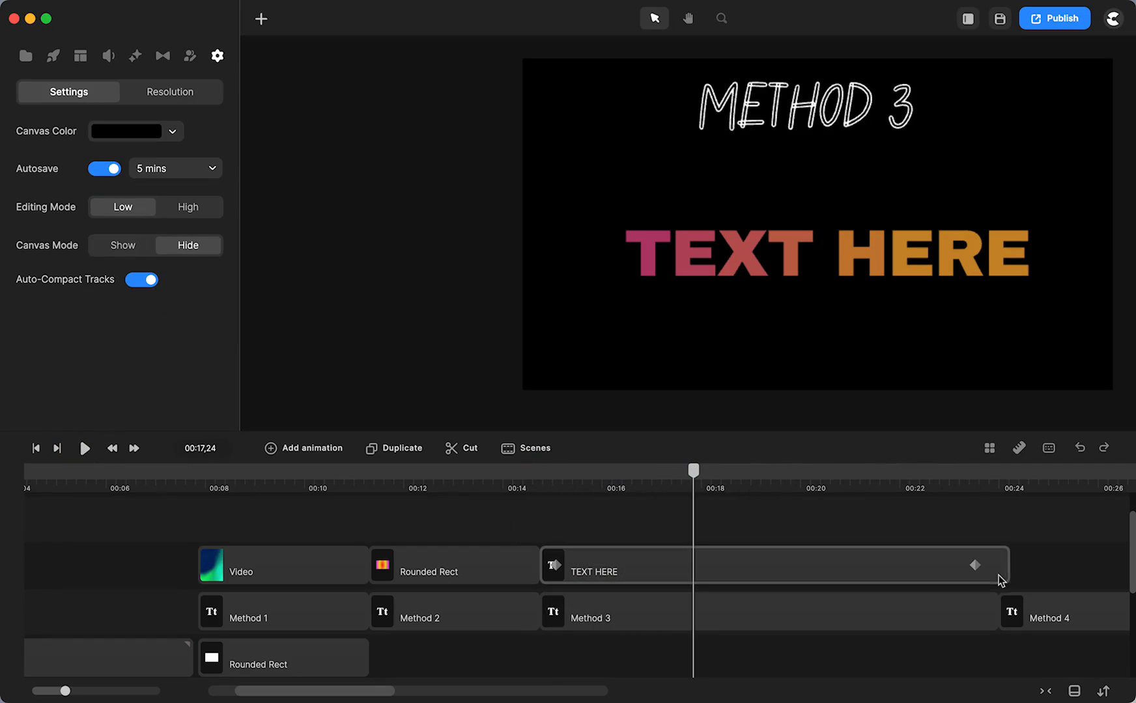
mouse_move(809, 573)
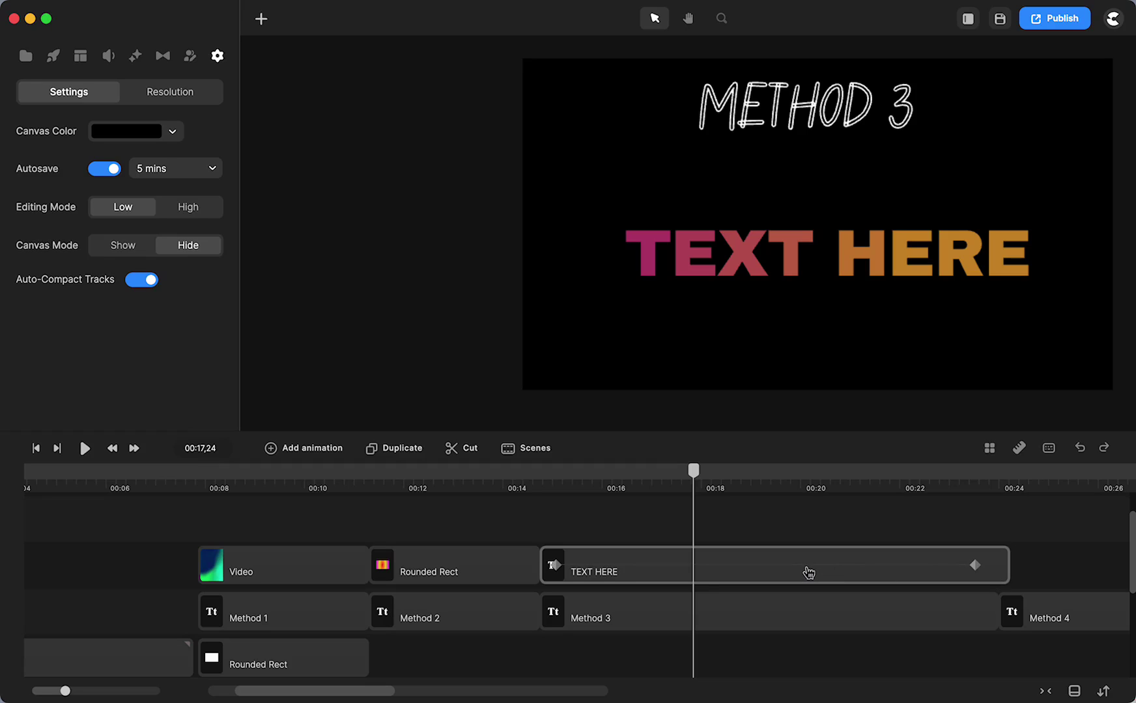
mouse_move(963, 556)
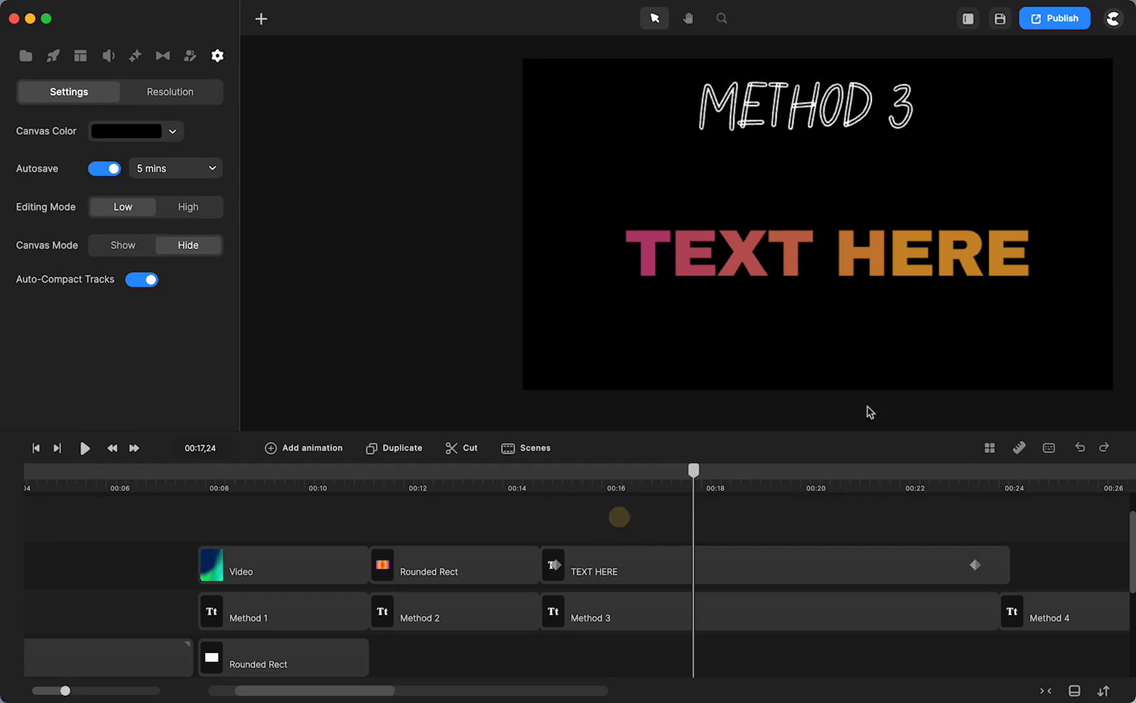
left_click(598, 572)
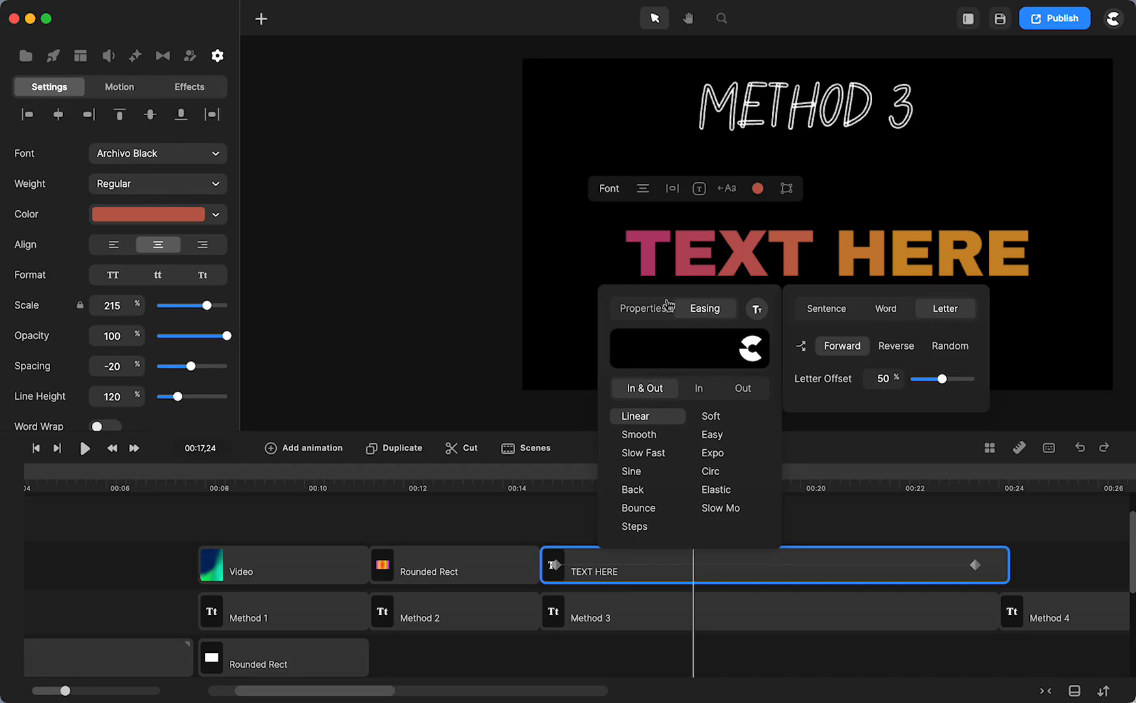
left_click(643, 307)
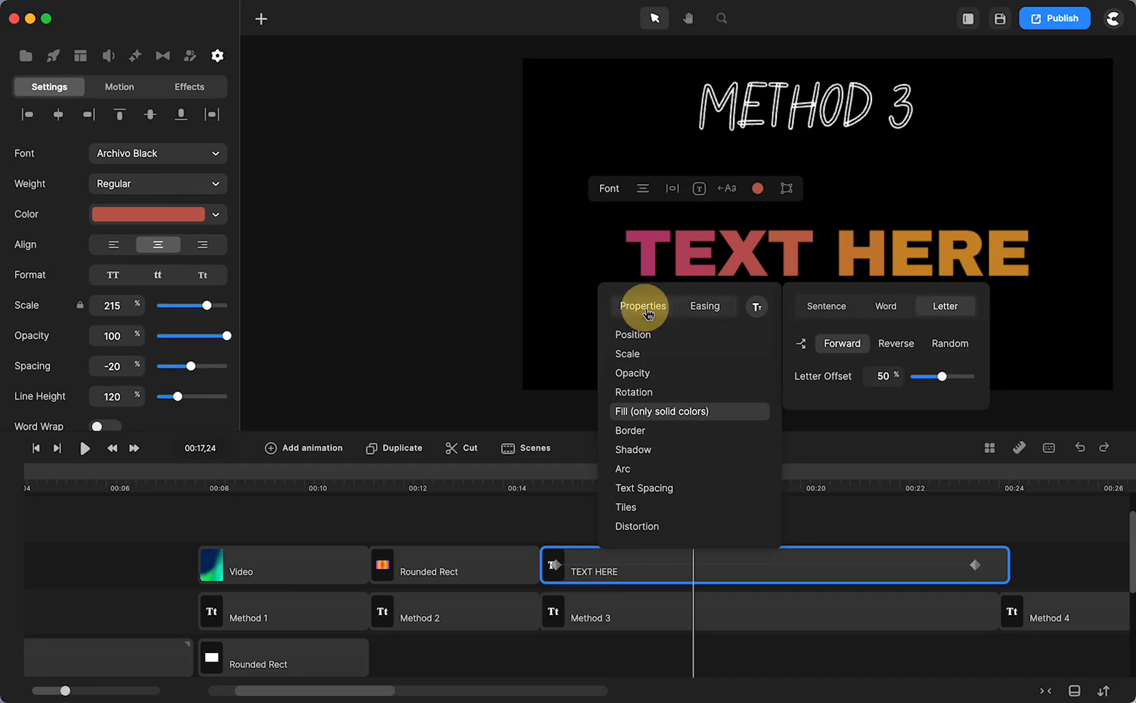
mouse_move(630, 431)
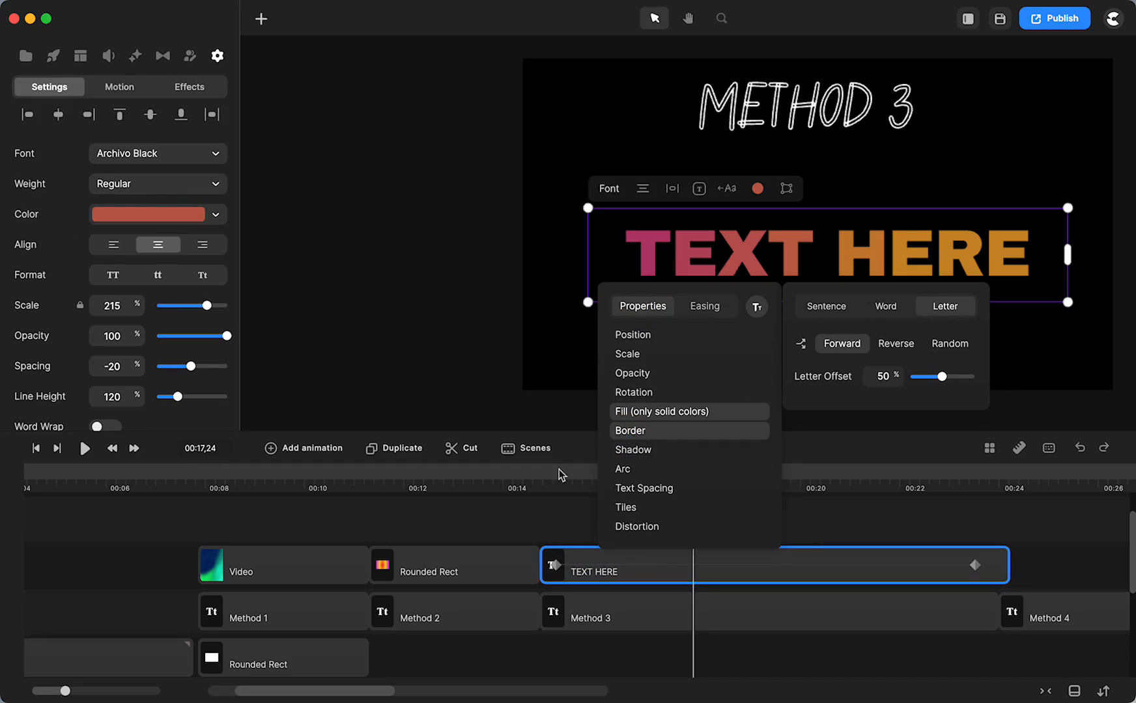
mouse_move(935, 260)
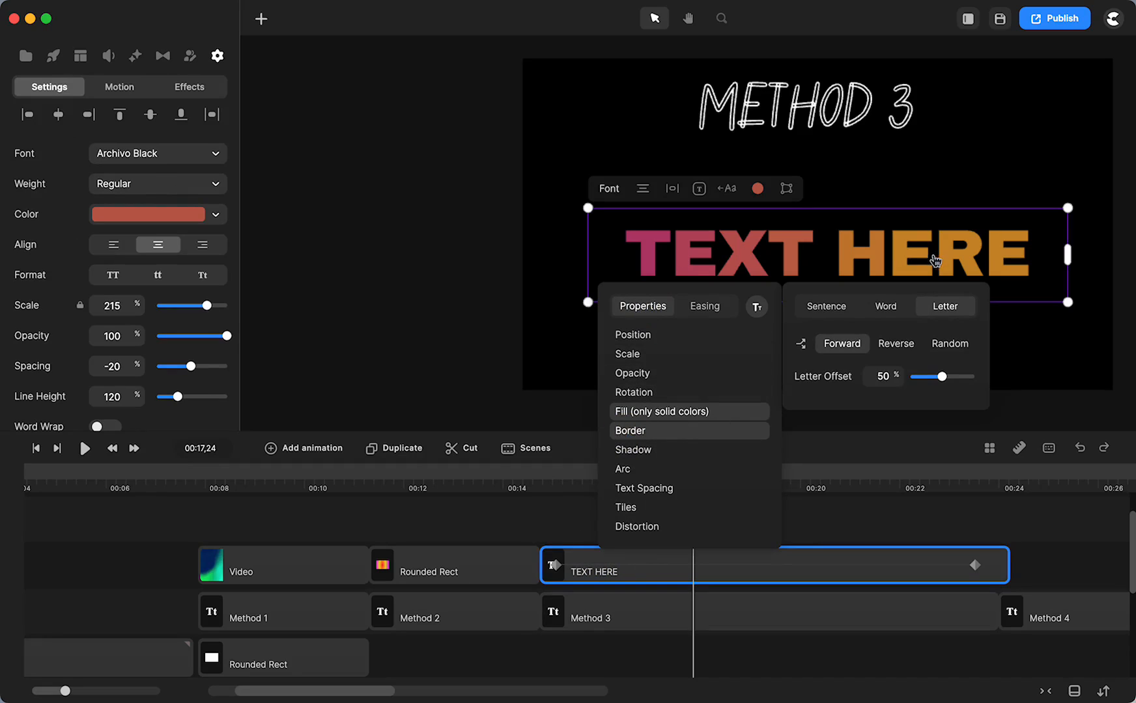
mouse_move(638, 413)
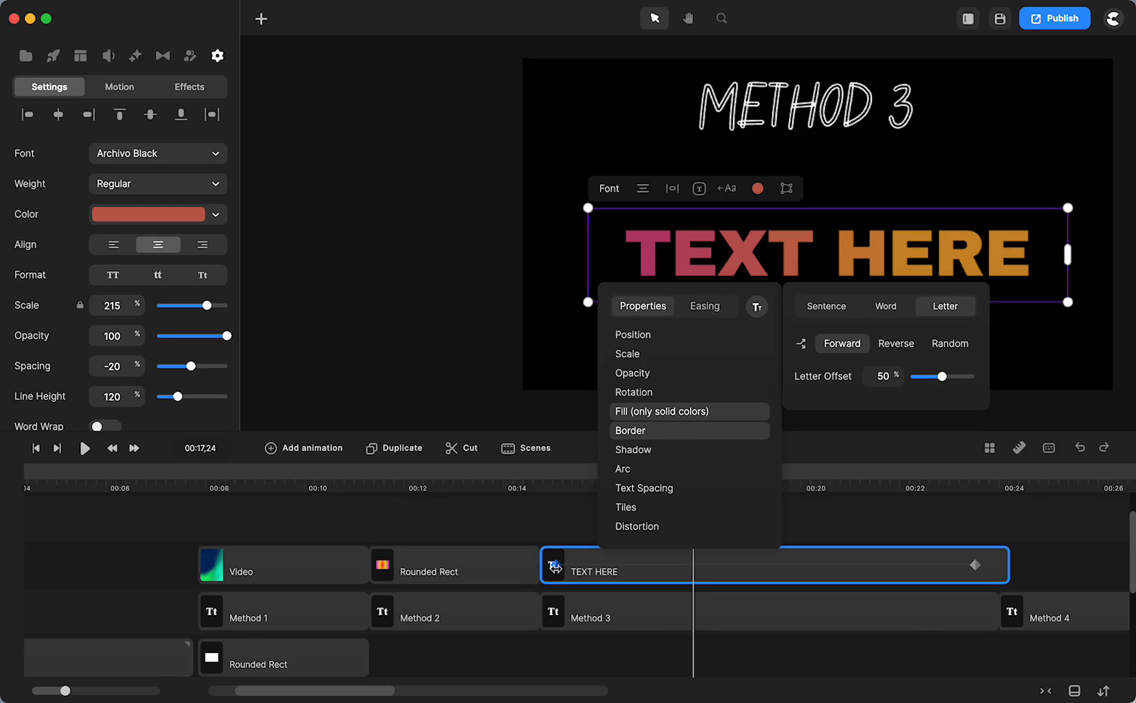
- Check the orange fill at the starting keyframe and scroll down the Settings panel
left_click(756, 188)
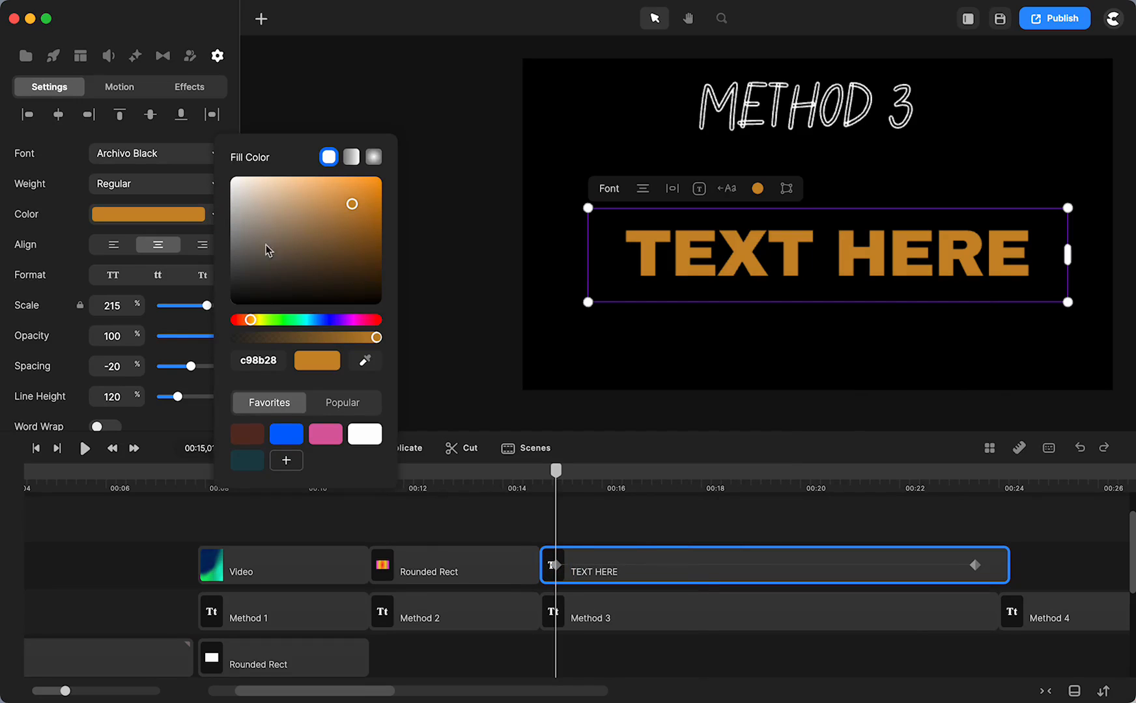
left_click(363, 433)
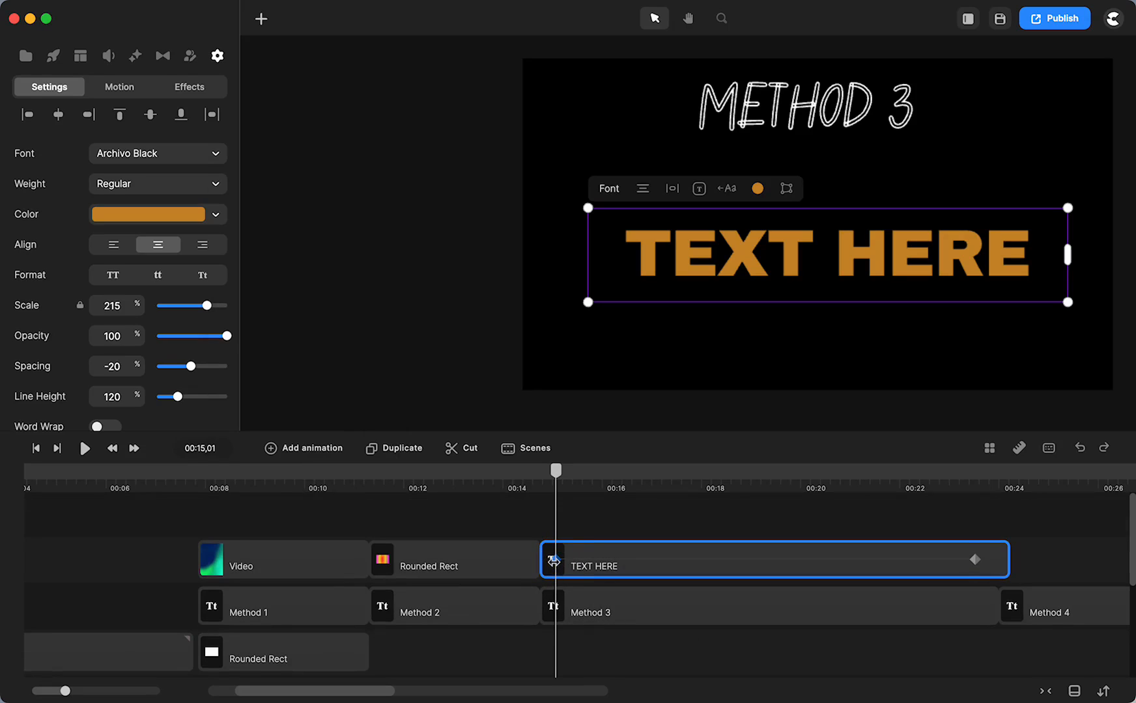
scroll("down", 3)
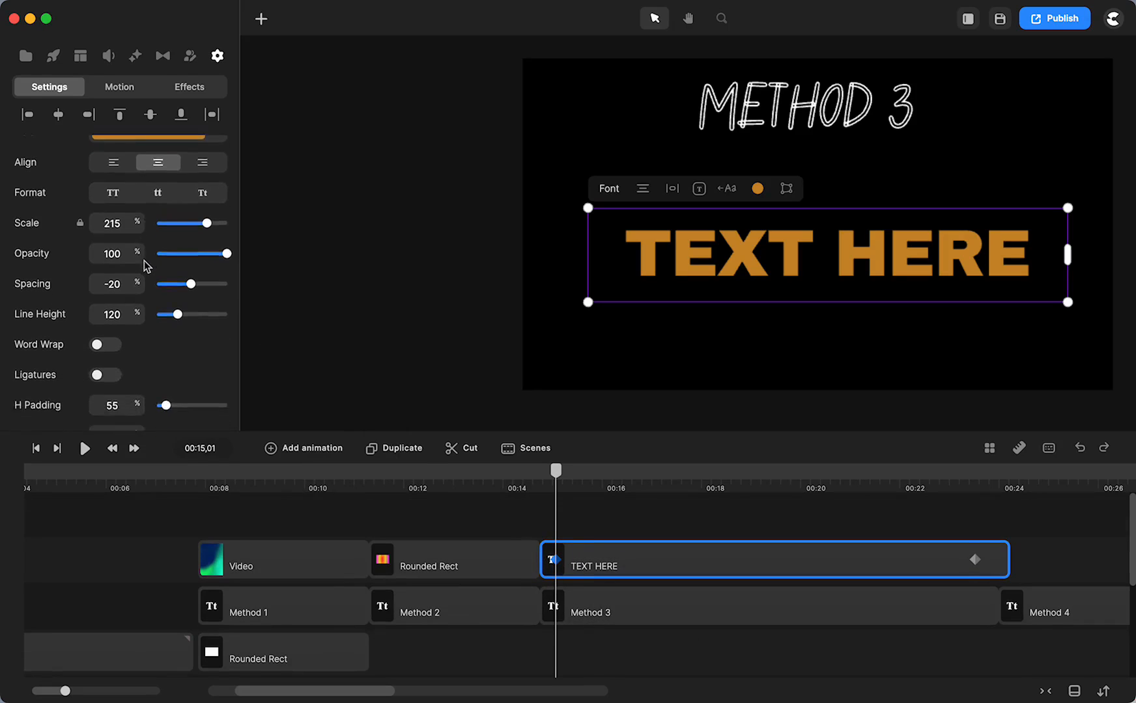
scroll("down", 3)
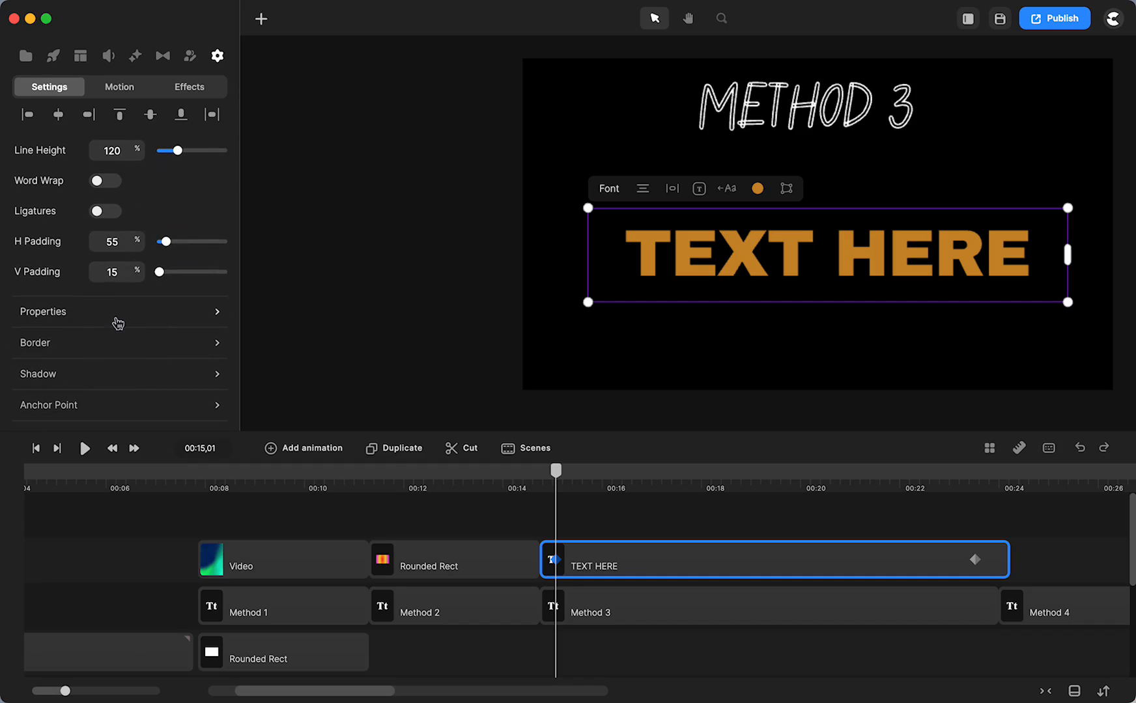
- Set the starting border to white ffffff at 4 px, then open the end keyframe's border colour
left_click(116, 343)
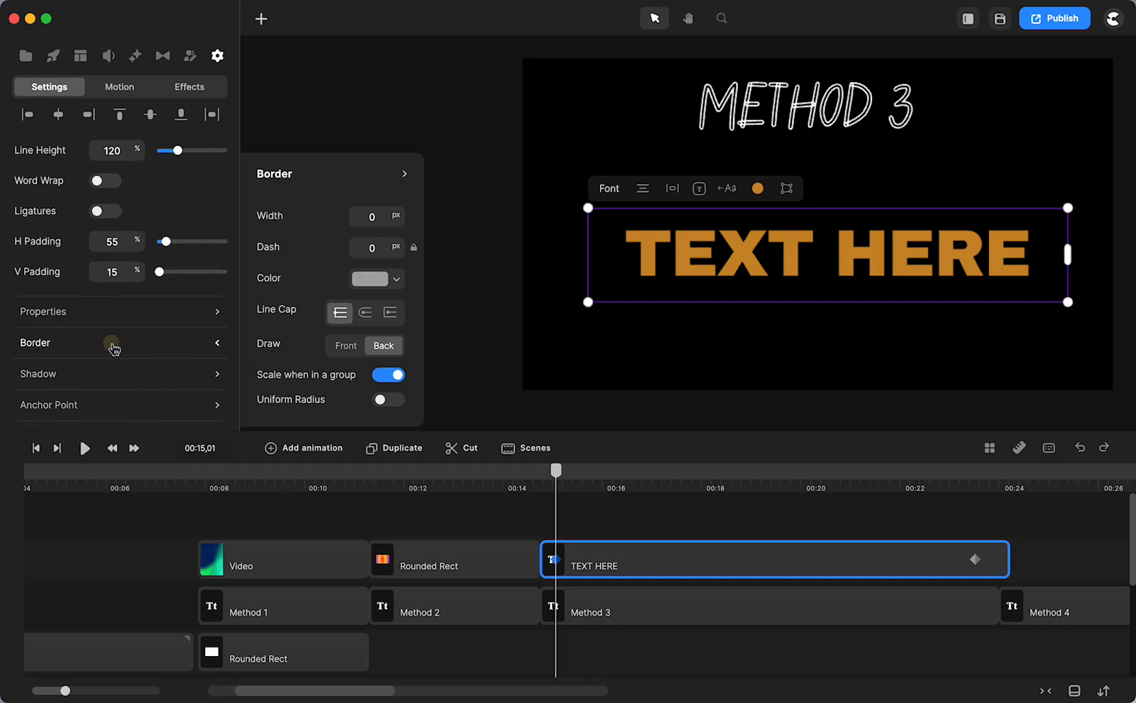
left_click(370, 279)
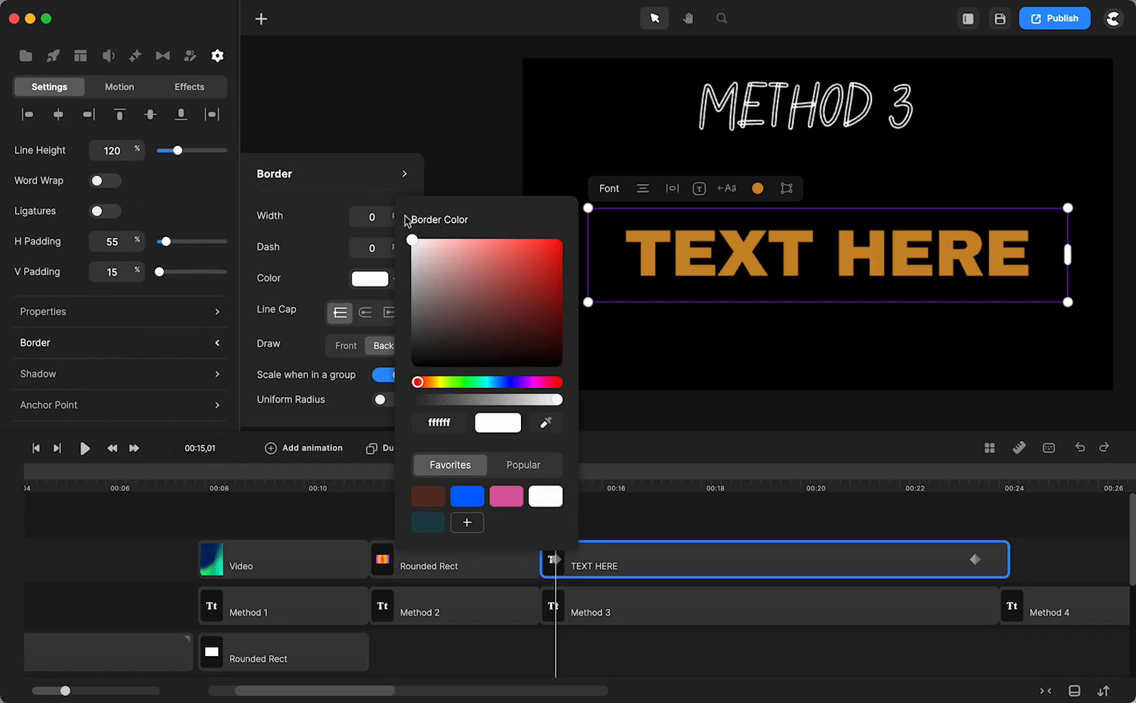
left_click(372, 215)
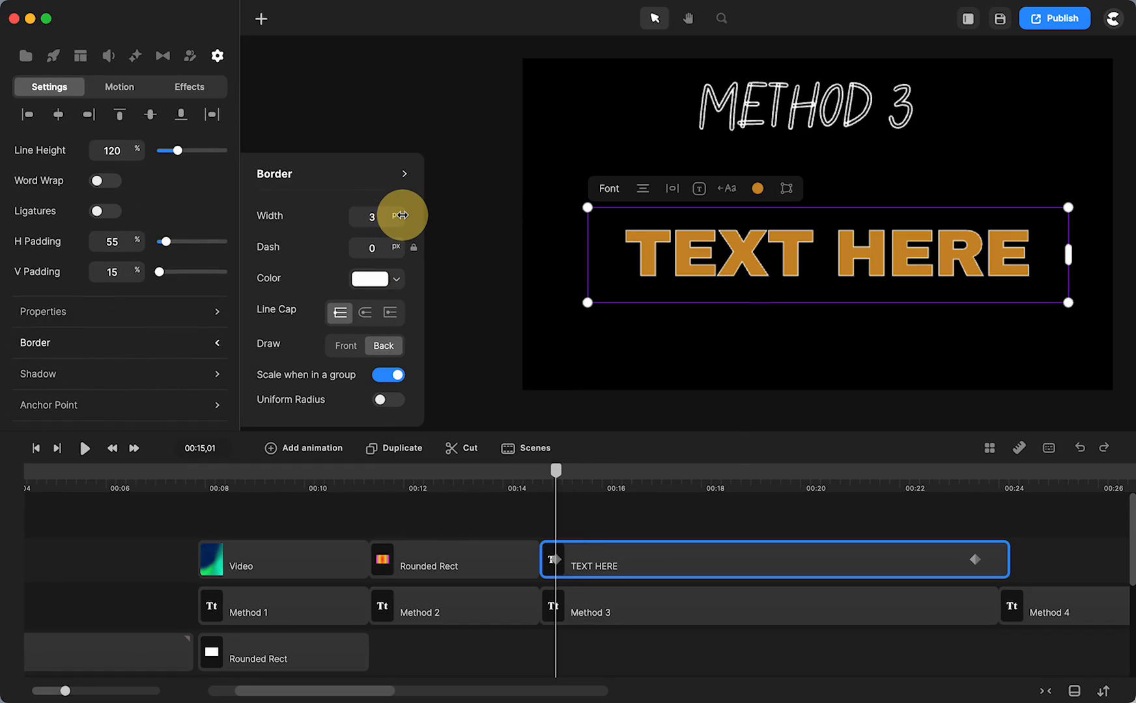
left_click(372, 216)
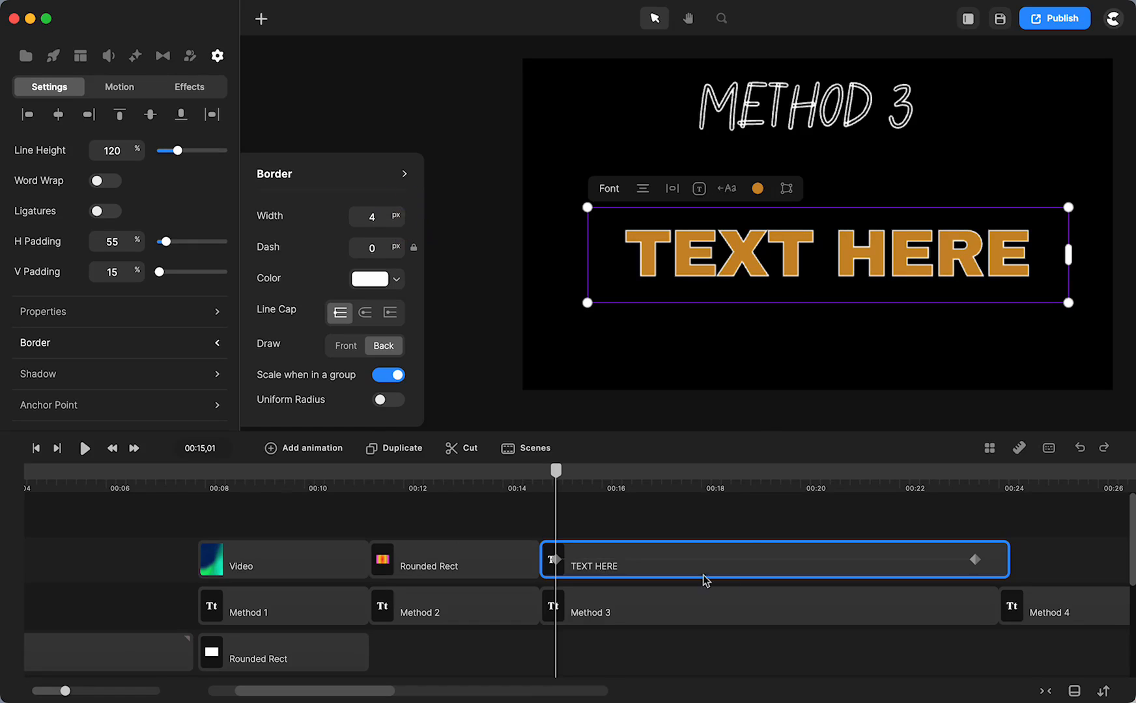
mouse_move(974, 562)
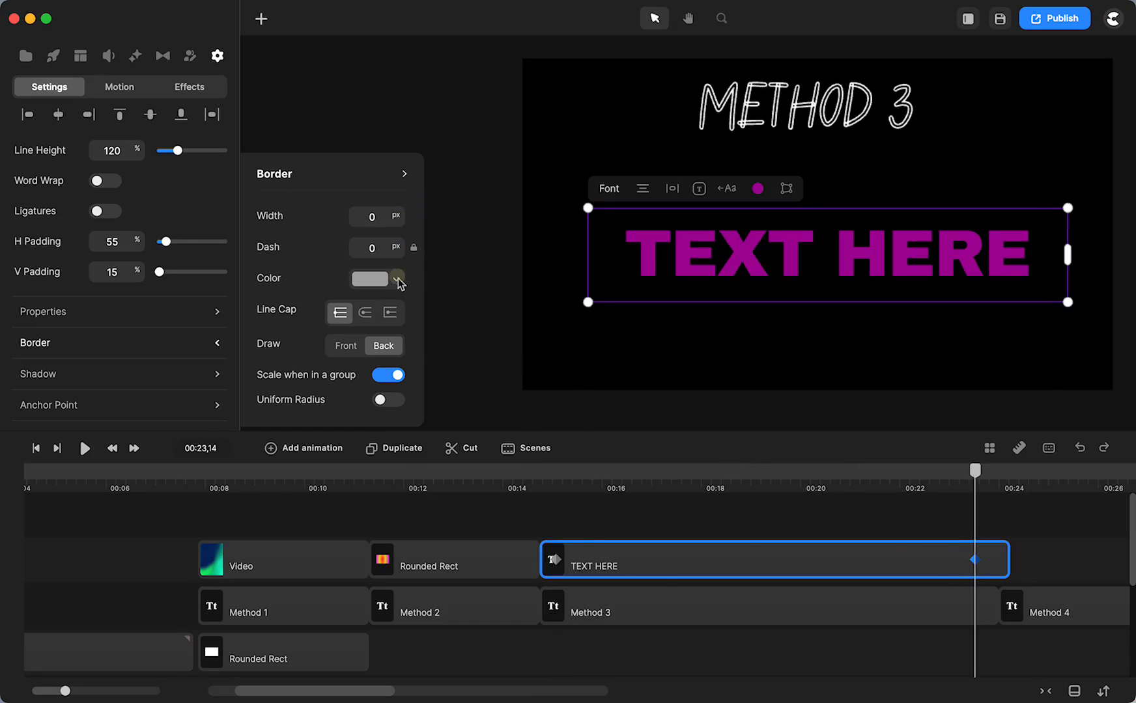
left_click(369, 278)
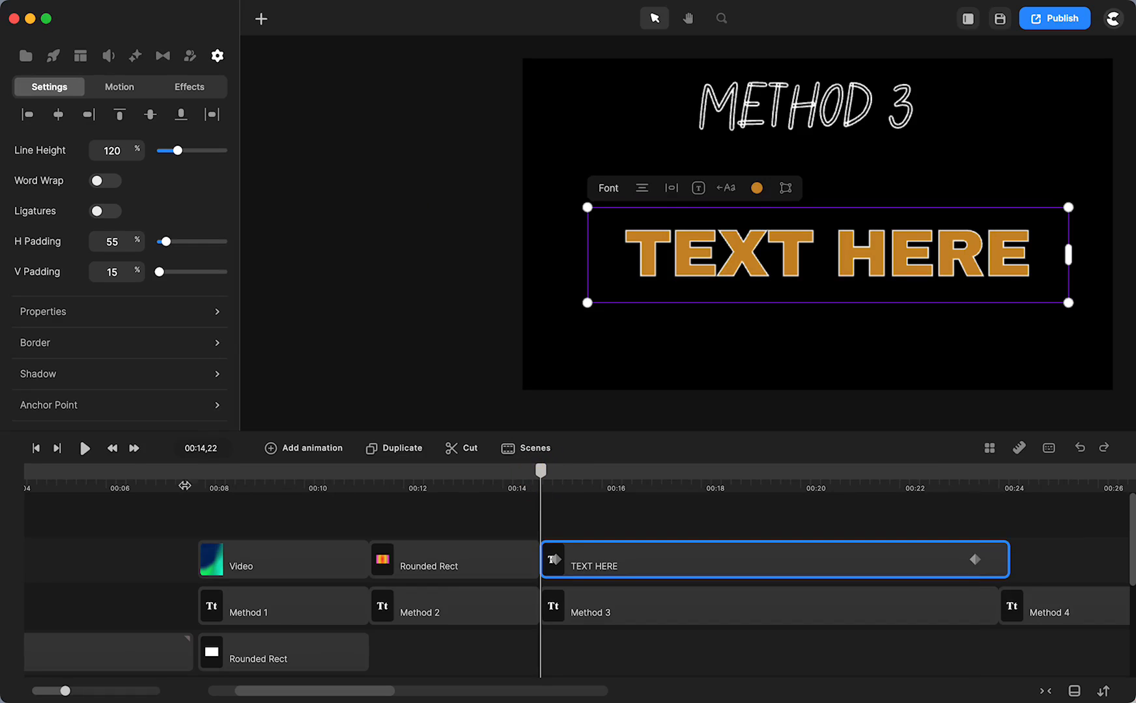
- Preview the orange-to-purple, white-to-green outline animation, then deselect and scroll the timeline
left_click(84, 448)
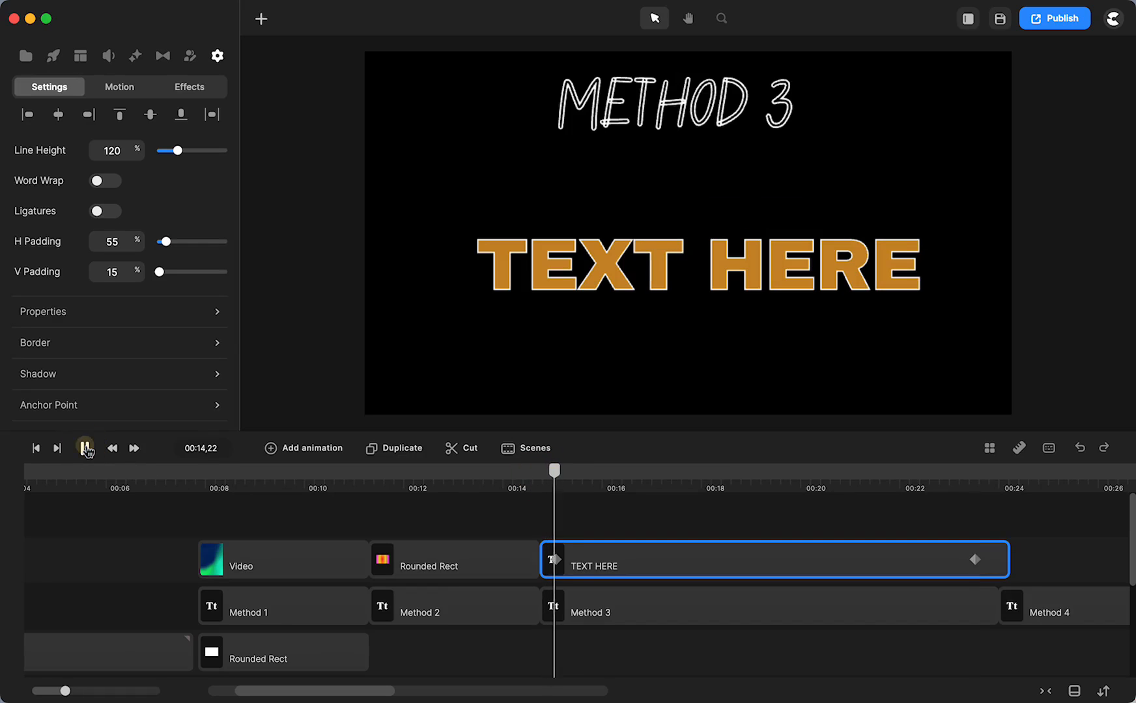
left_click(86, 448)
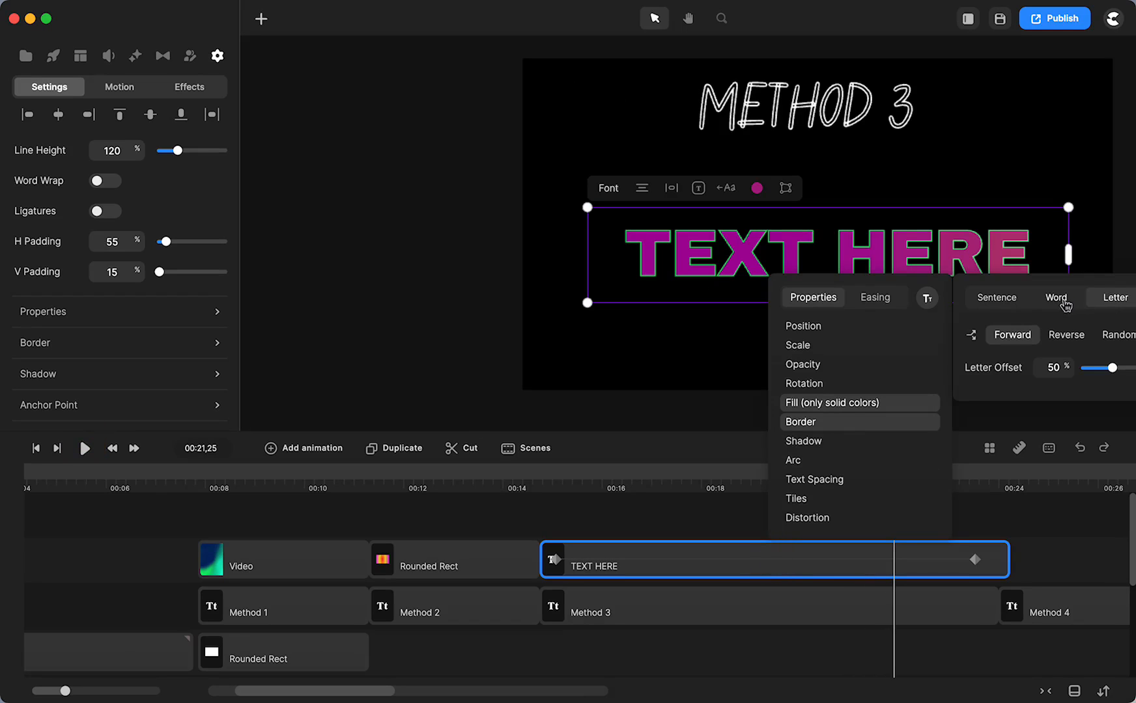
mouse_move(1012, 308)
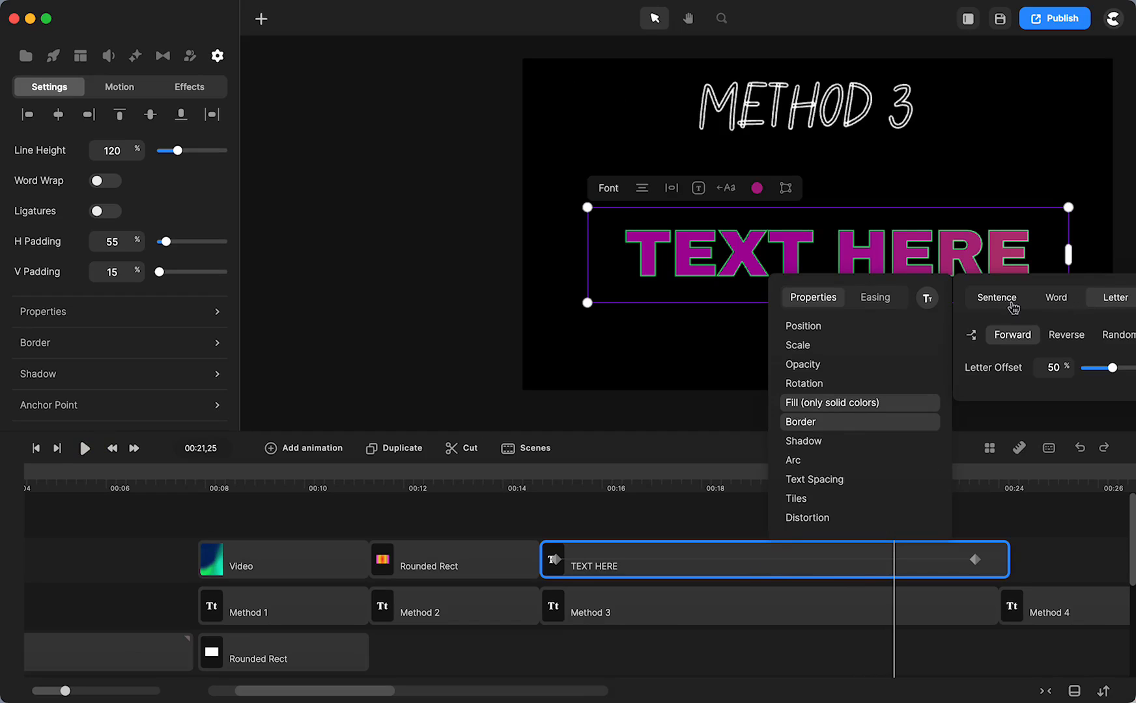
mouse_move(1066, 334)
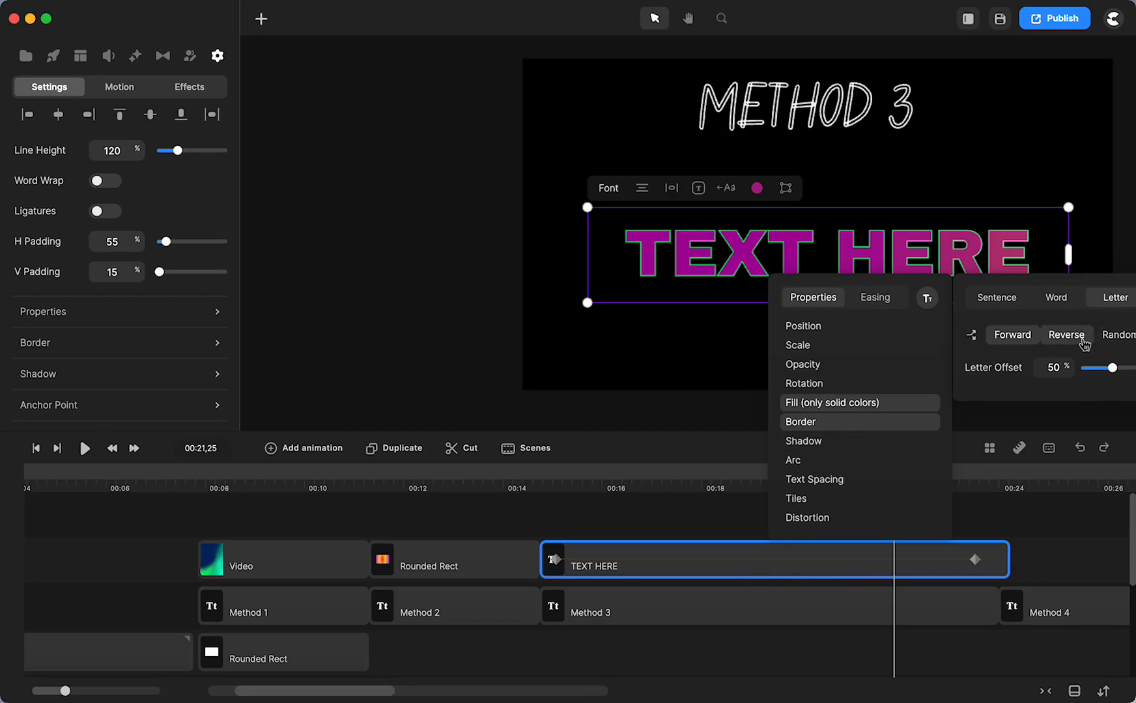
left_click(756, 188)
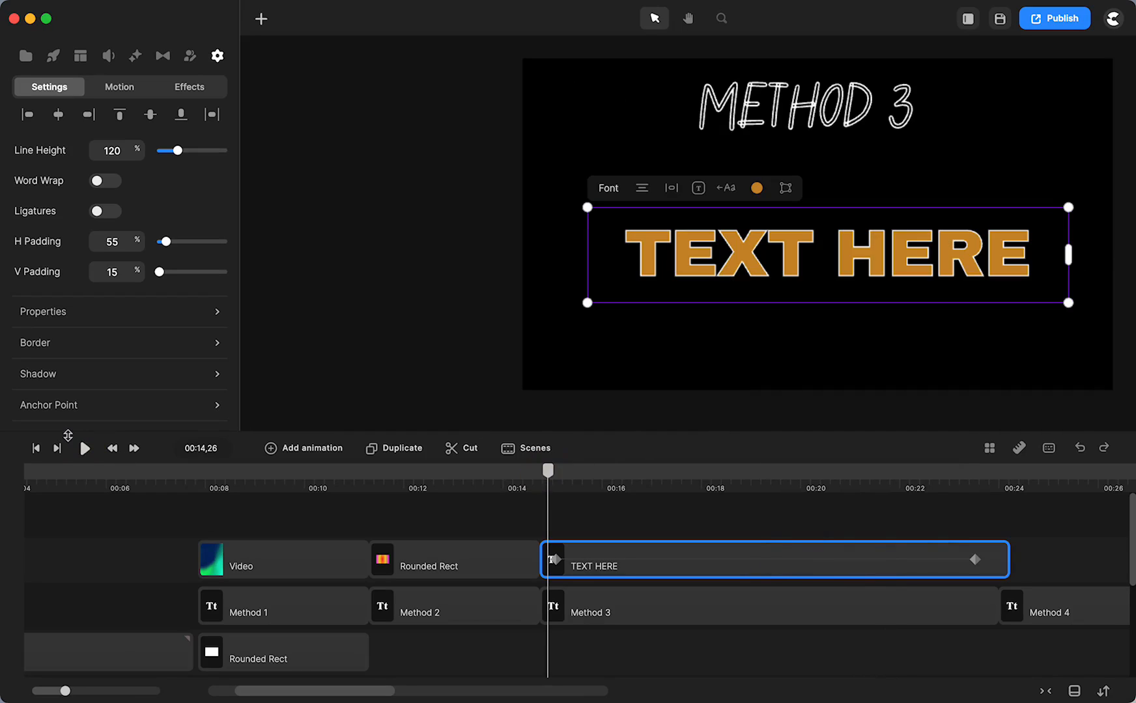
left_click(84, 448)
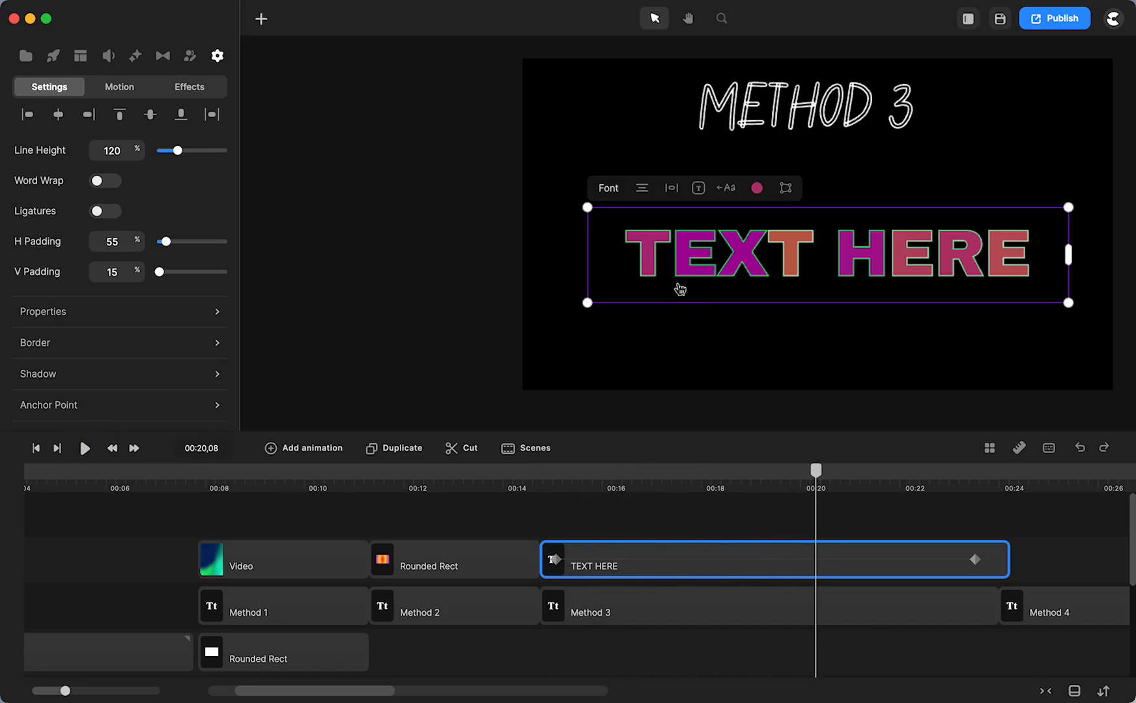
mouse_move(805, 266)
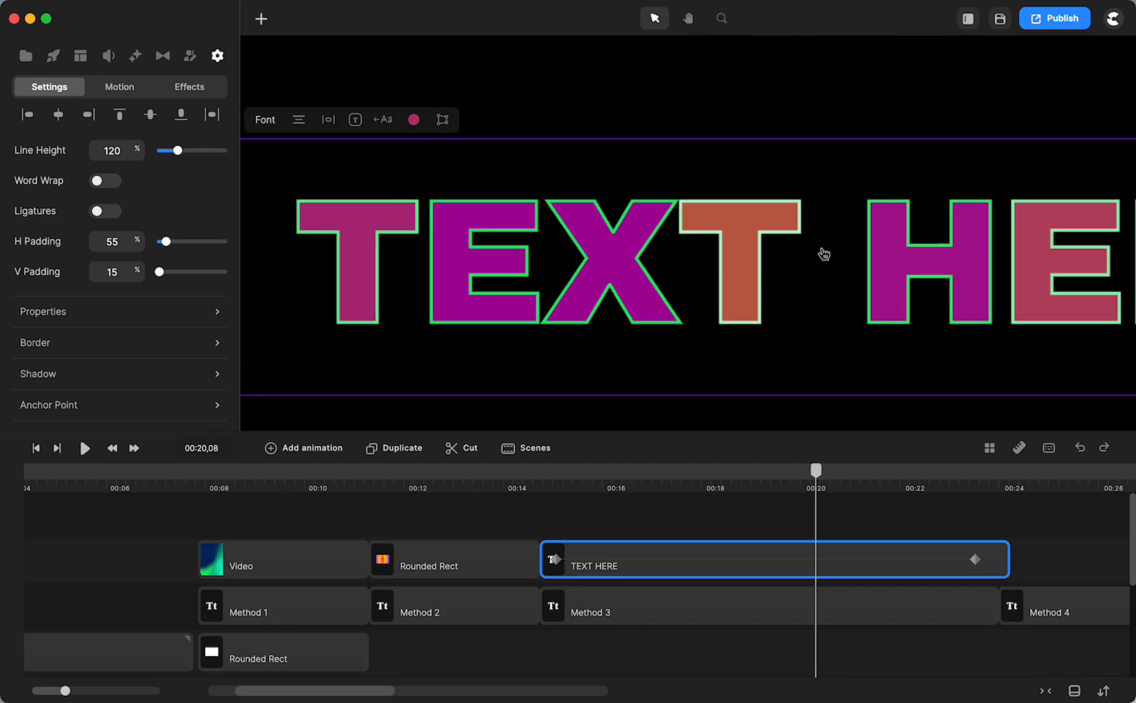
mouse_move(814, 245)
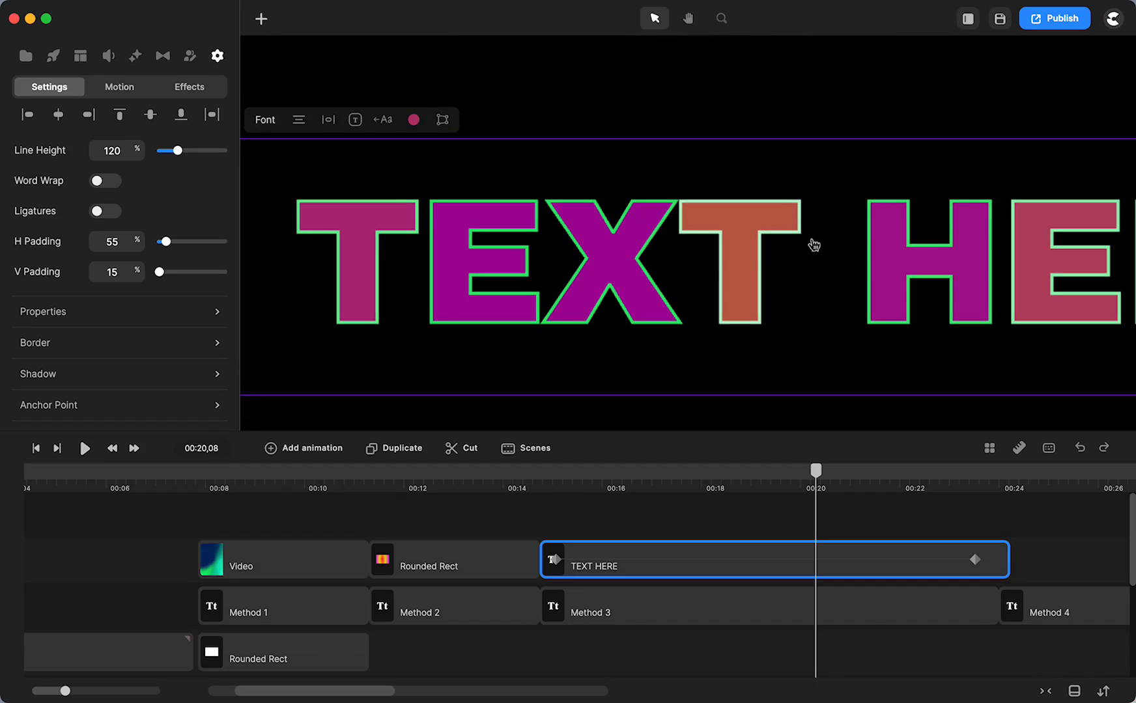
mouse_move(745, 221)
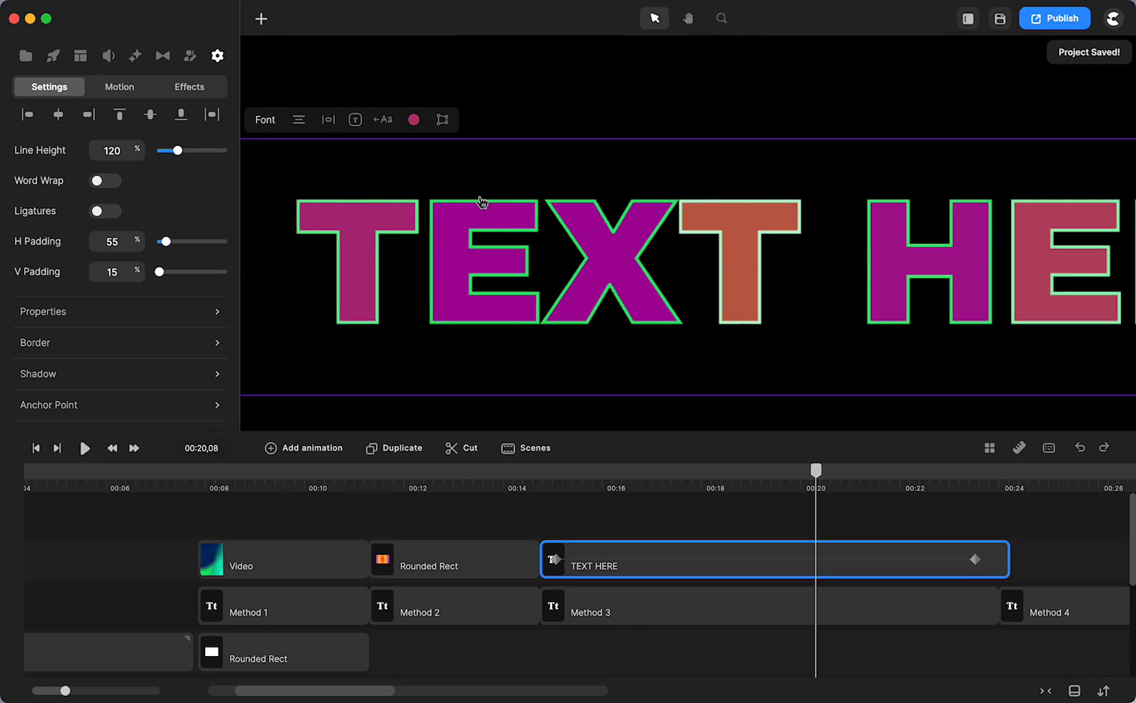
left_click(687, 18)
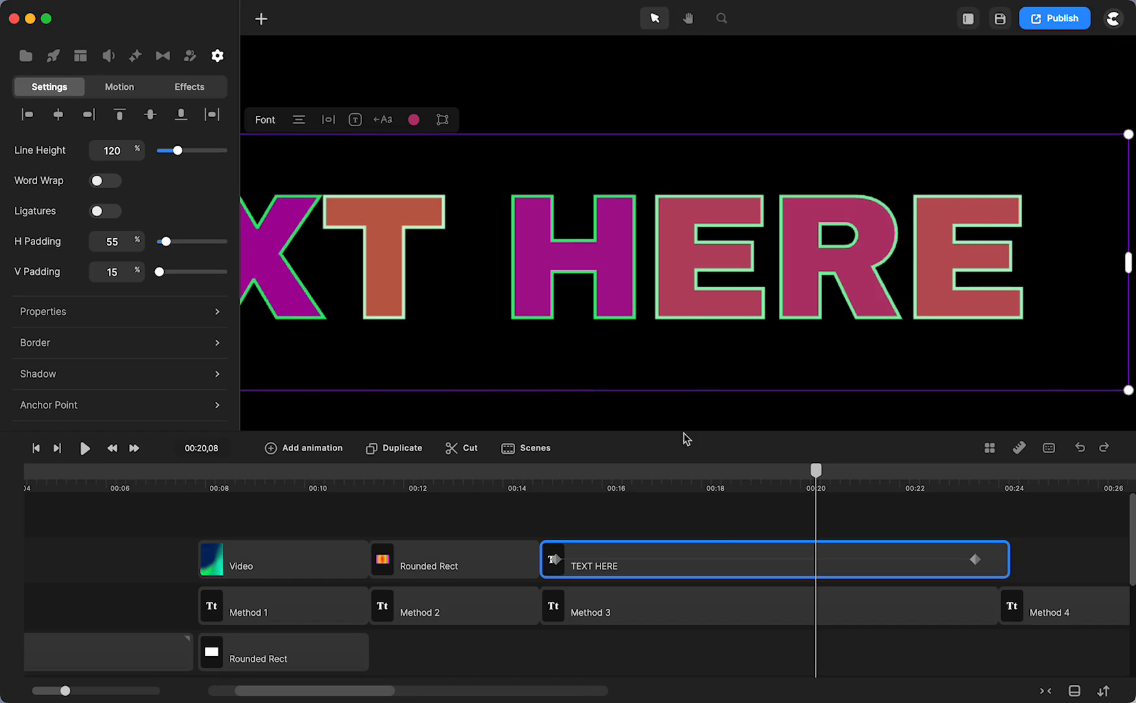
left_click(702, 529)
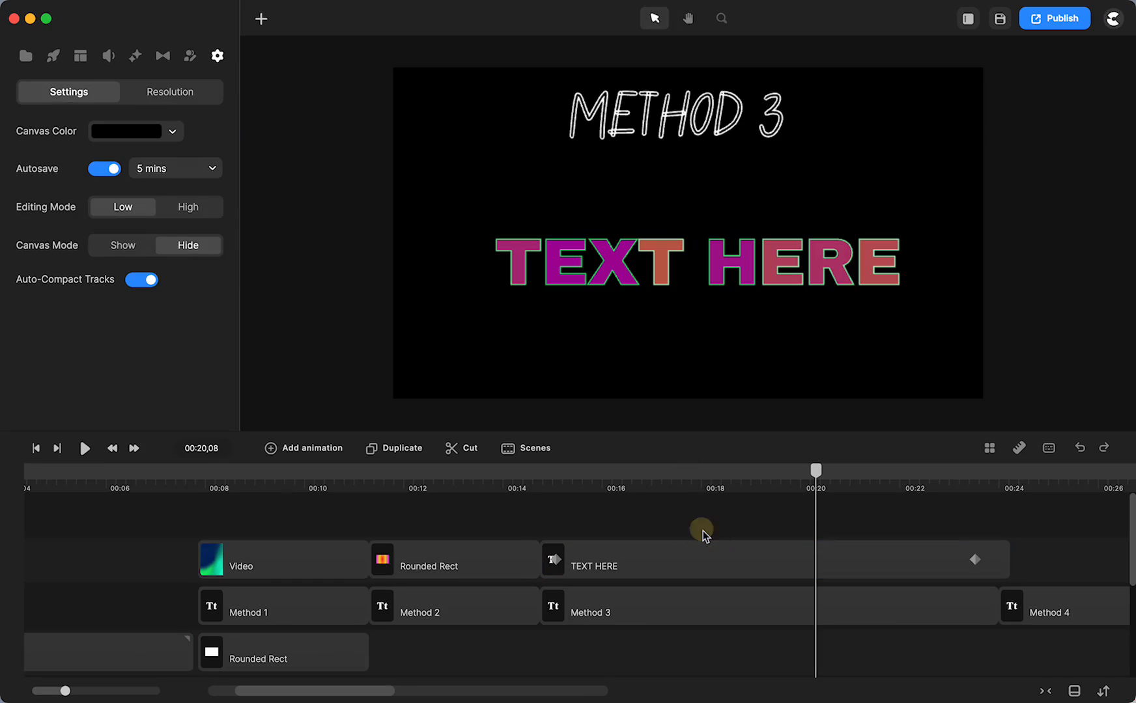
mouse_move(712, 545)
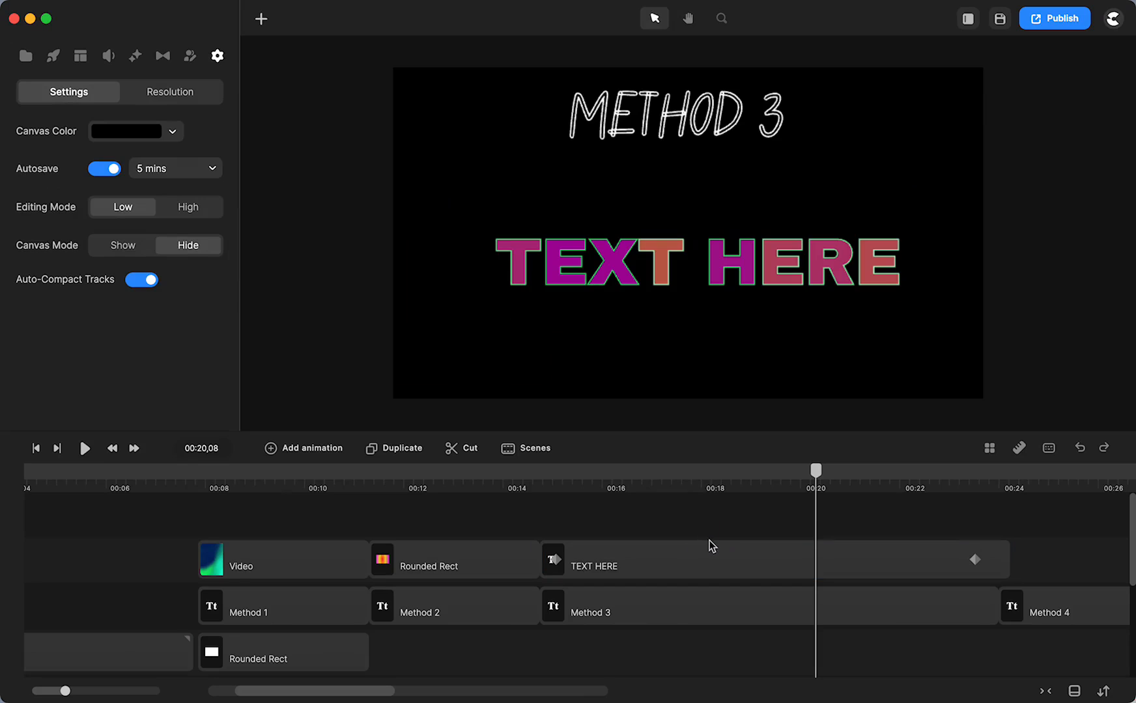
scroll("right", 3)
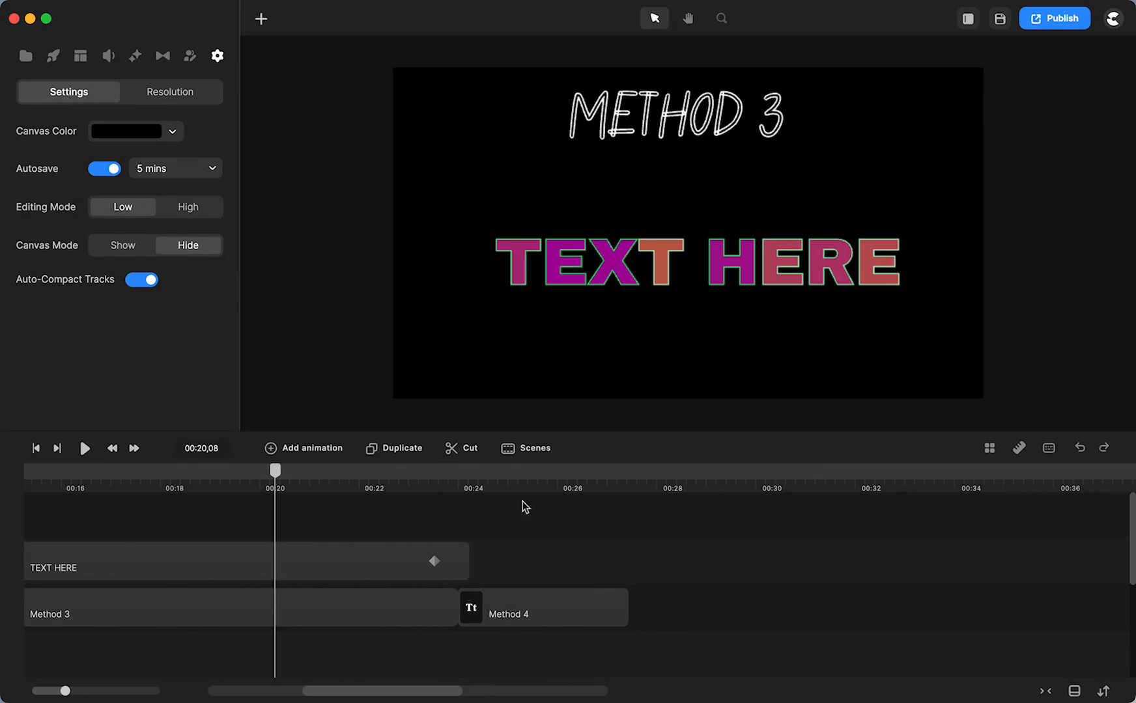
- Add a new text layer below the METHOD 4 title
left_click(550, 614)
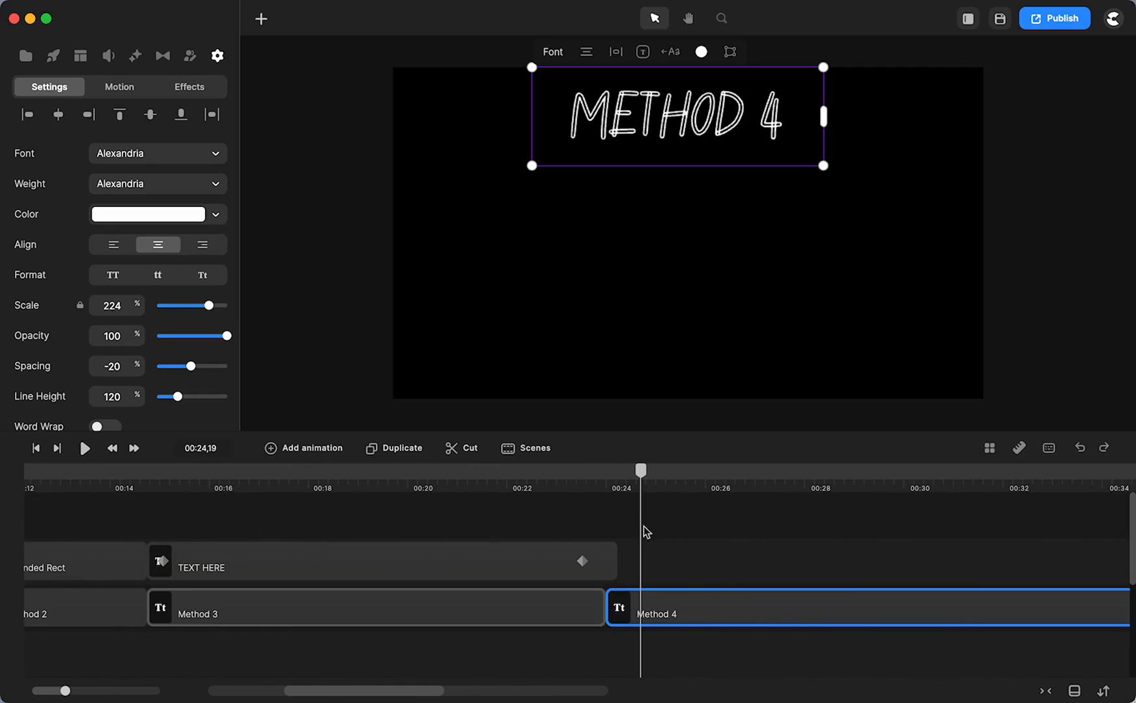
left_click(260, 18)
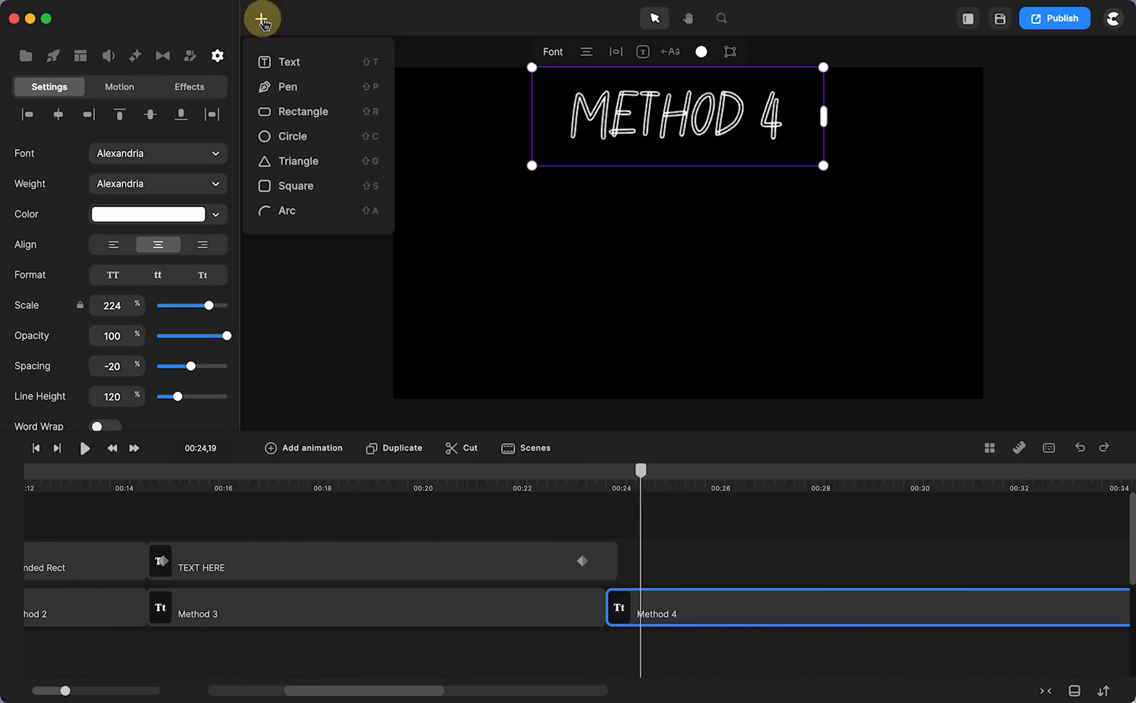
left_click(289, 62)
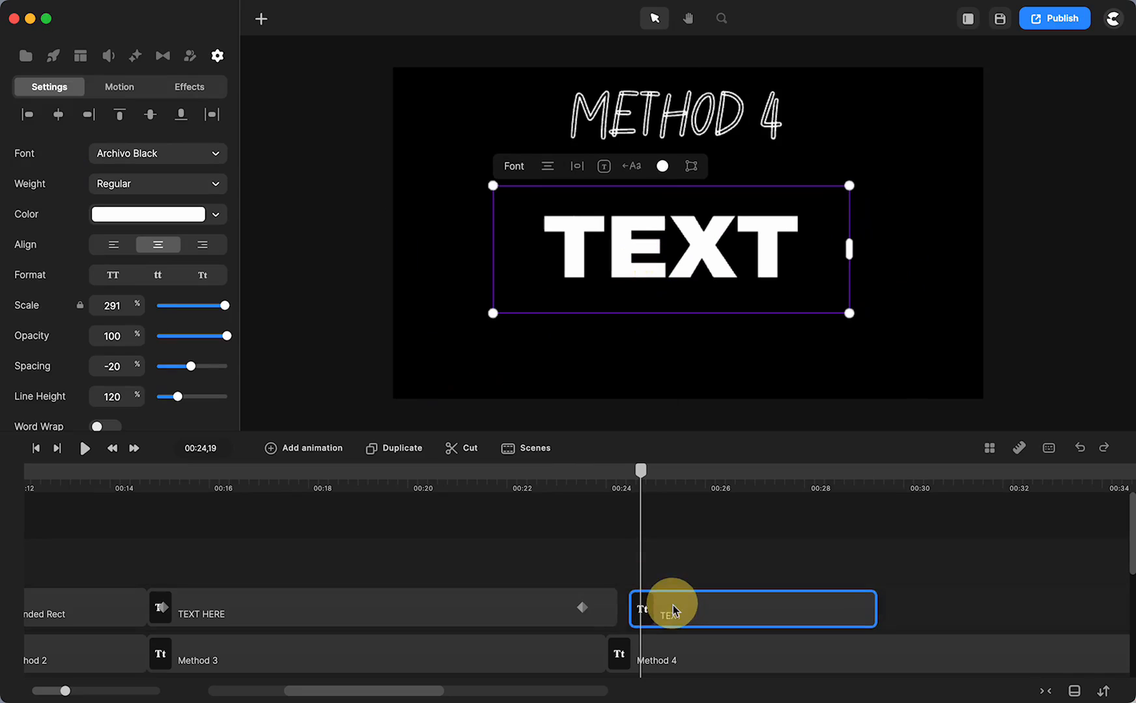
- Rename the layer 'model' and name its duplicated copies T and E
right_click(674, 608)
type("model")
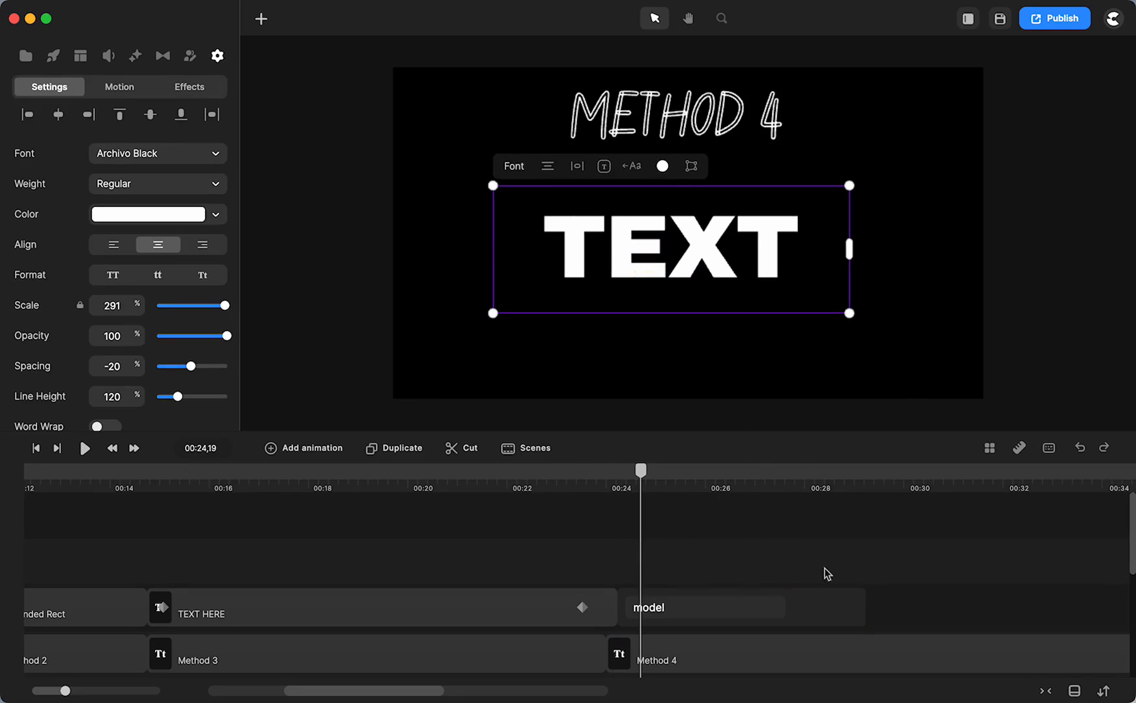
left_click(738, 607)
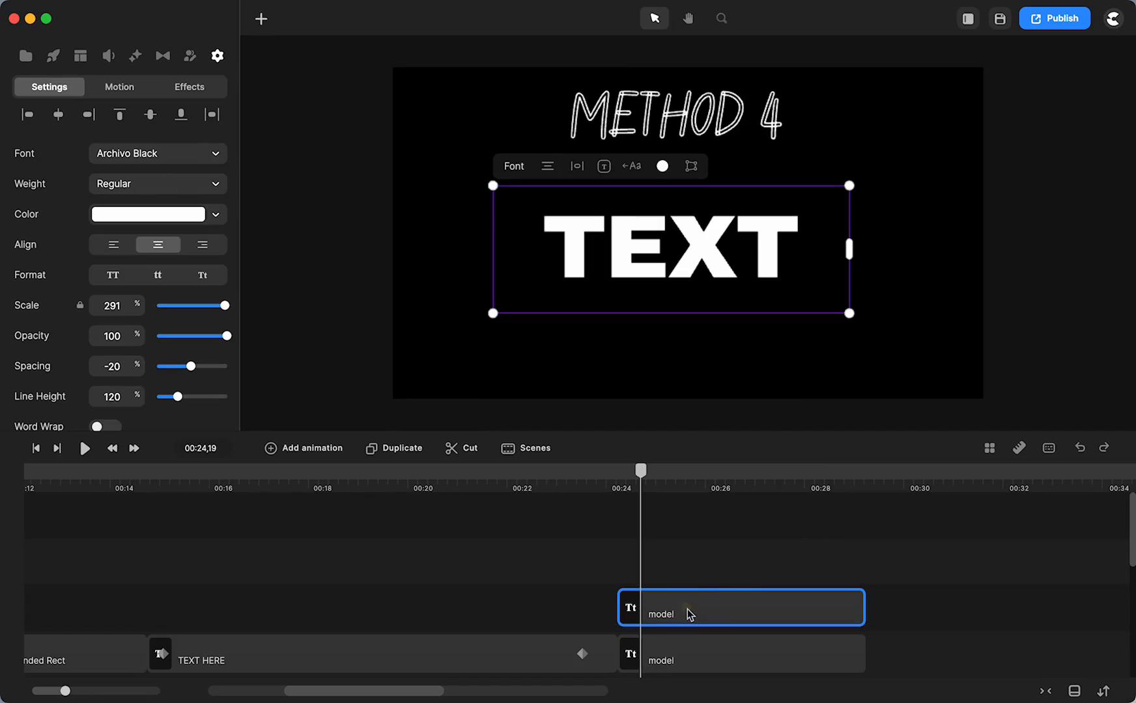
double_click(660, 614)
type("T")
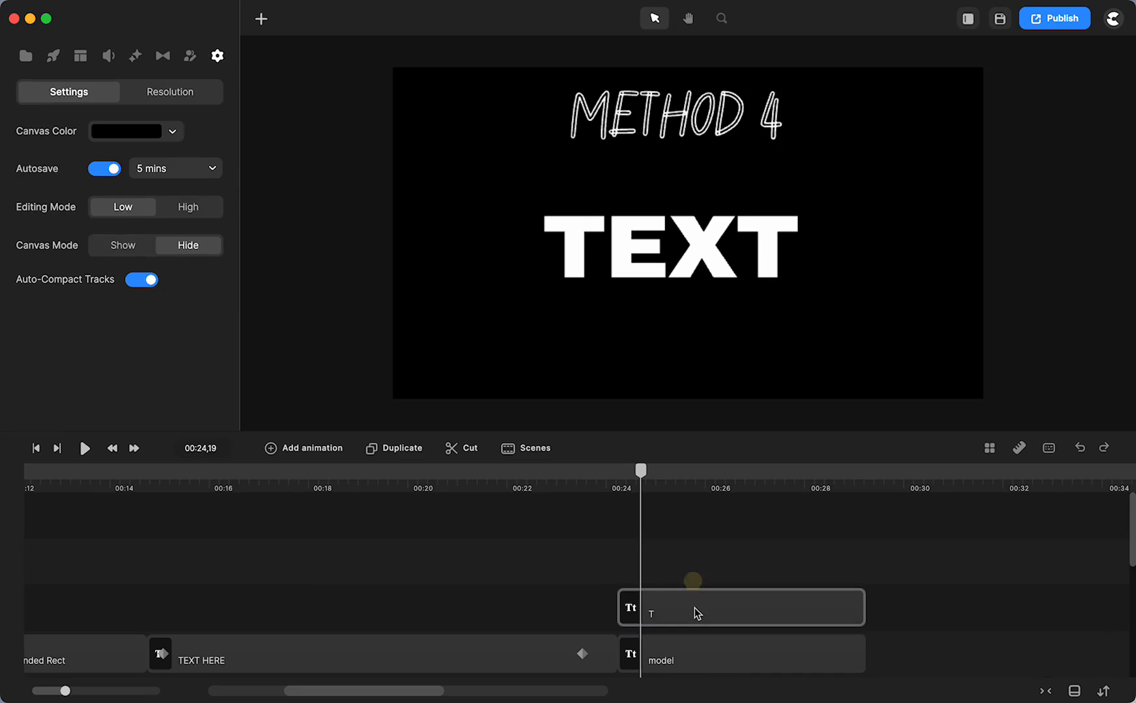
left_click(738, 607)
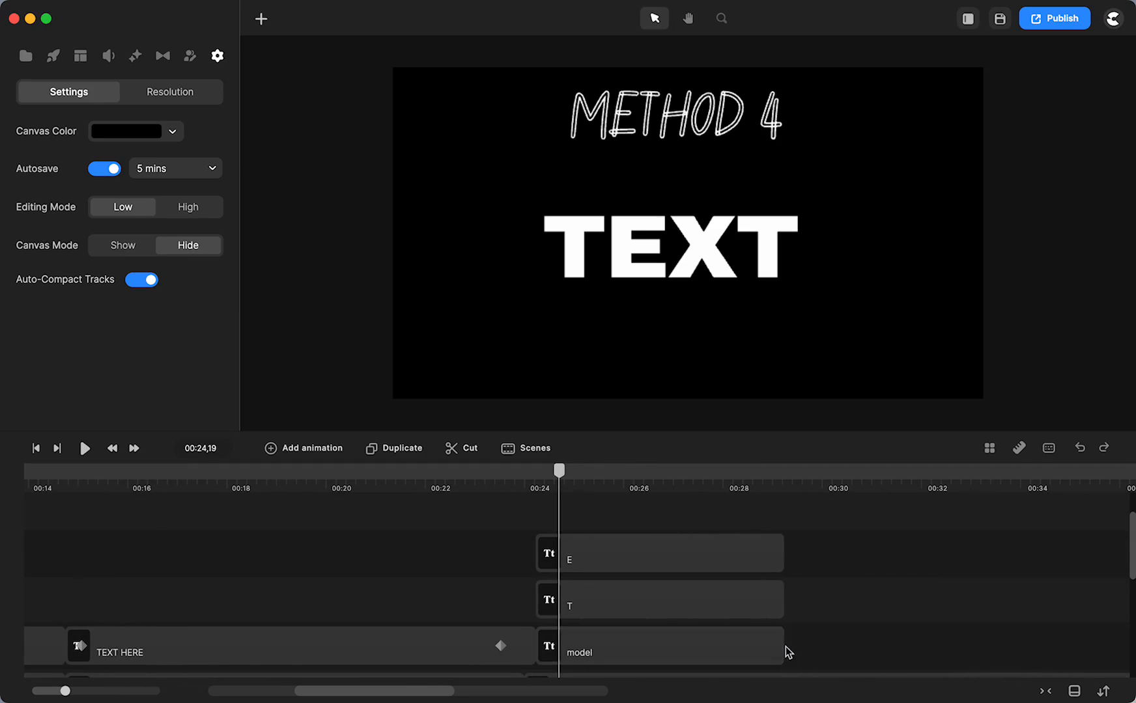
left_click(724, 646)
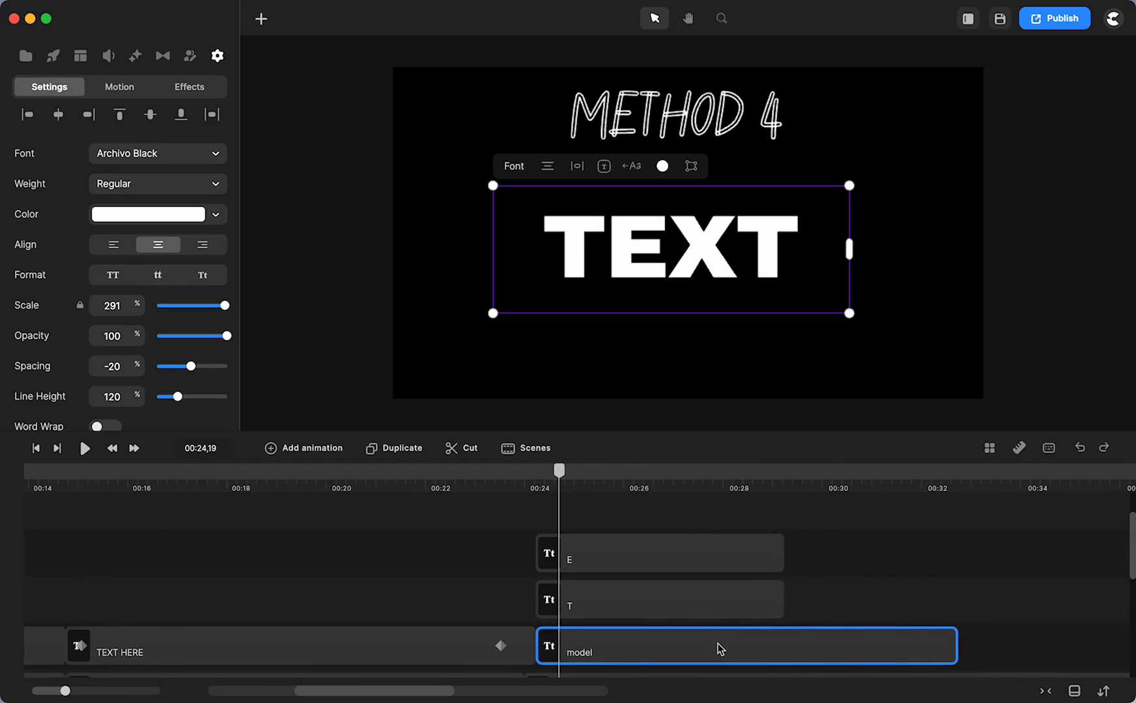
- Lock the model layer and change the T layer to just 'T' with red fill
right_click(719, 646)
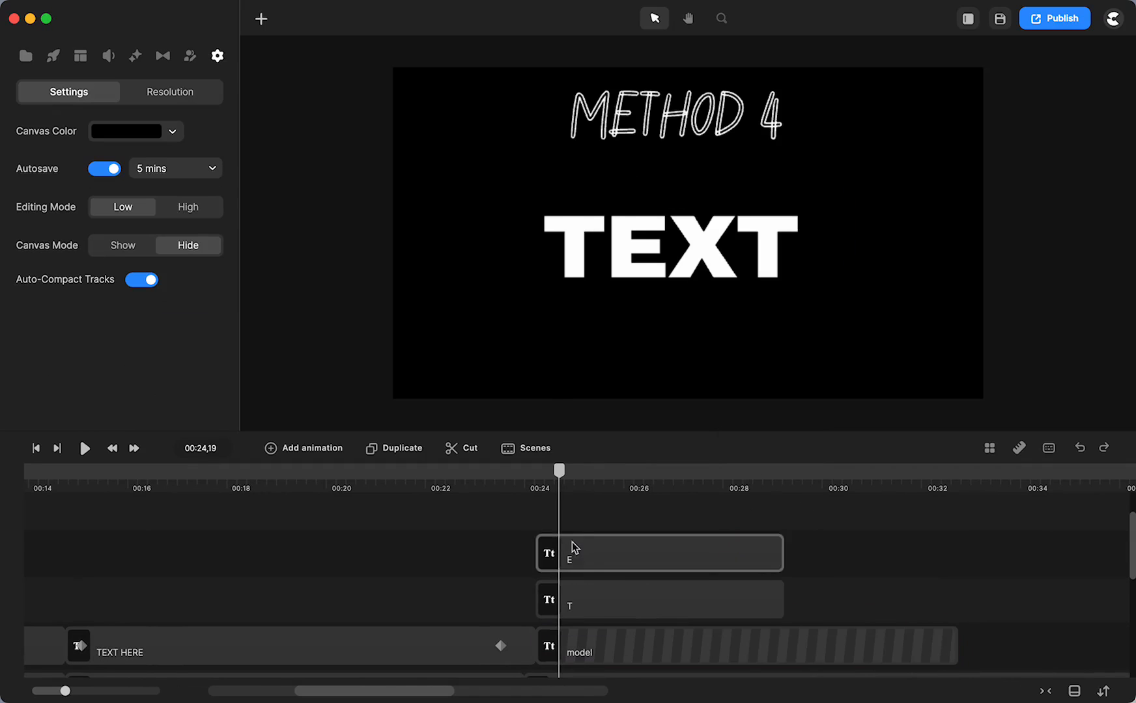
left_click(725, 600)
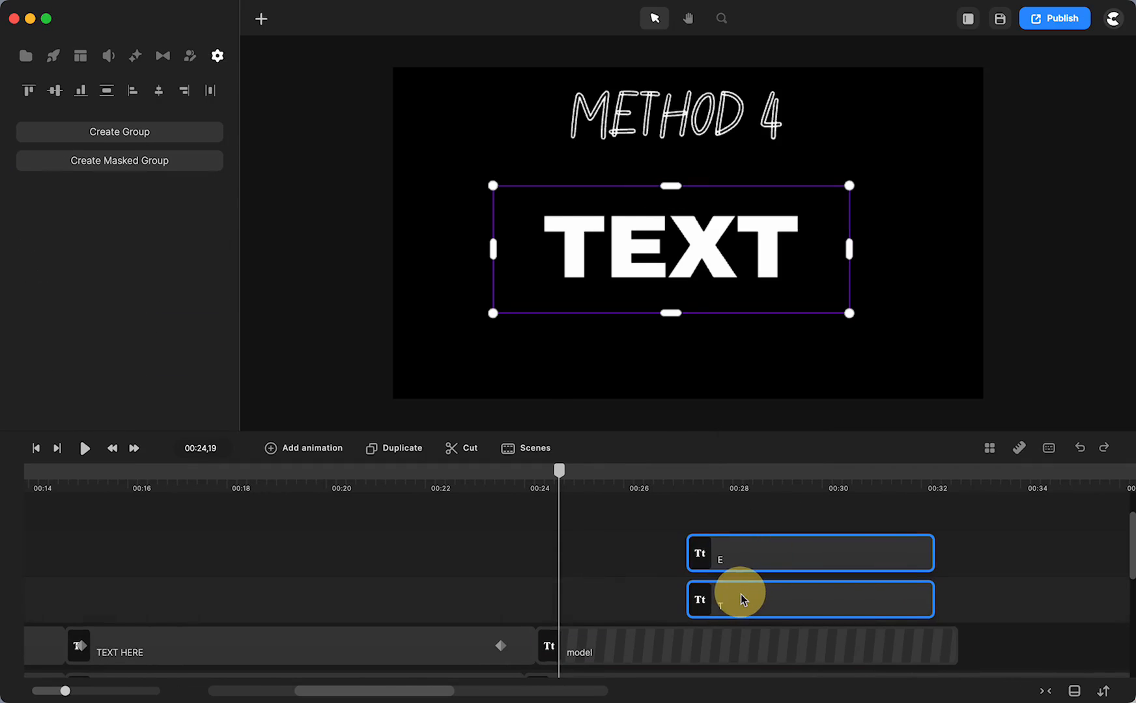
left_click(217, 56)
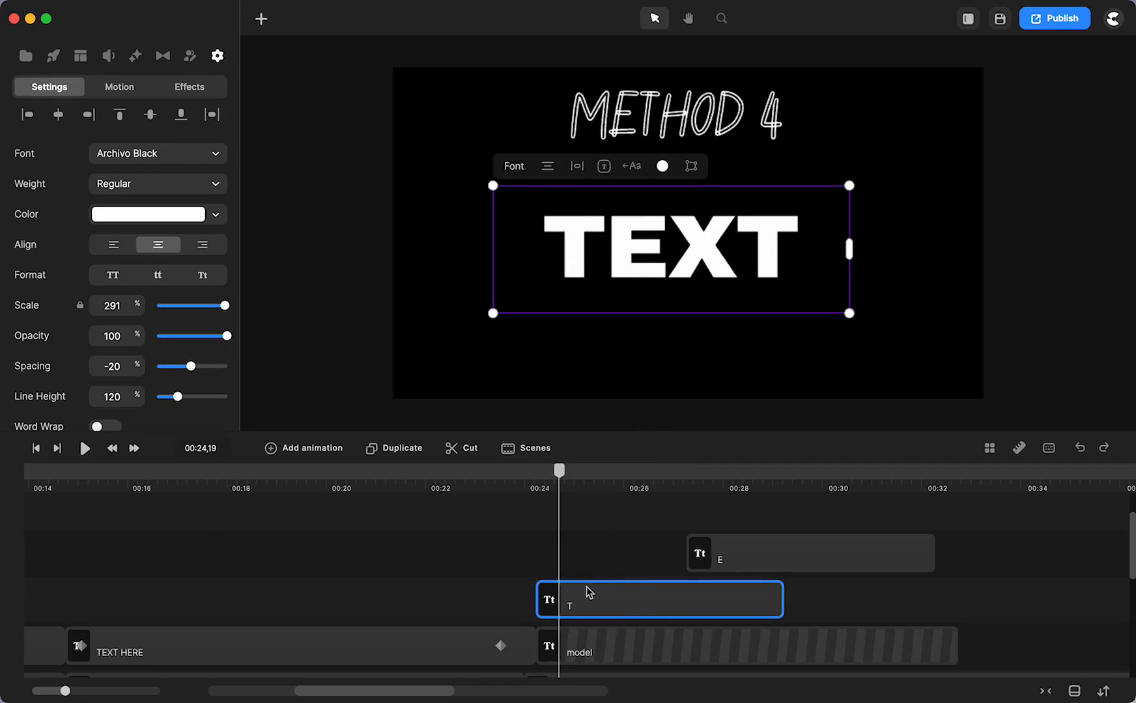
double_click(609, 250)
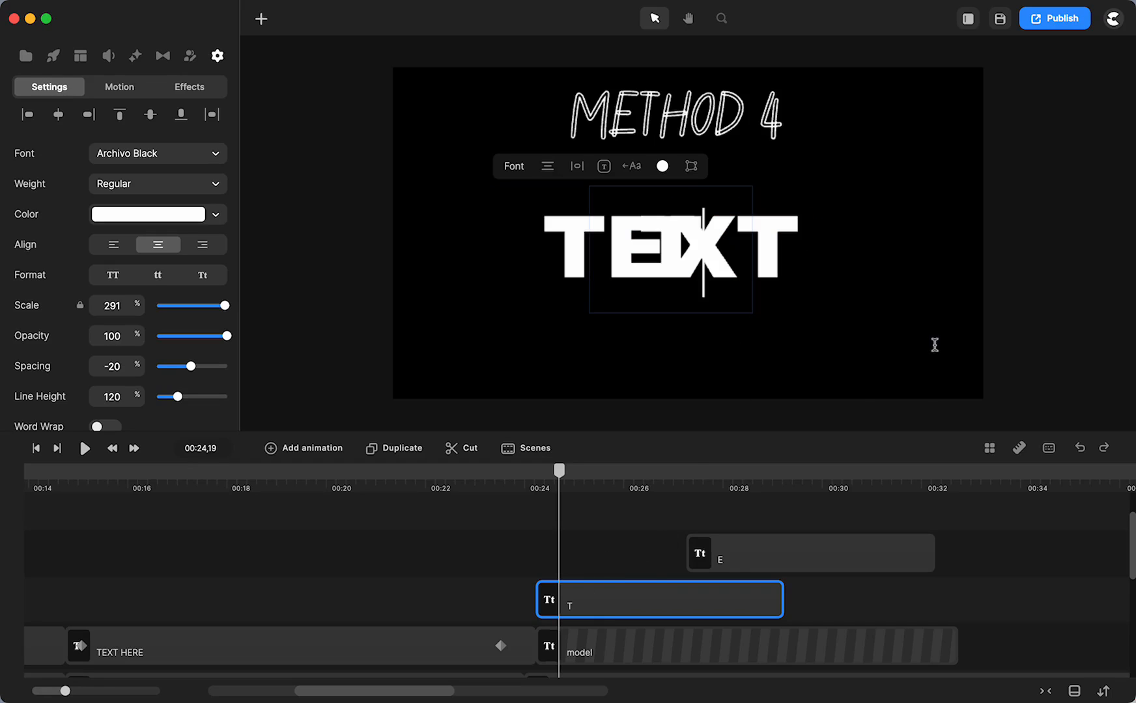
left_click(677, 257)
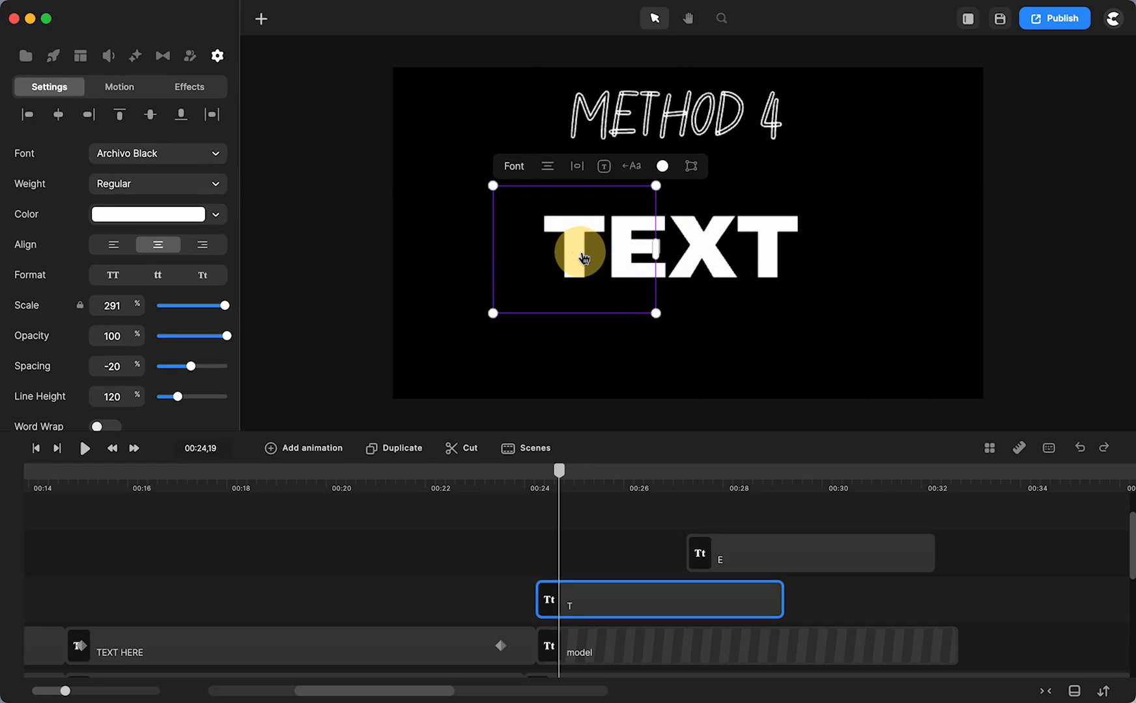
left_click(661, 166)
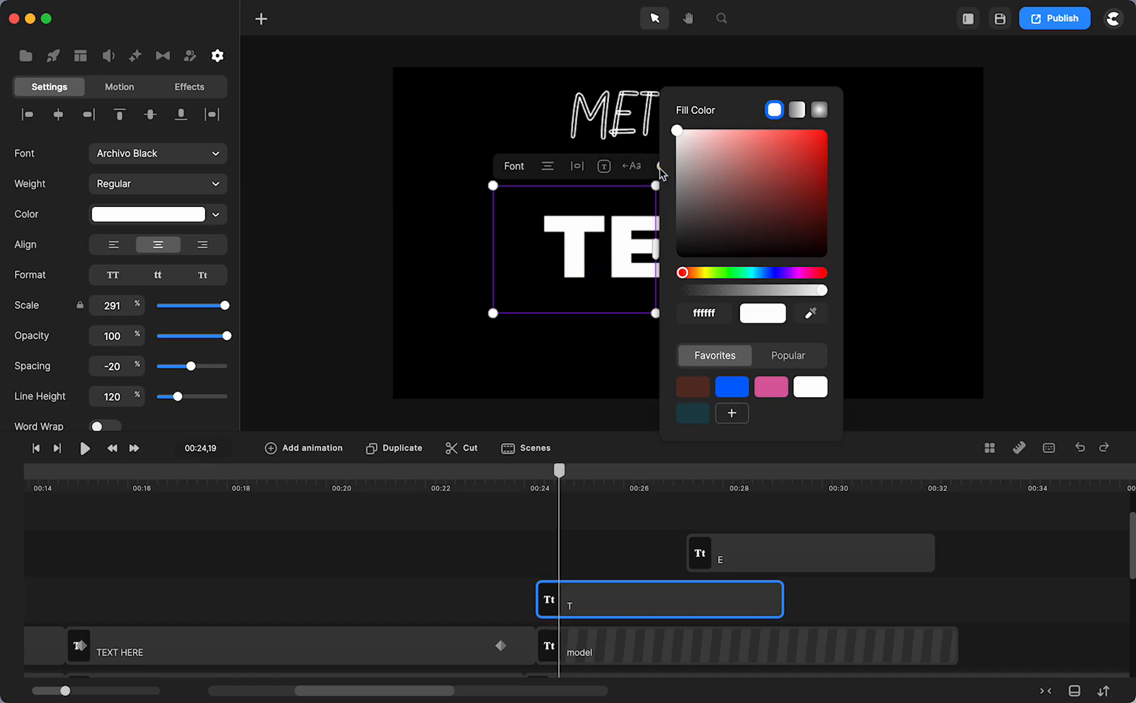
left_click(1047, 266)
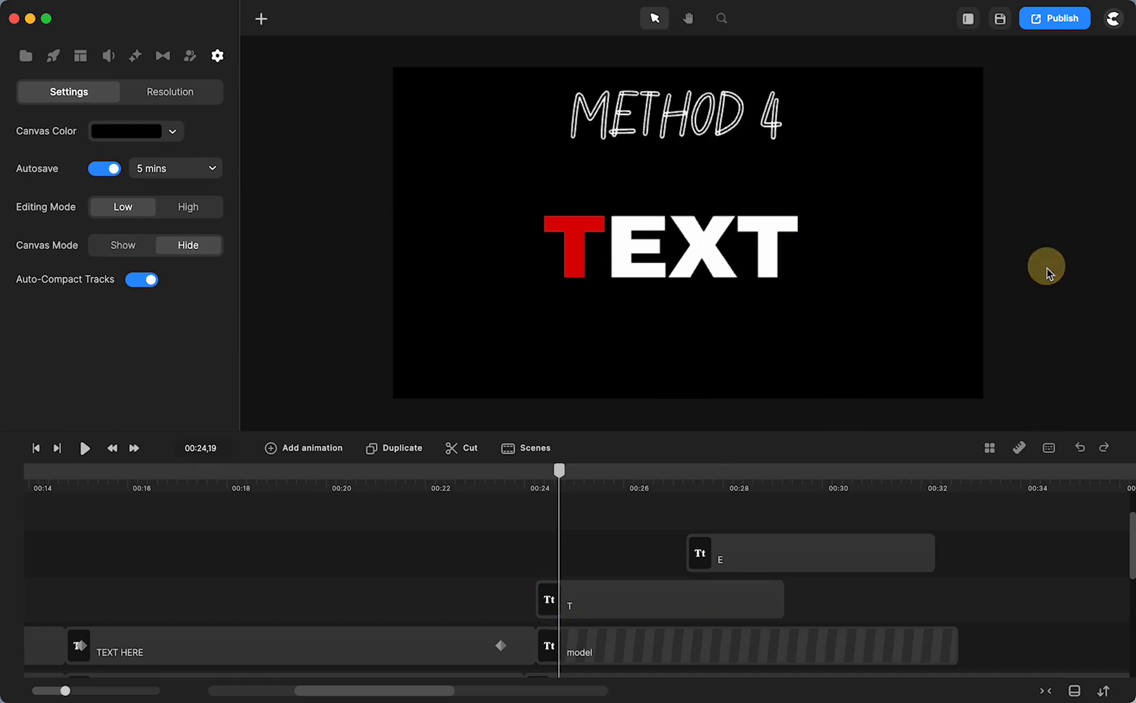
- Edit the E layer's text to just 'E' and open its fill colour
left_click(808, 553)
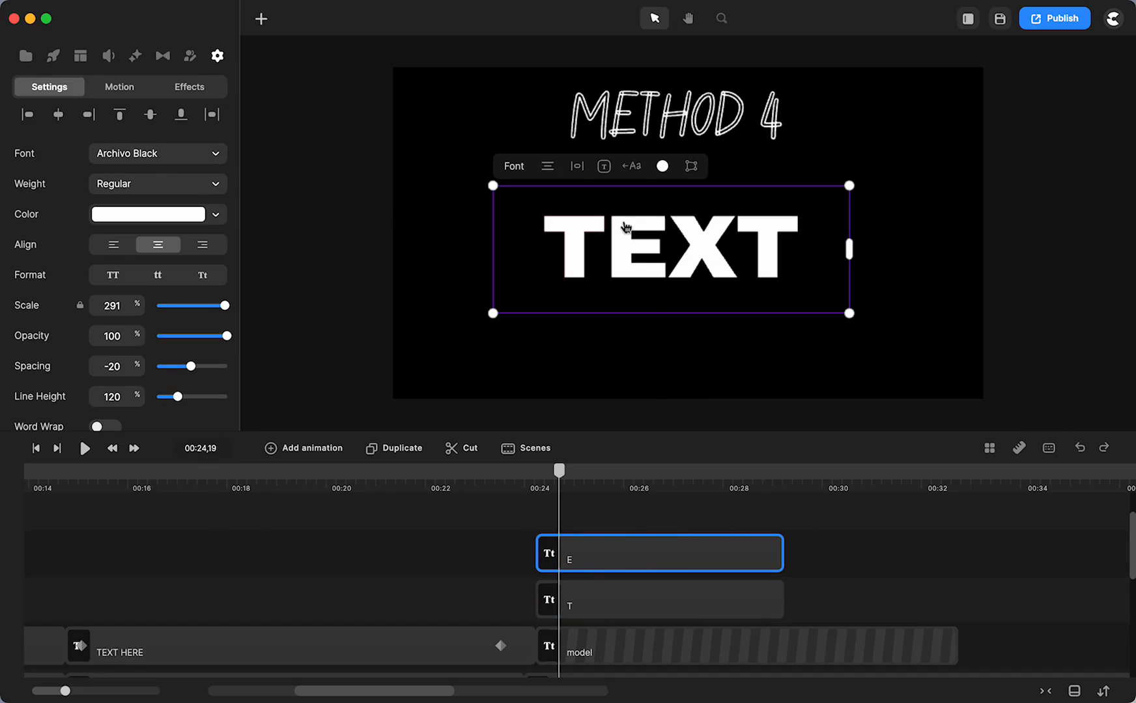
double_click(630, 250)
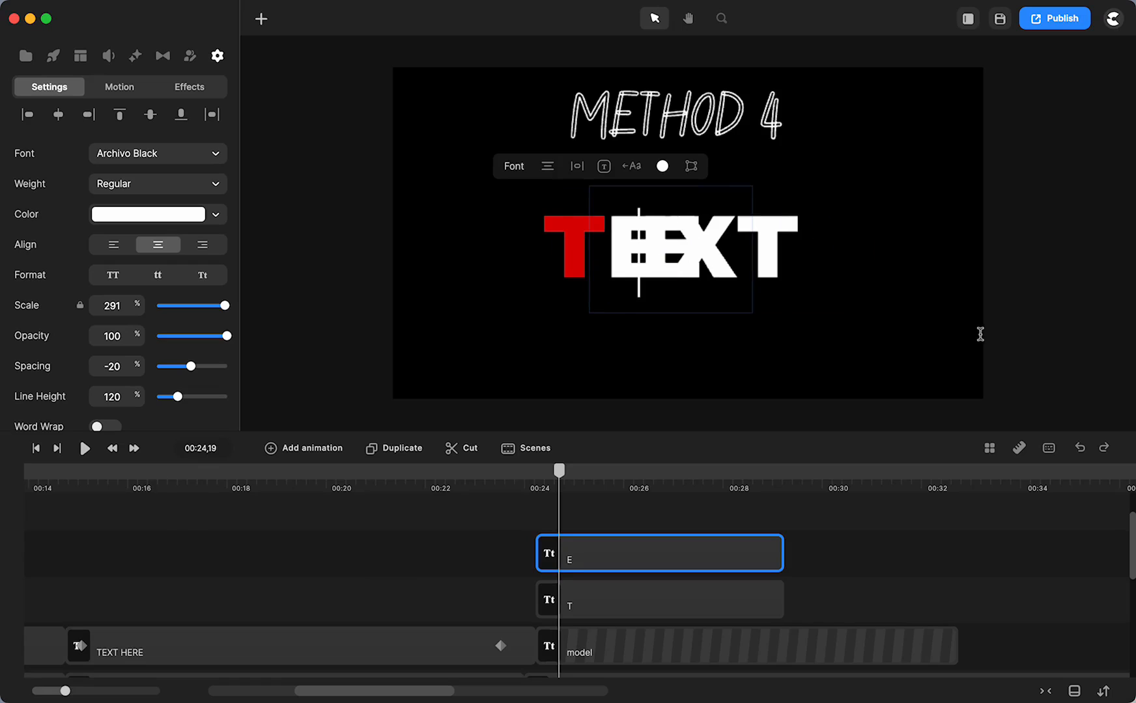
left_click(630, 260)
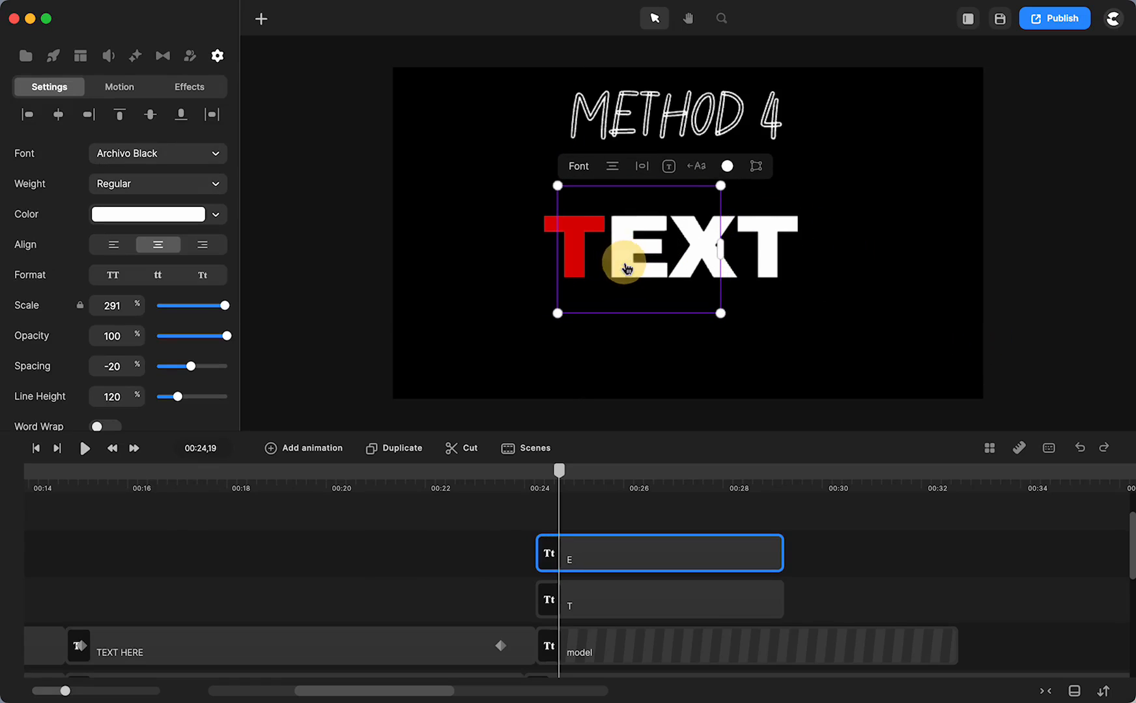
left_click(727, 166)
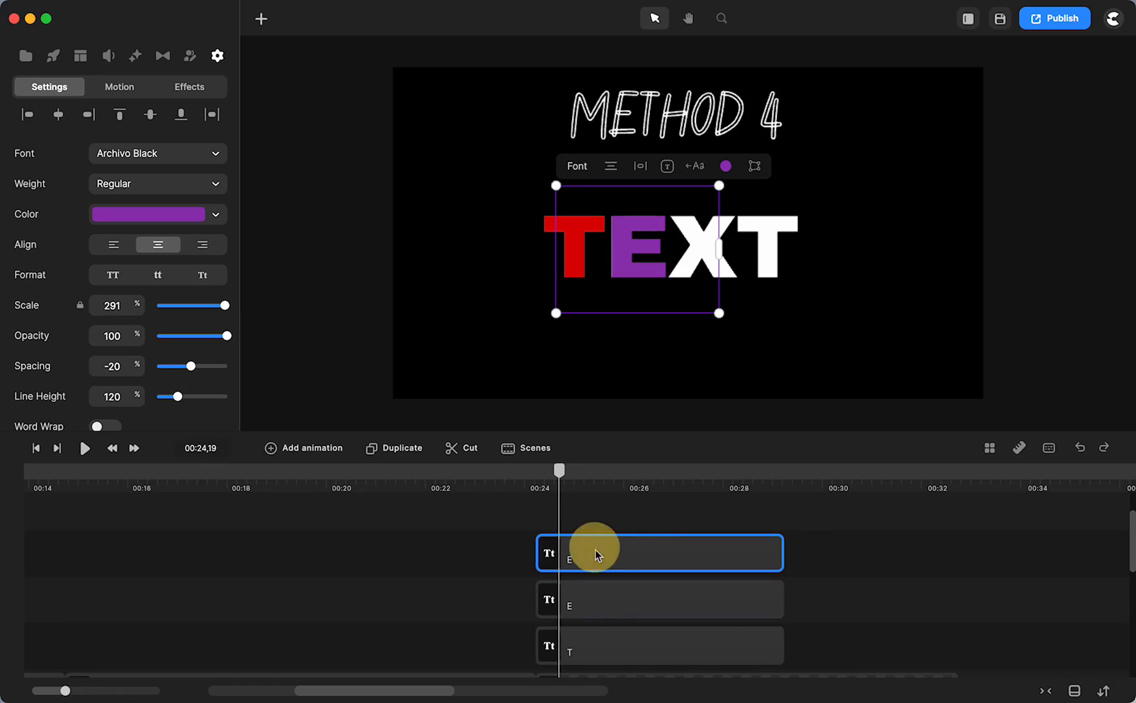
mouse_move(725, 166)
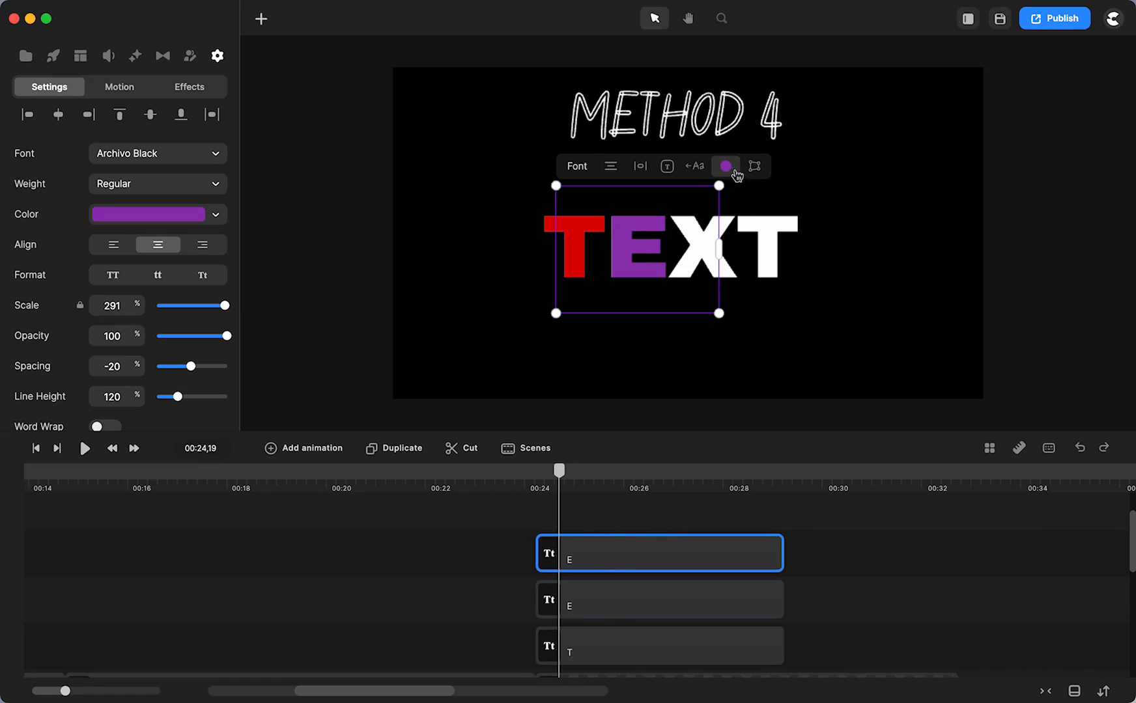
- Duplicate the E layer as an 'X' layer with green fill
right_click(580, 553)
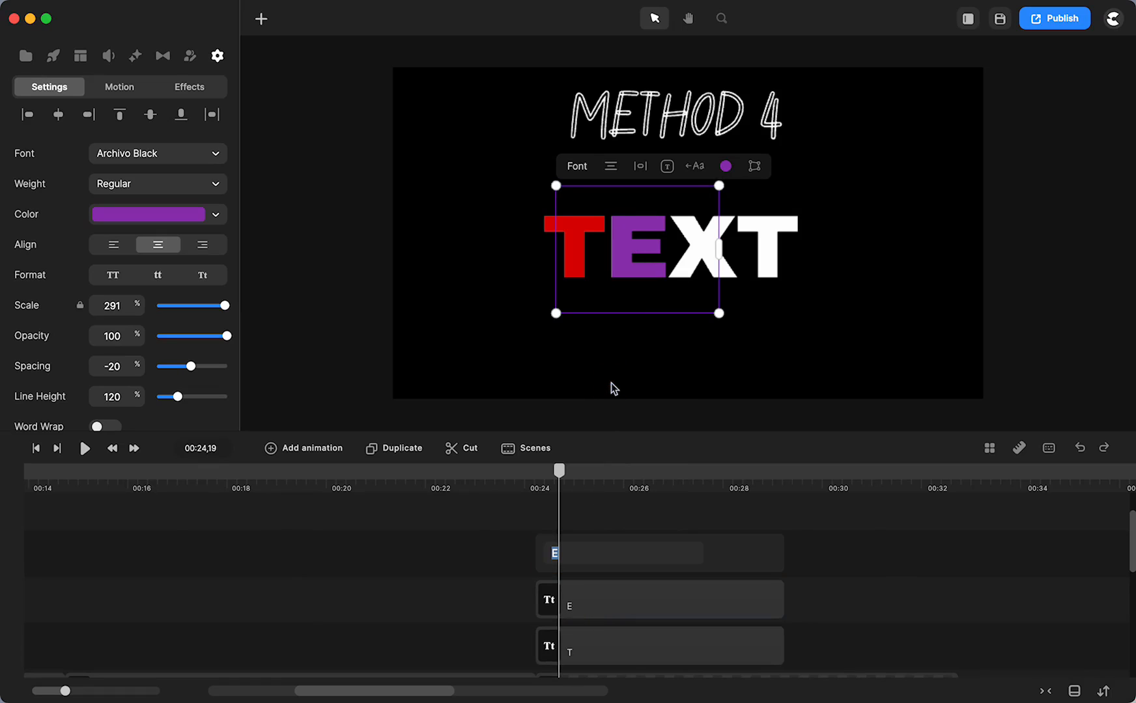
left_click(656, 553)
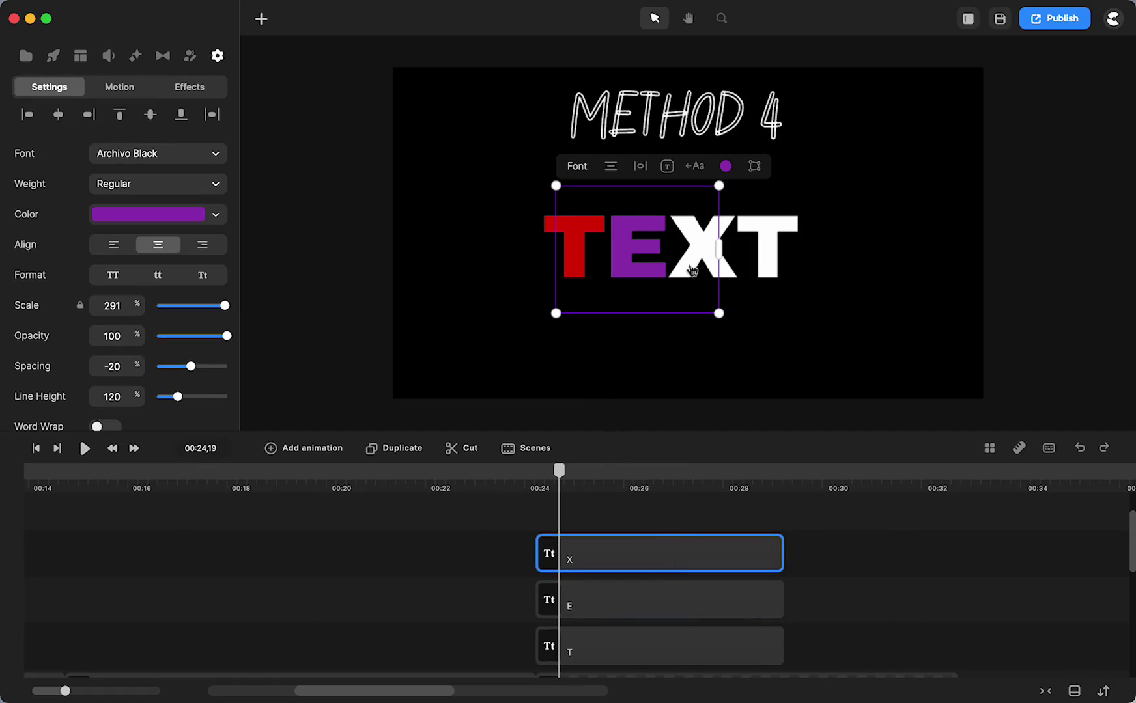
left_click(725, 166)
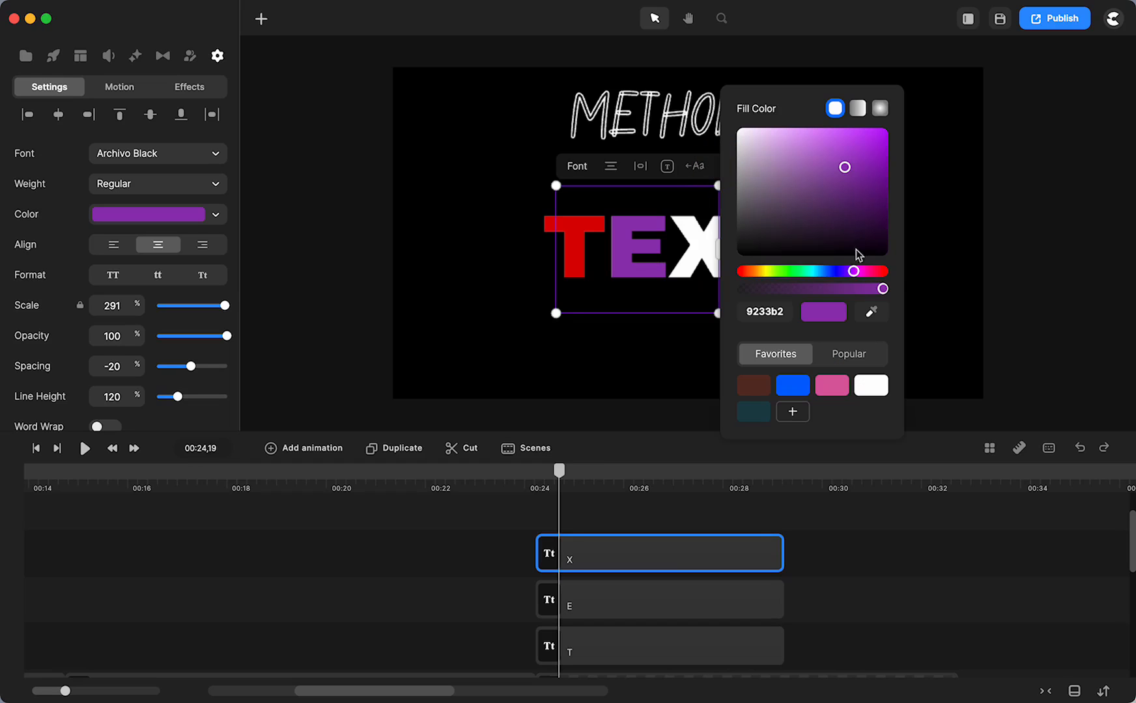
mouse_move(785, 276)
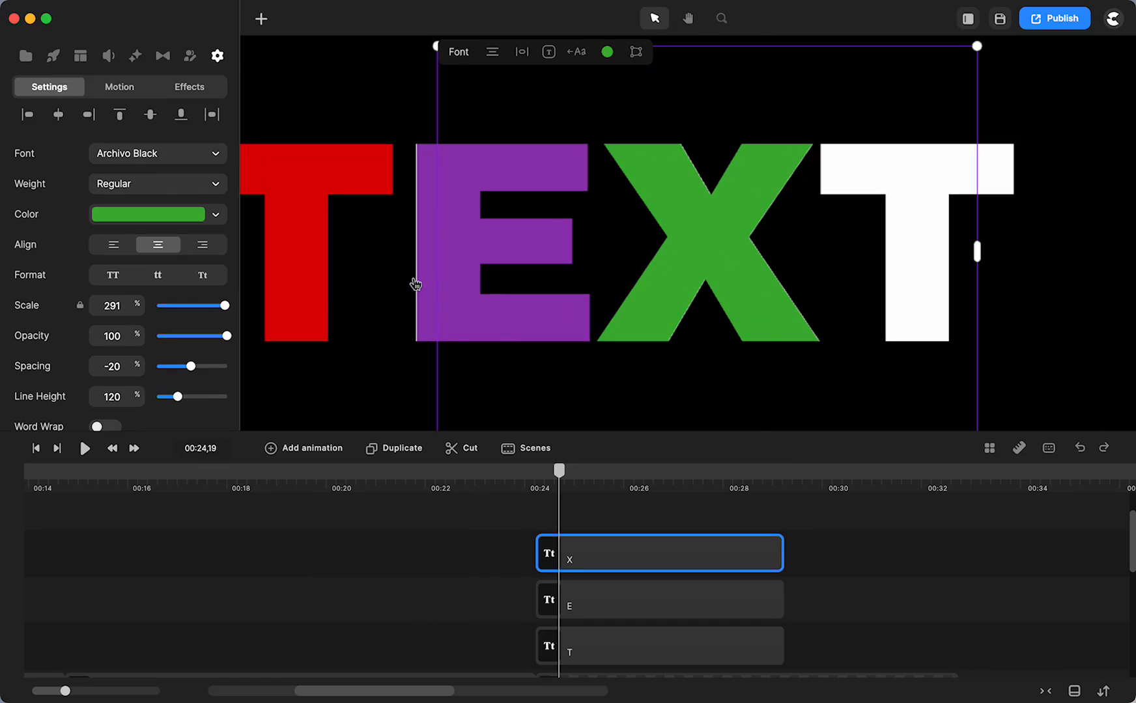
left_click(658, 599)
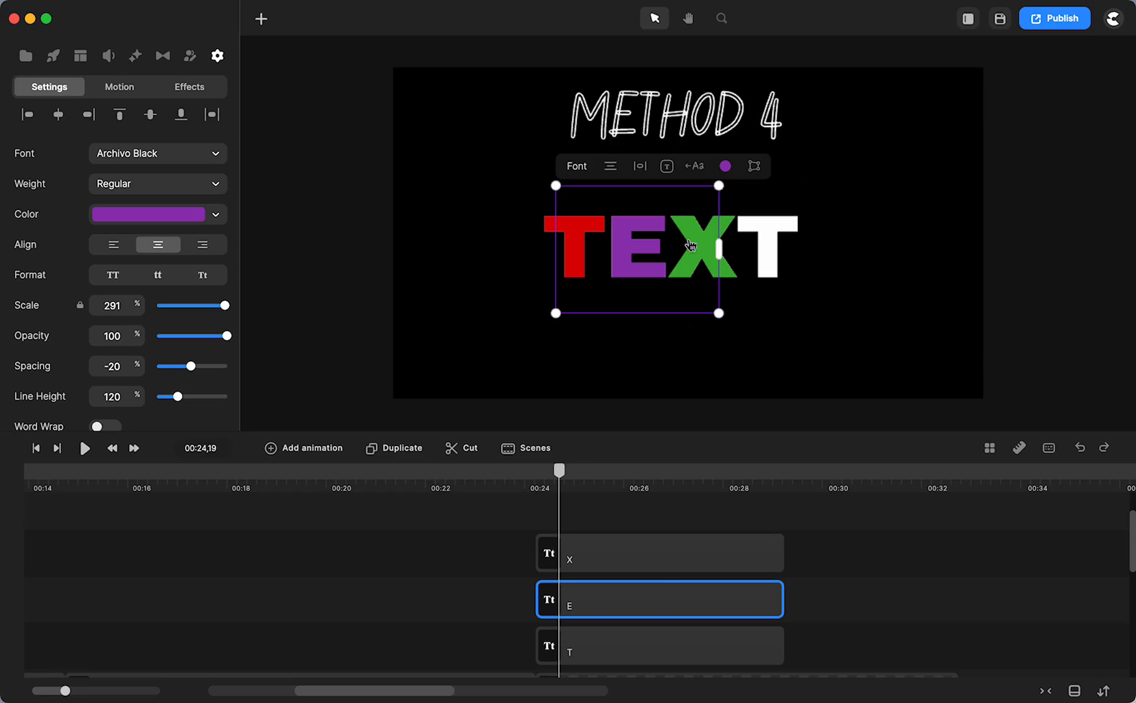
- Make a final 'T' layer from the X copy and fill it blue
left_click(659, 553)
type("T")
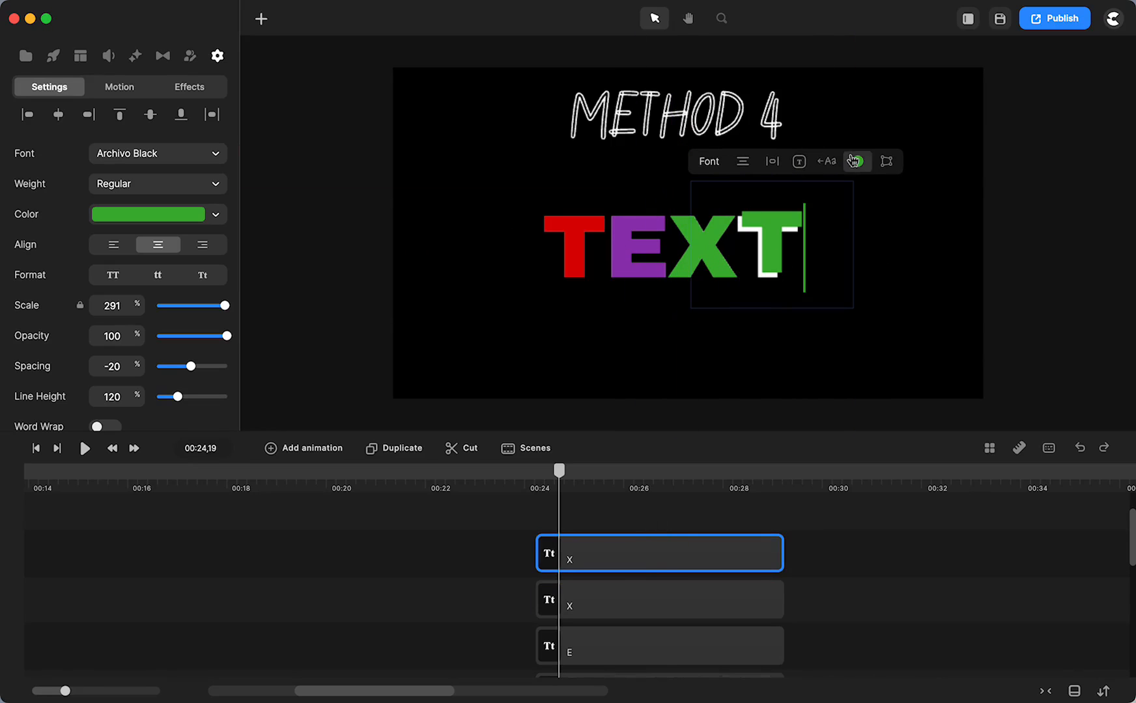
left_click(856, 161)
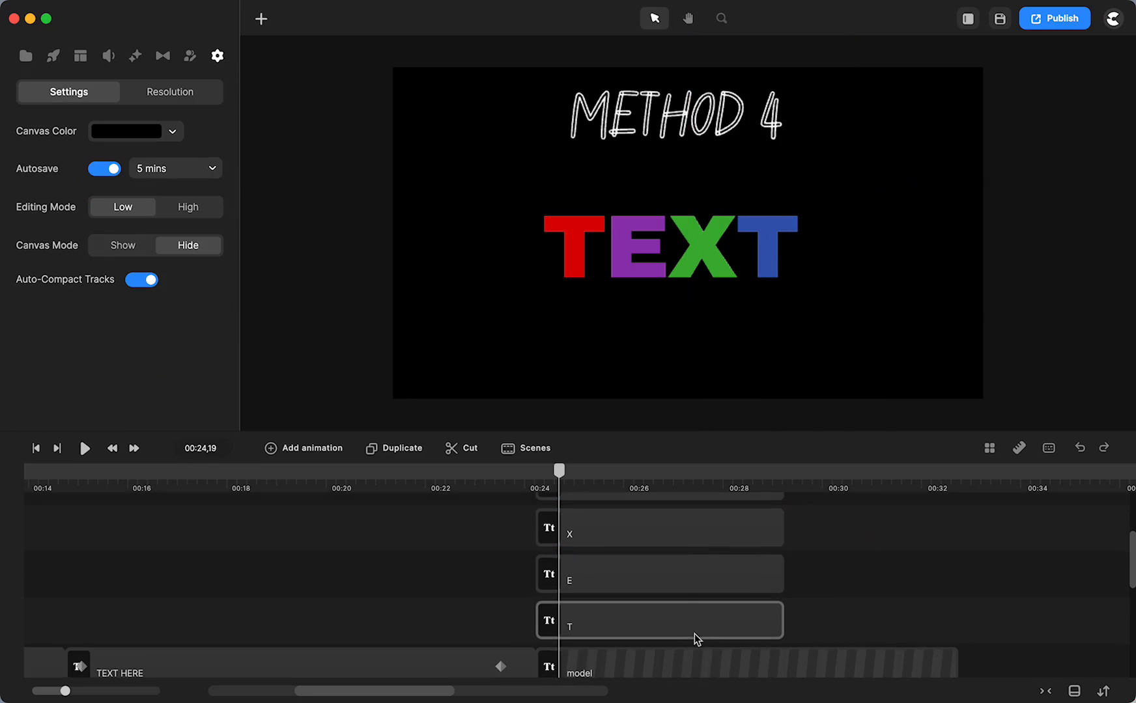
- Unlock the model text layer, select it, and confirm its Opacity is 0
right_click(695, 639)
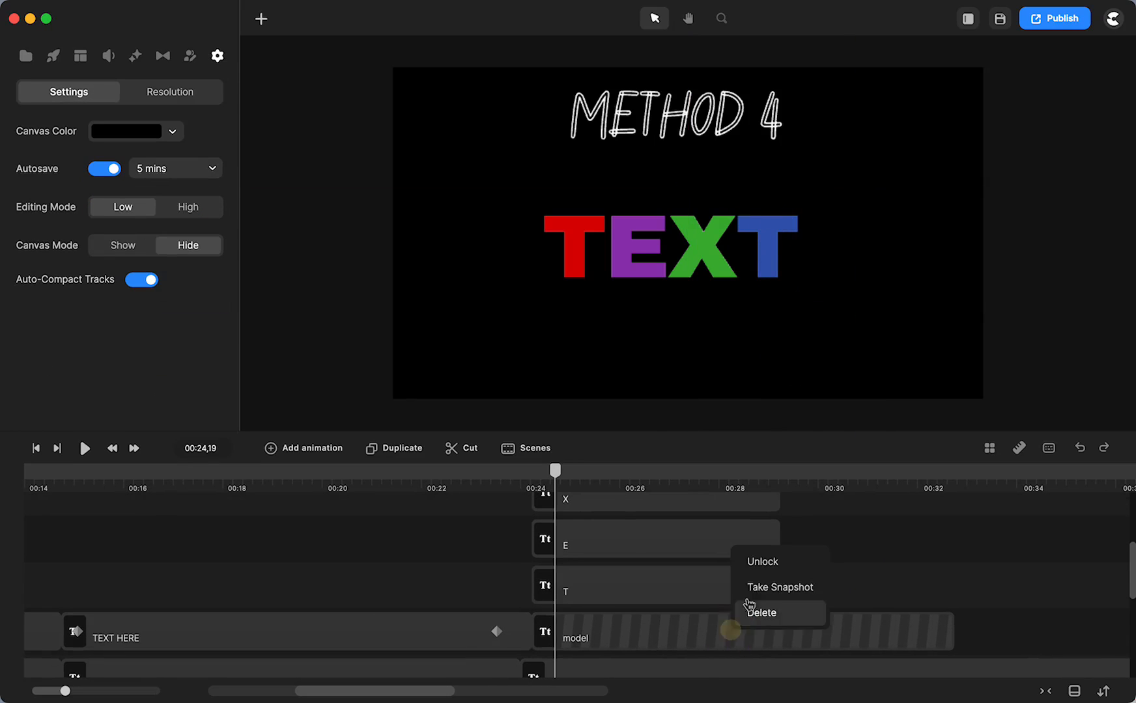
left_click(706, 645)
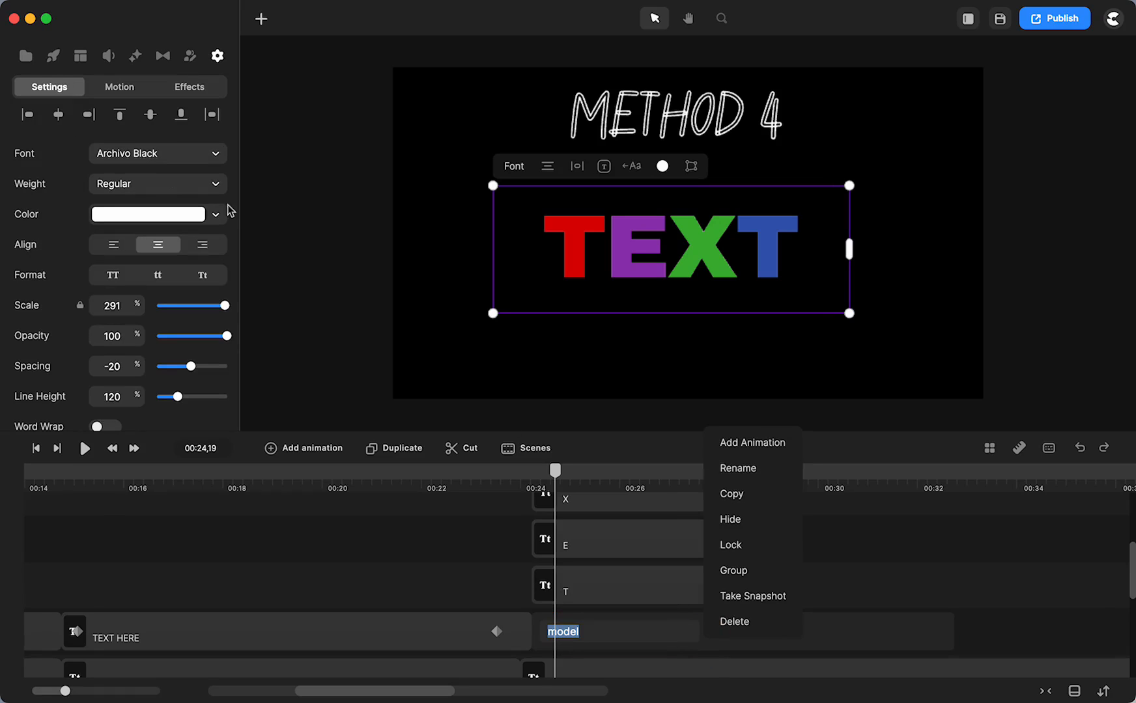
mouse_move(229, 338)
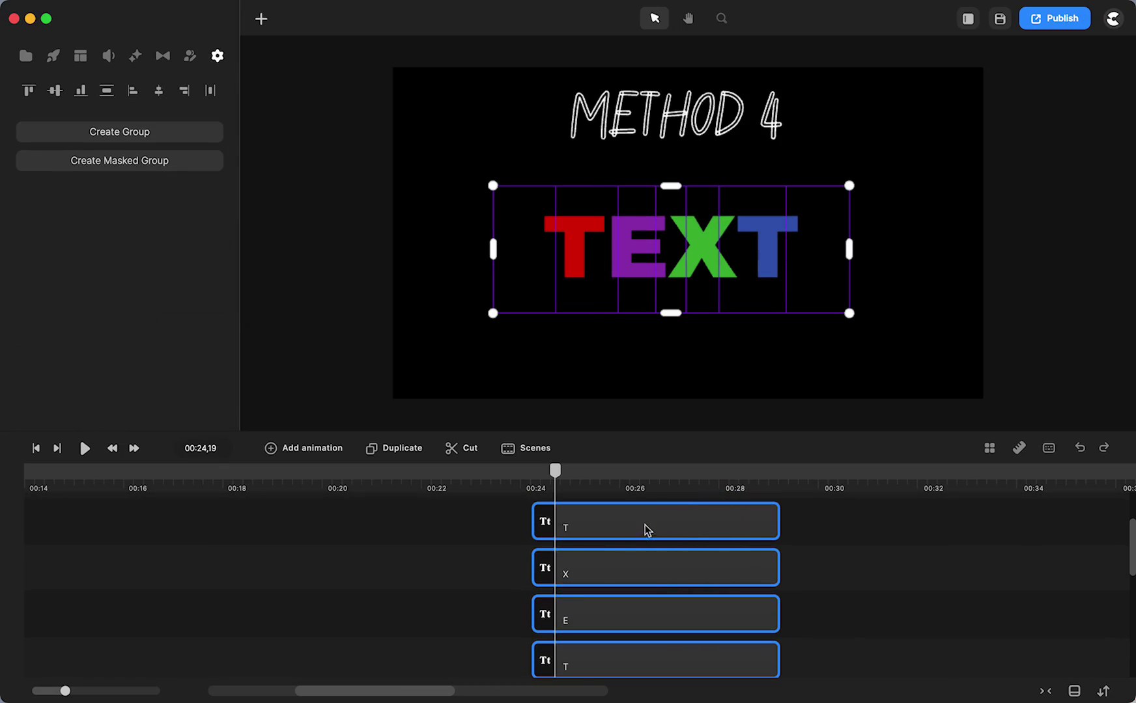
left_click(216, 56)
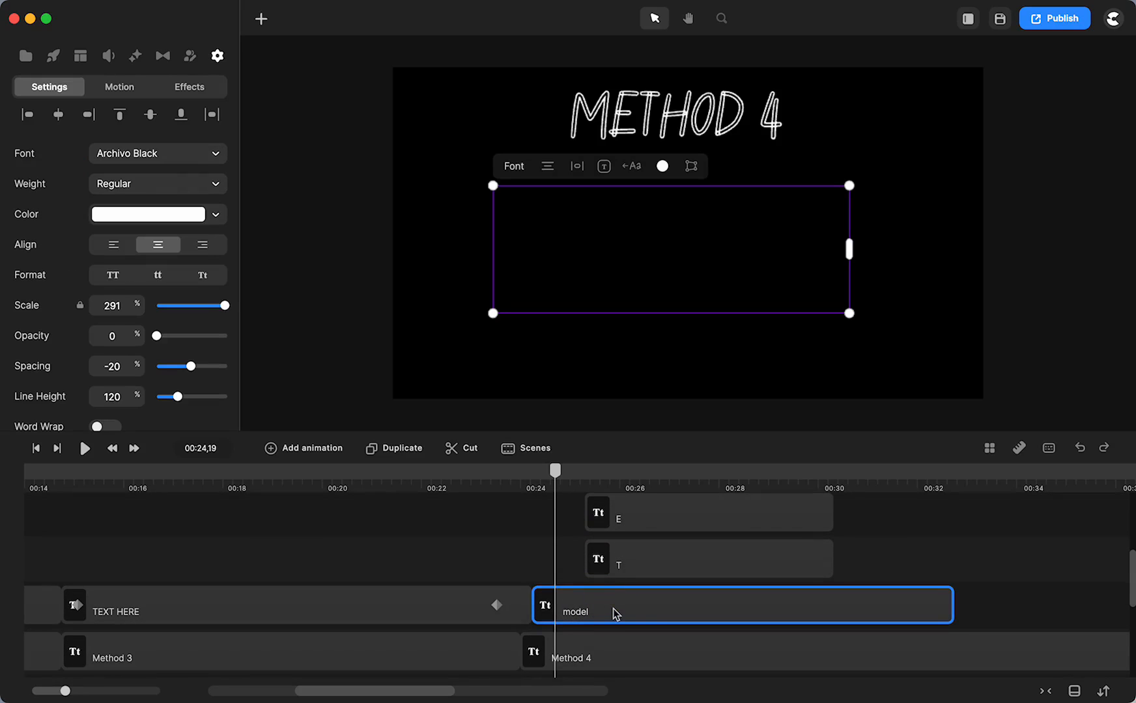
mouse_move(163, 343)
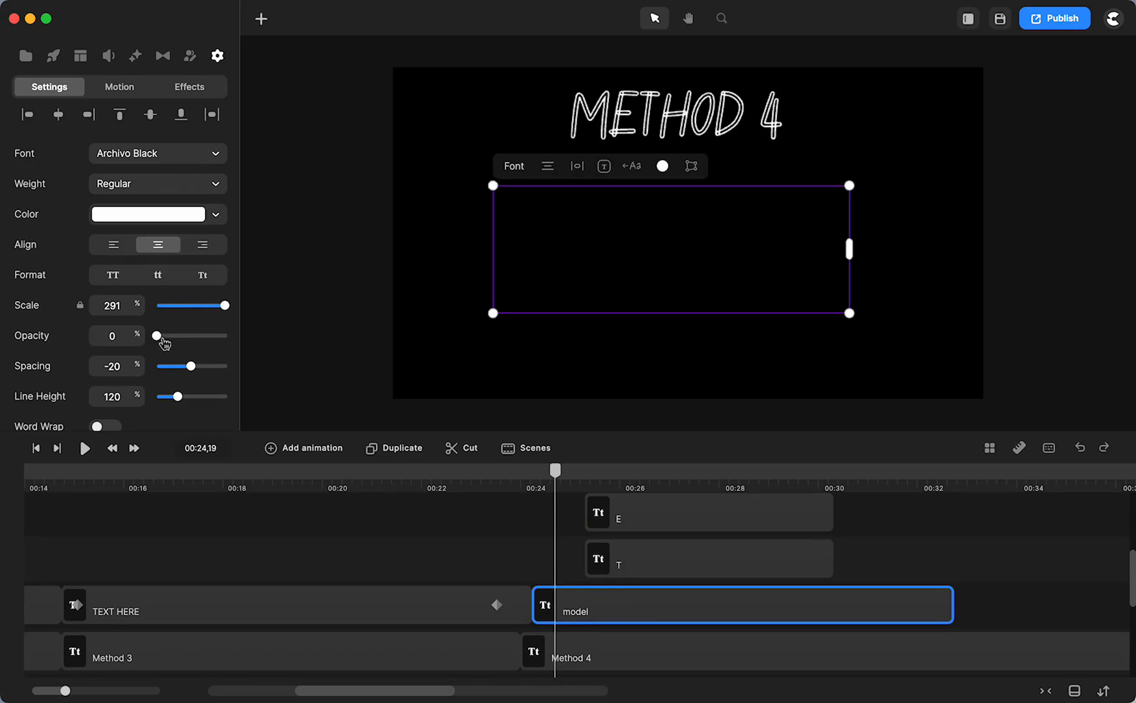
mouse_move(677, 581)
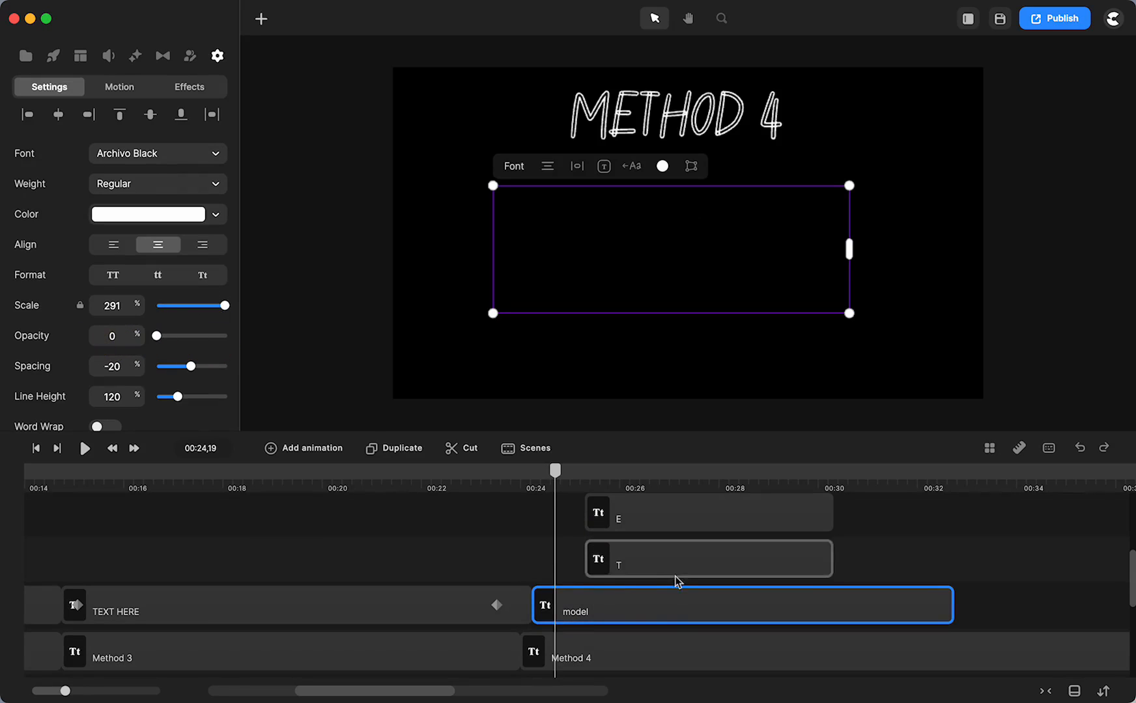
right_click(677, 559)
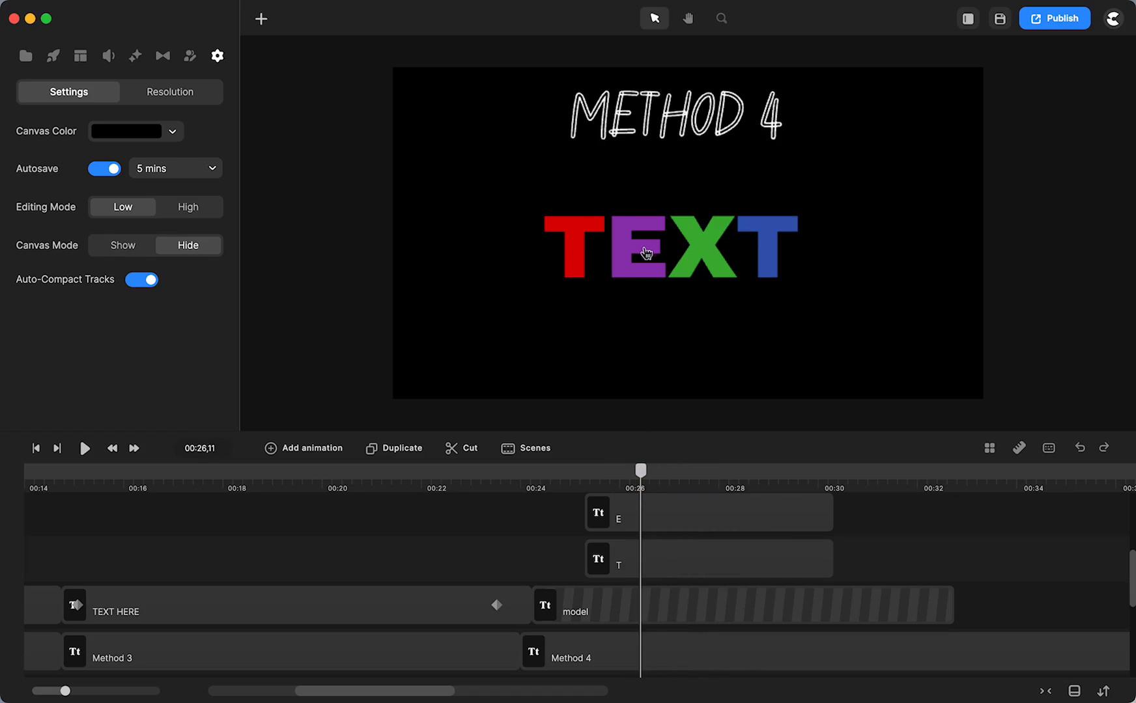
mouse_move(781, 235)
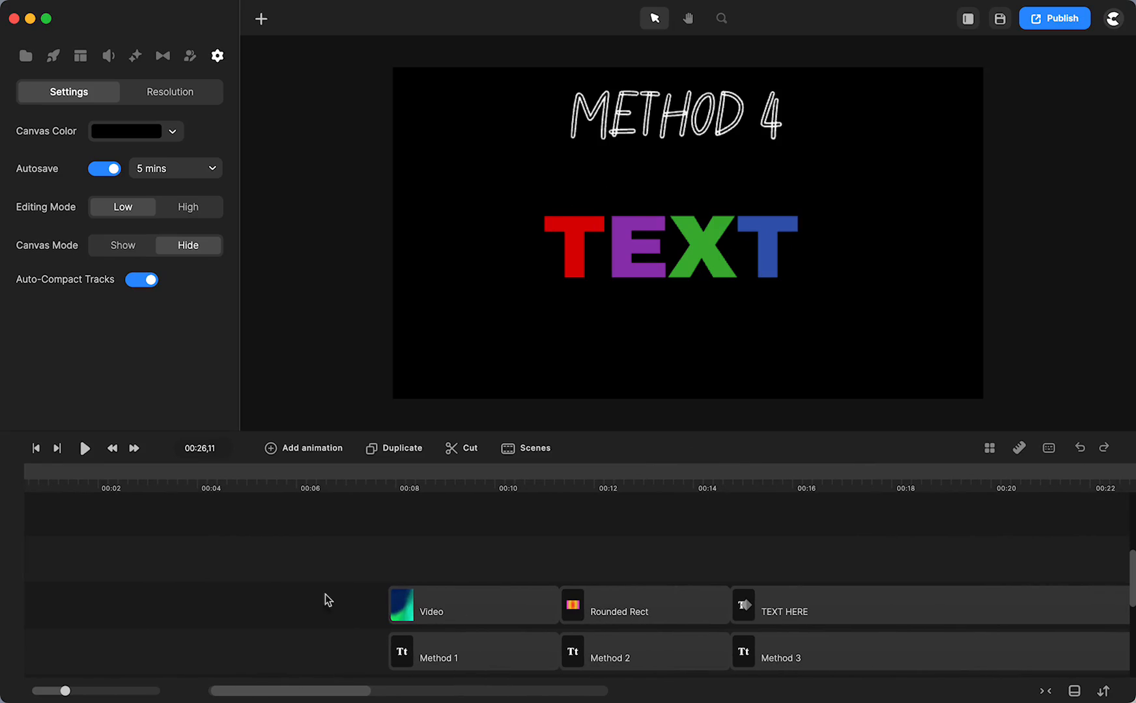
- Play the video and pause on the Method 3 magenta 'TEXT HERE' scene
left_click(83, 447)
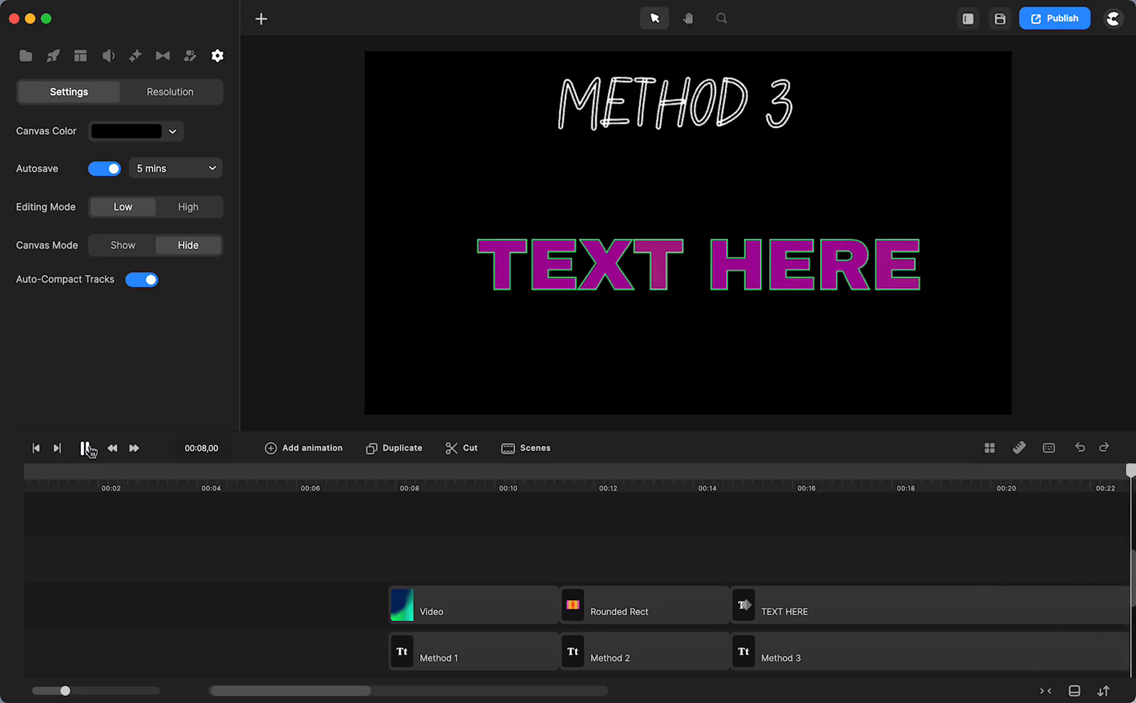
left_click(84, 447)
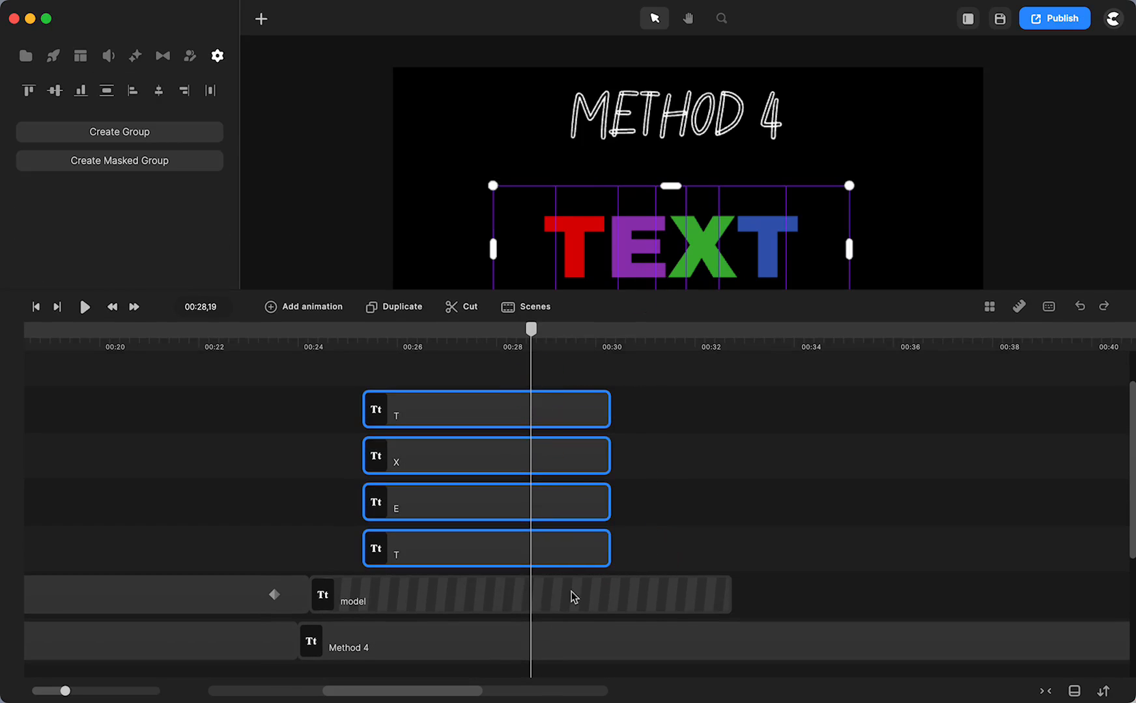
mouse_move(572, 542)
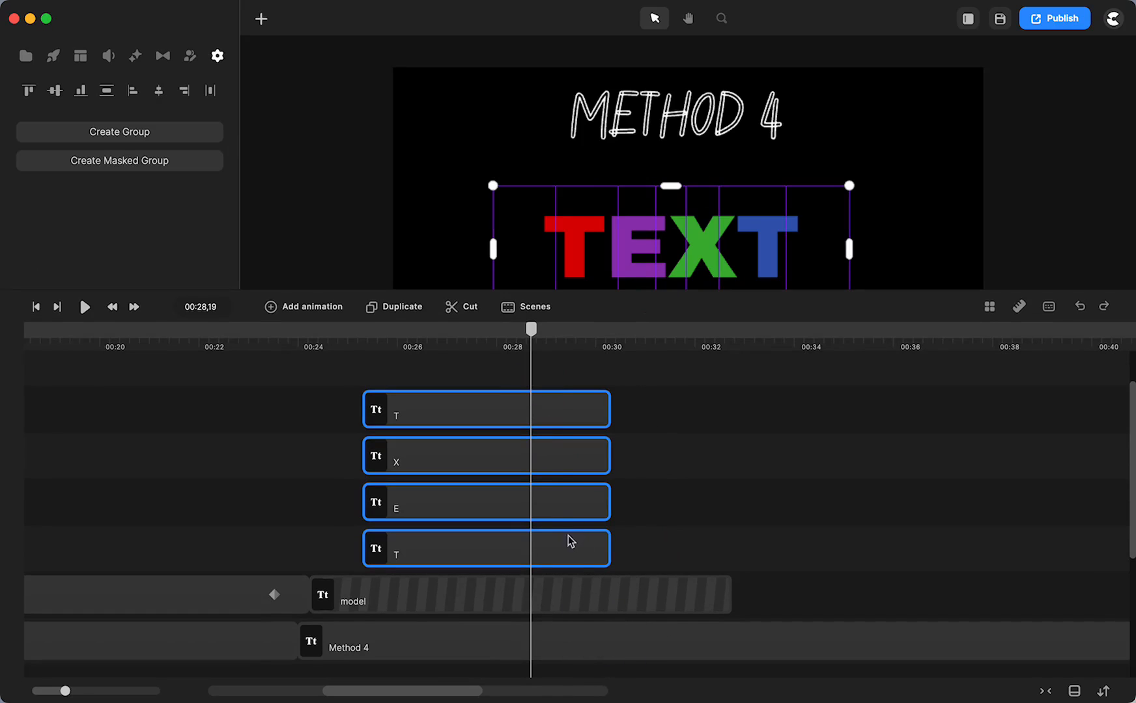
mouse_move(562, 414)
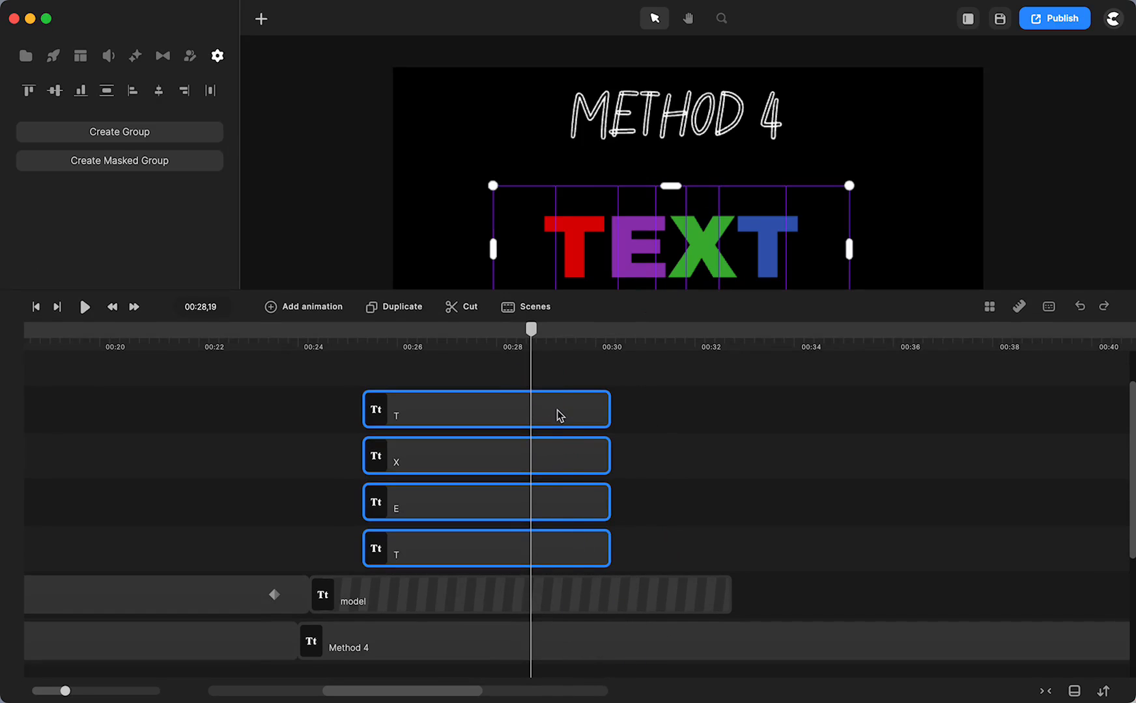
- Group the T, E, X and T letter layers into one group layer
right_click(536, 412)
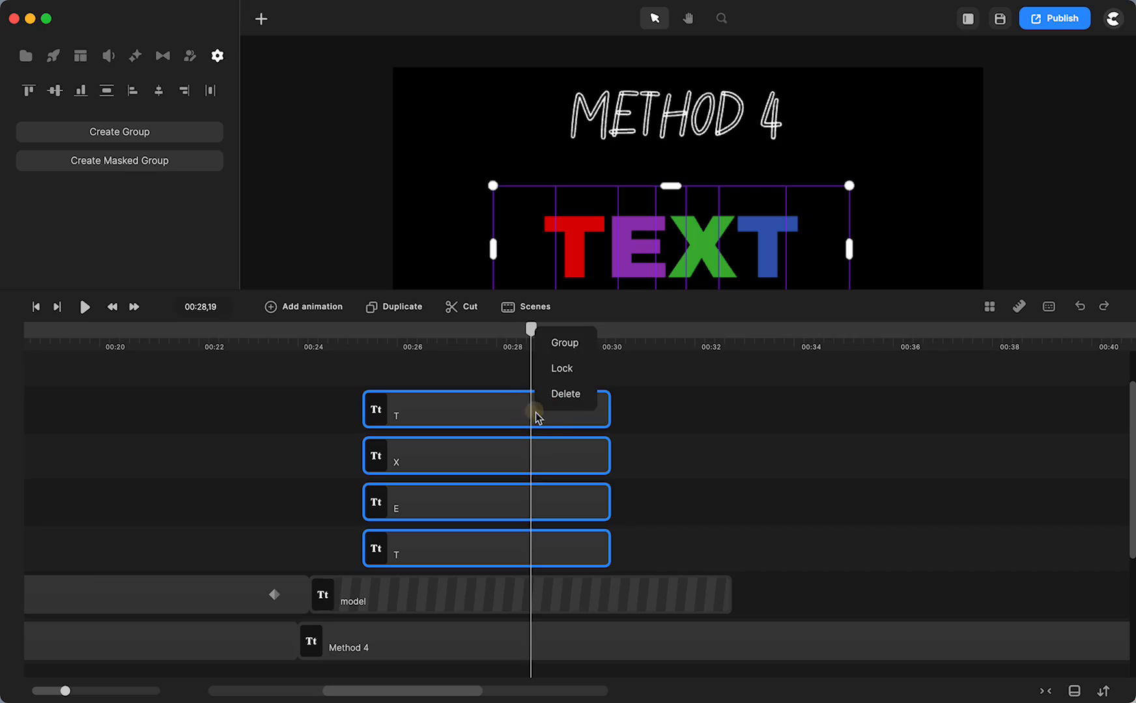
left_click(564, 342)
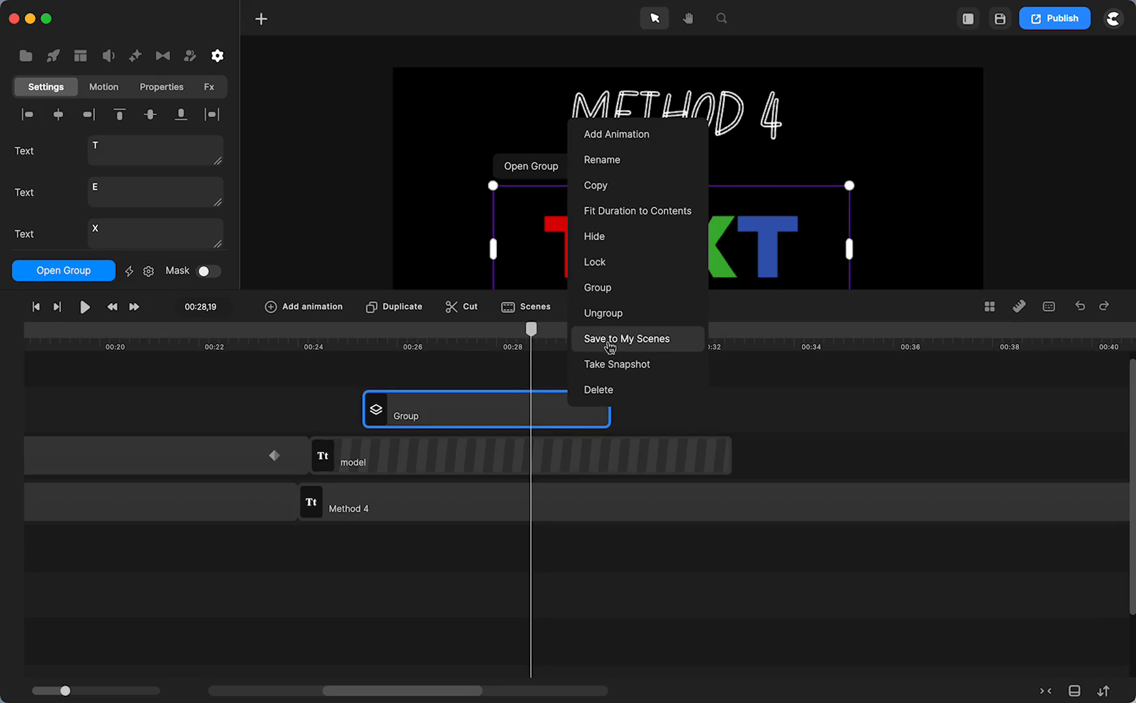
mouse_move(838, 454)
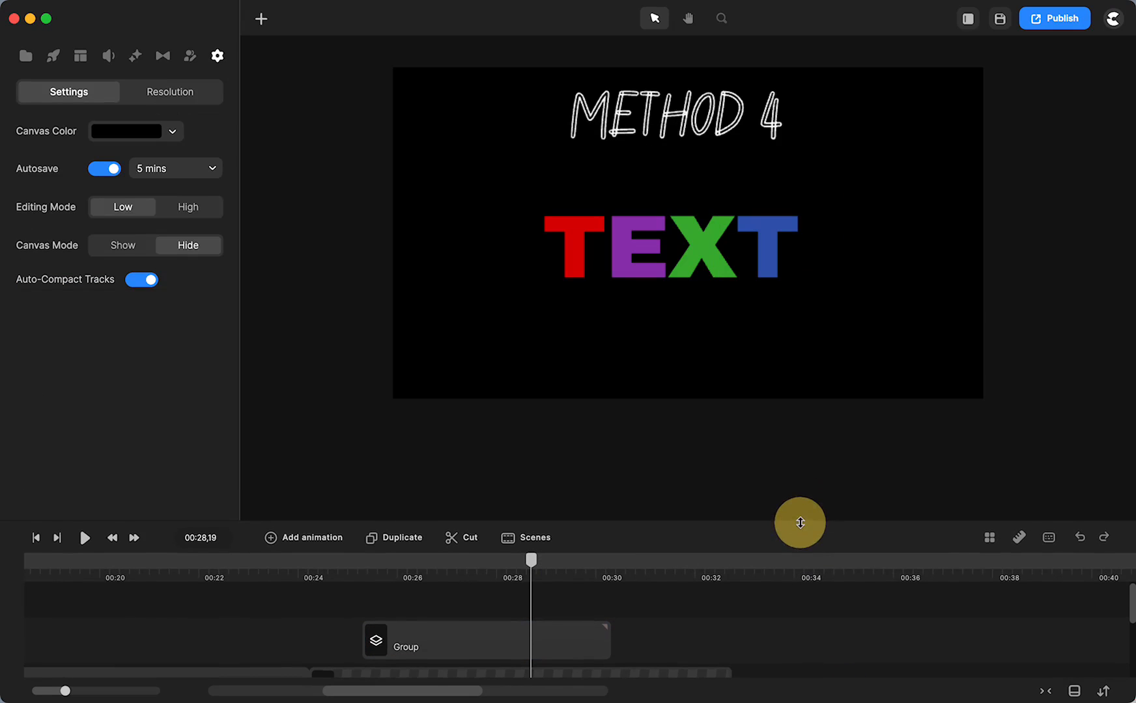
mouse_move(566, 596)
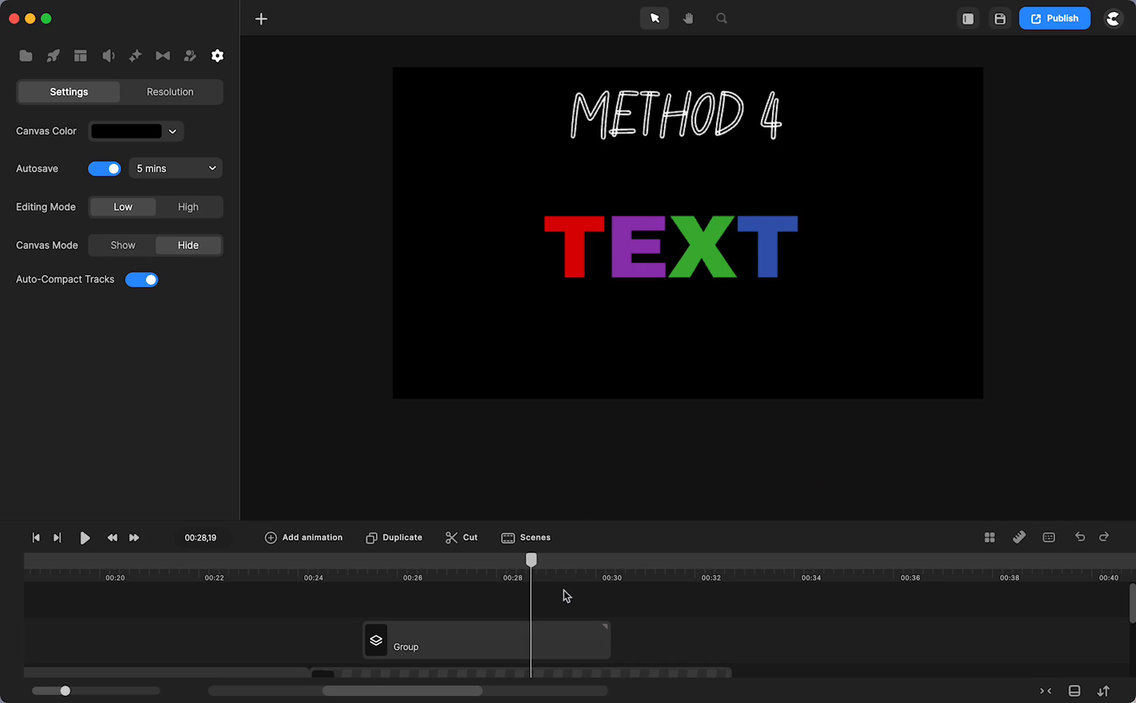
- Recolour the grouped letters brown, teal, magenta and orange through each letter's Fill Color
left_click(484, 640)
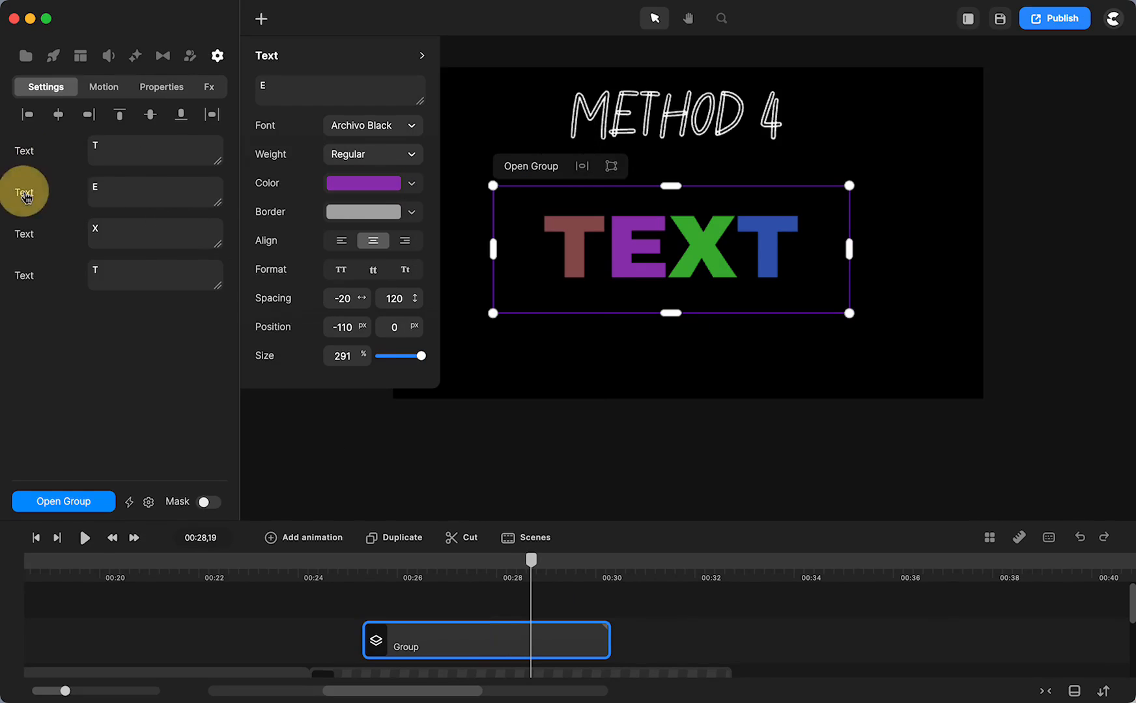
left_click(364, 182)
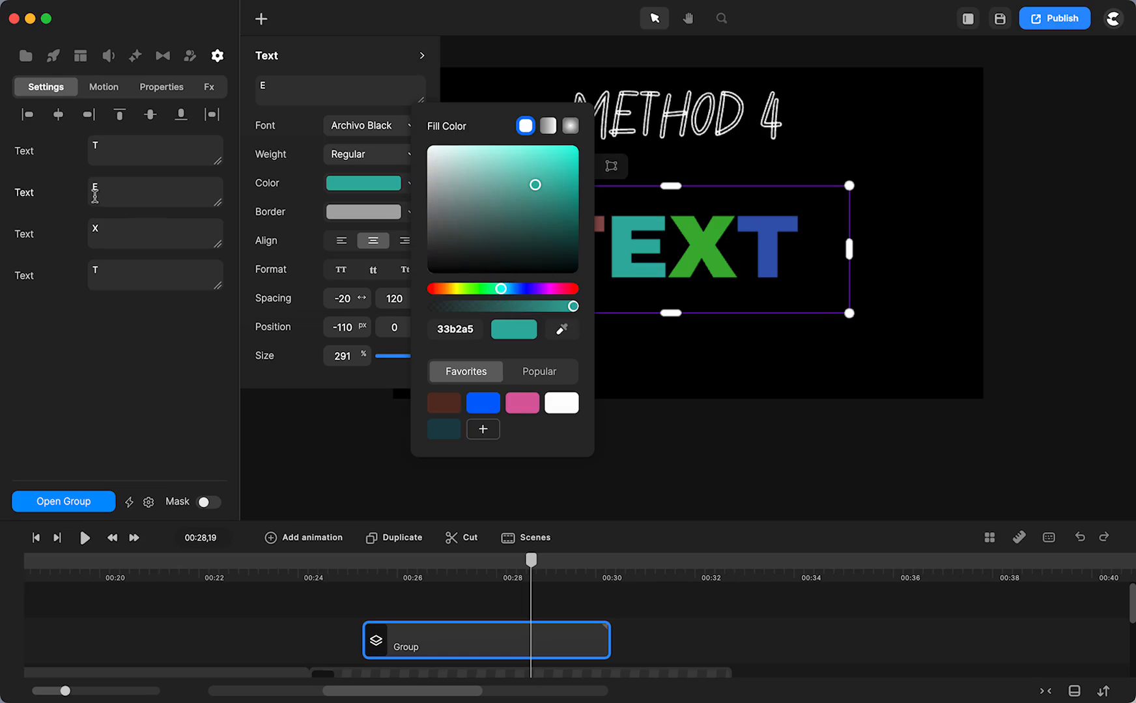
left_click(411, 182)
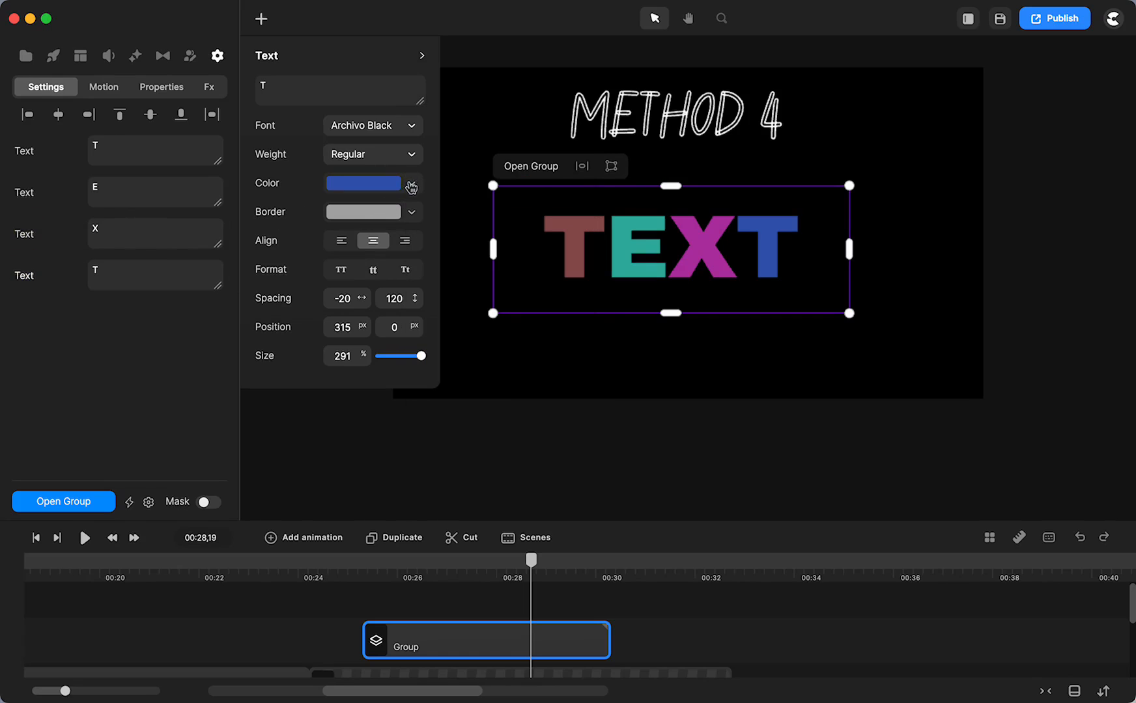
left_click(410, 187)
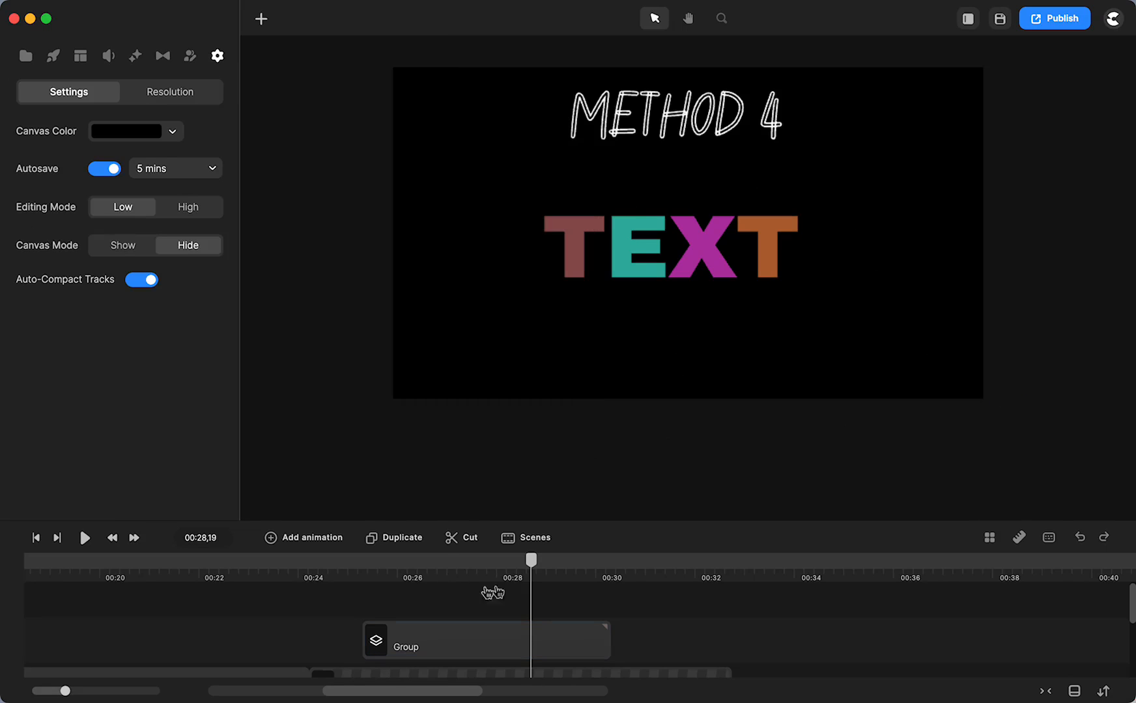
left_click(485, 640)
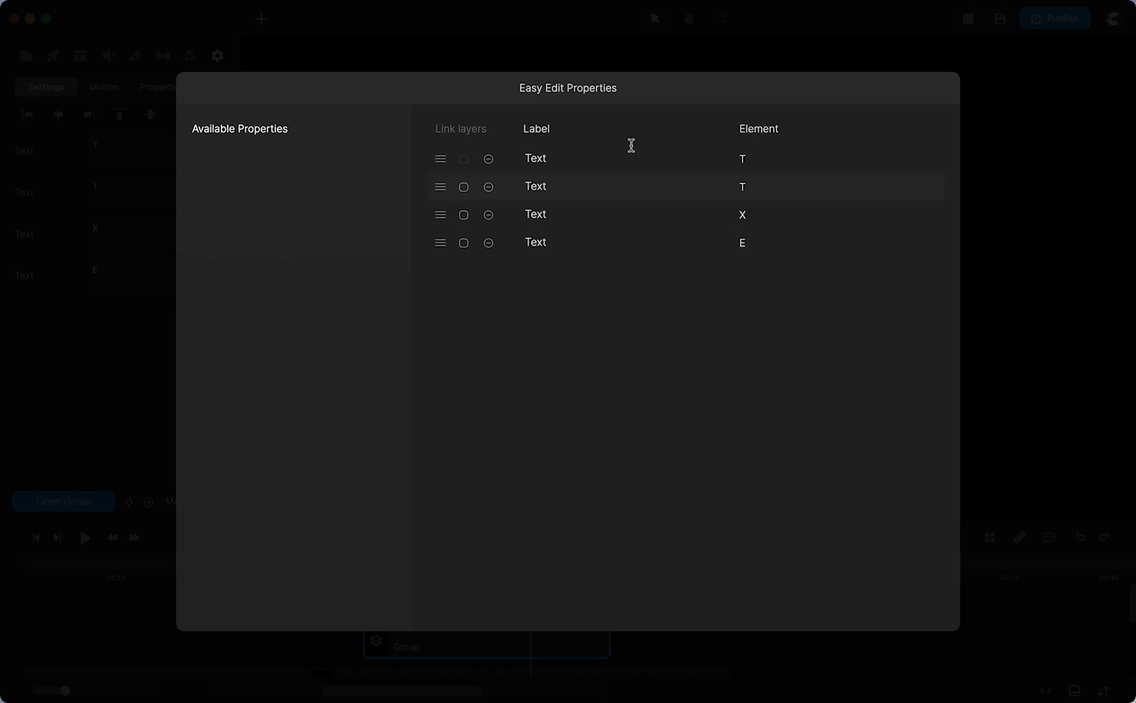
- Link the four letter text properties, set the linked Text Color red, and save
left_click(464, 186)
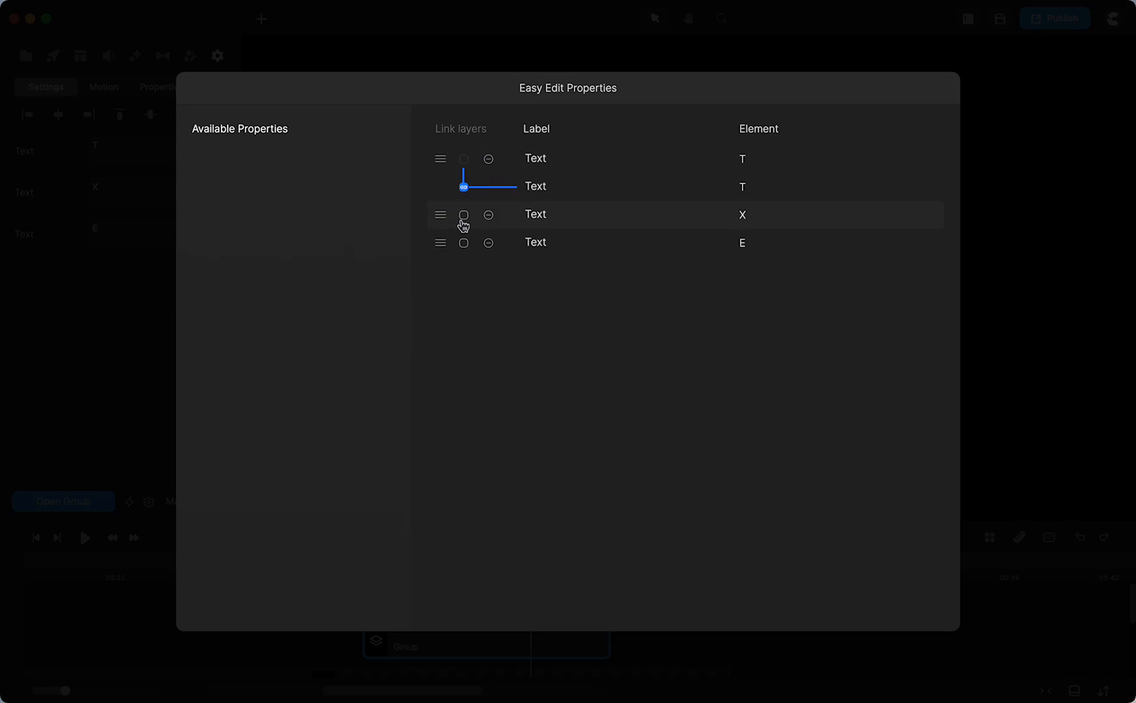
left_click(464, 215)
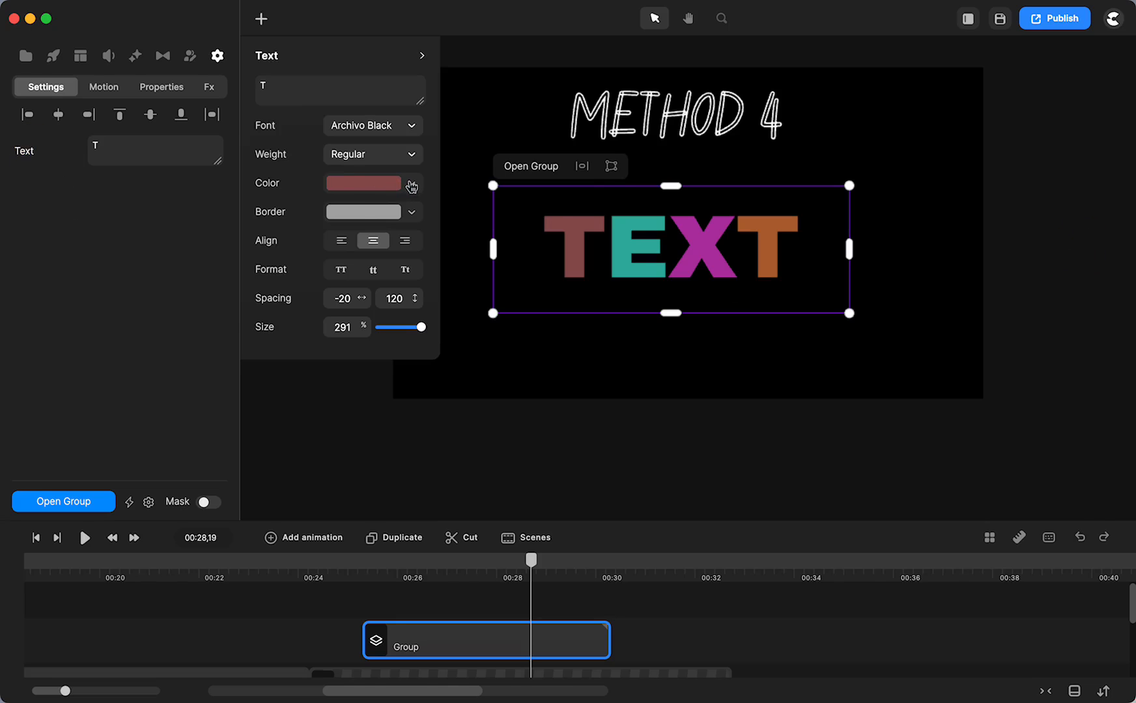
left_click(363, 183)
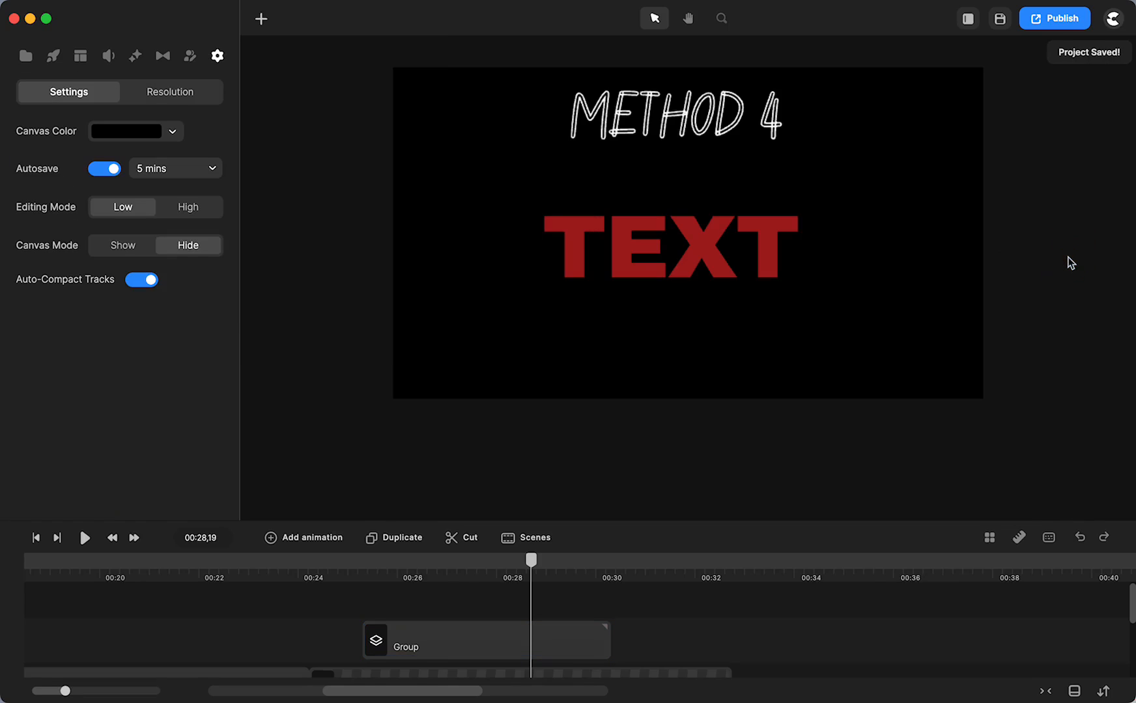
mouse_move(759, 348)
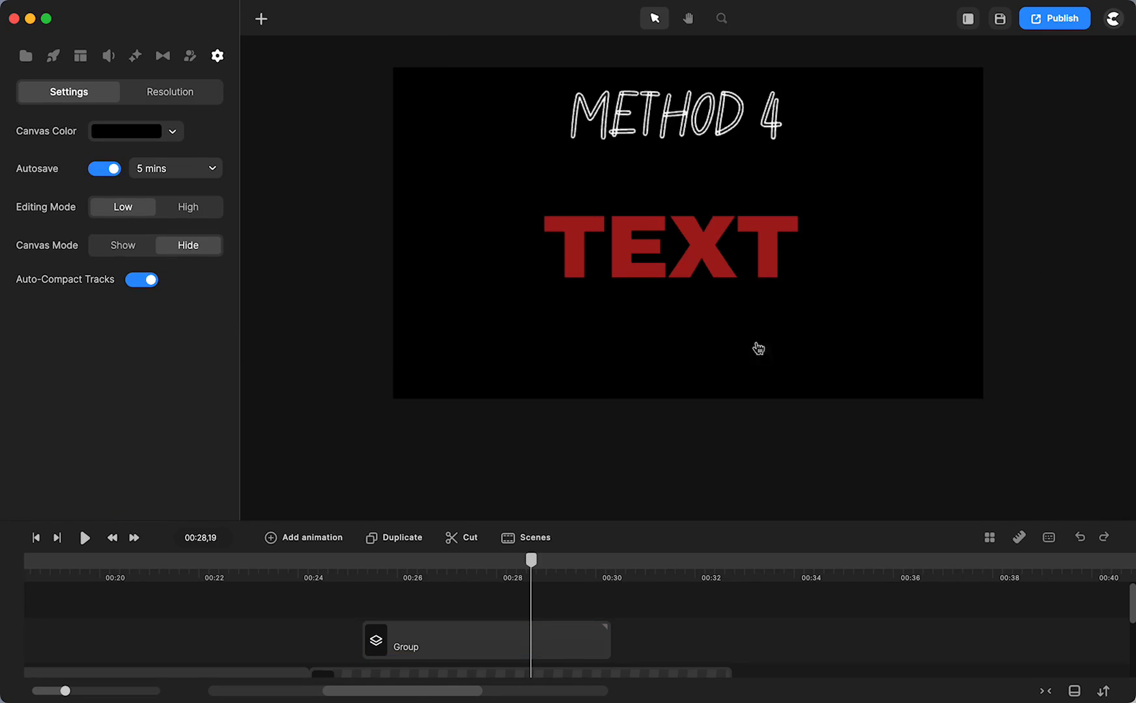
mouse_move(530, 563)
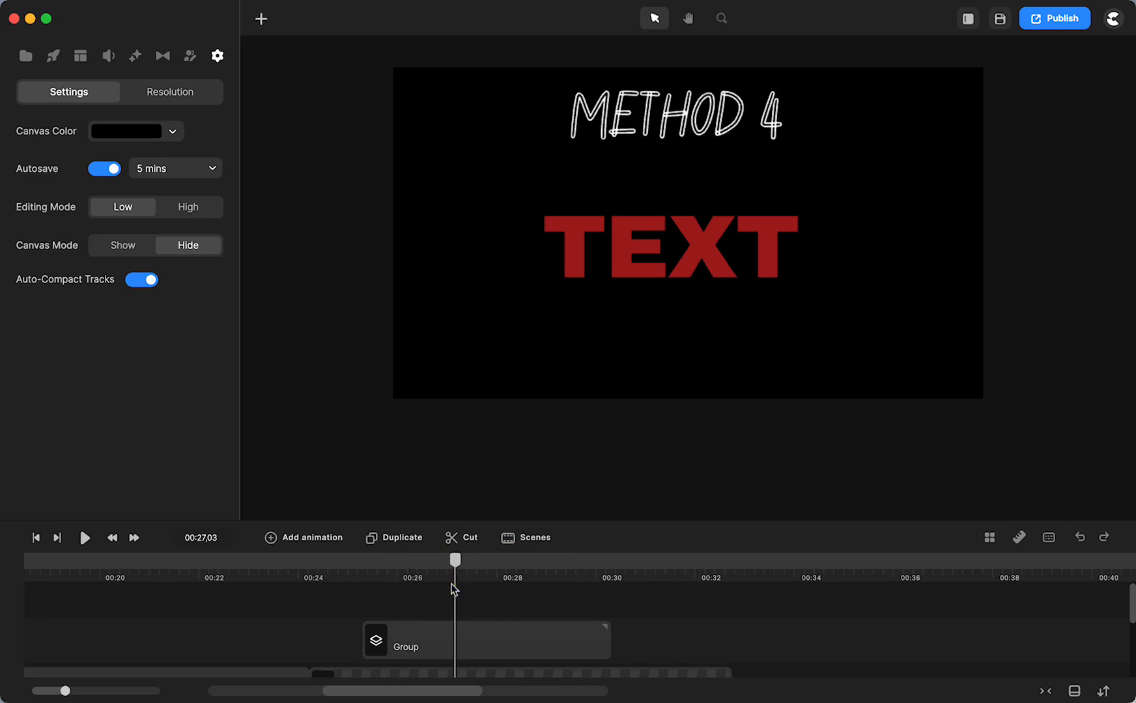
- Move the playhead to 00:00,00 to show the CREATE COLORED TEXT title card
left_click(34, 538)
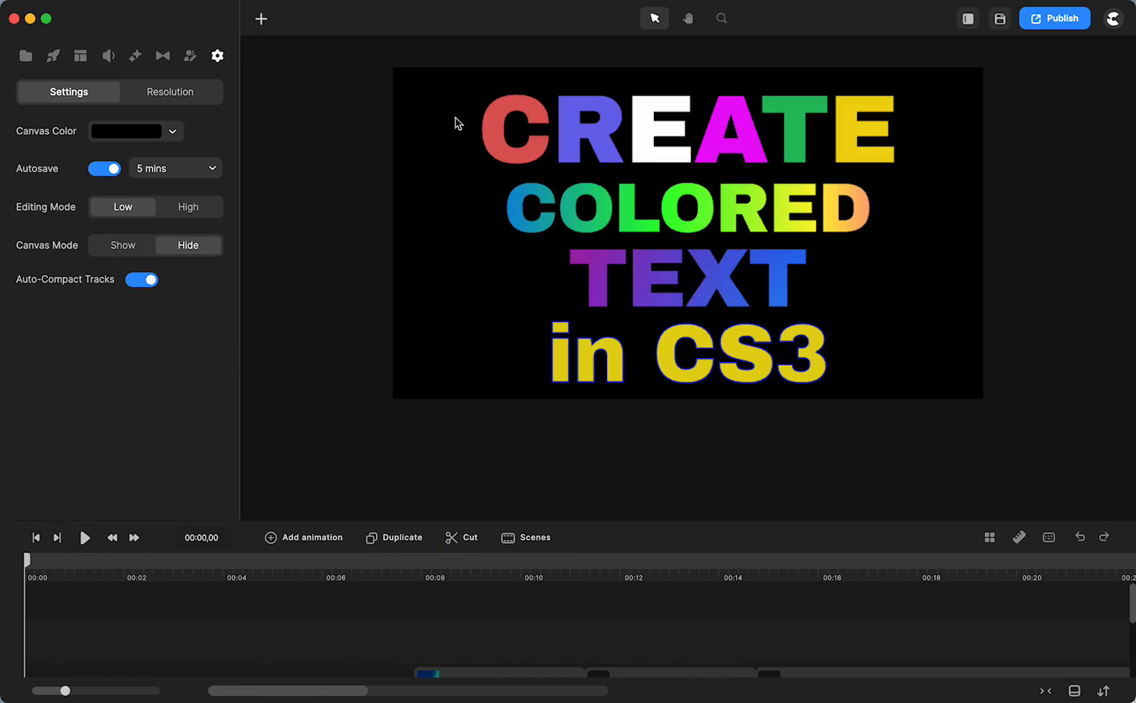
mouse_move(656, 282)
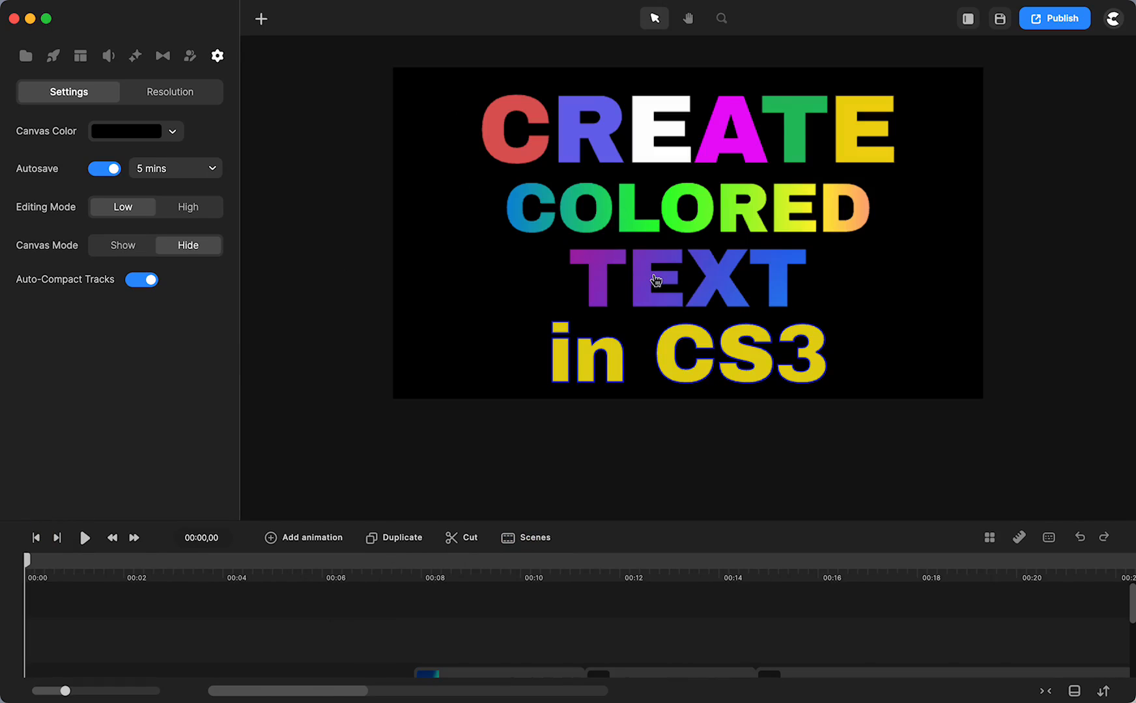